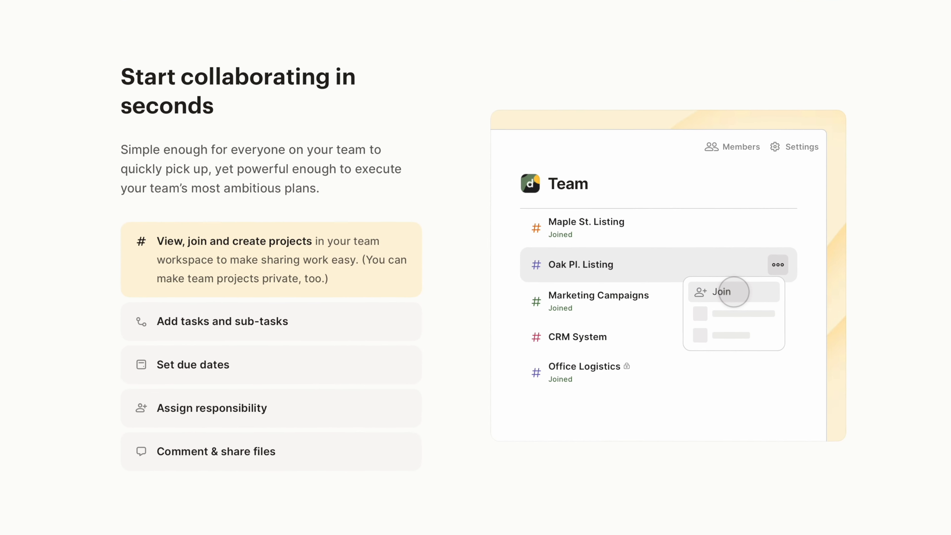
Scroll the Todoist site from the collaboration section down to the Beginner, Pro and Business pricing plans
scroll(up, 3)
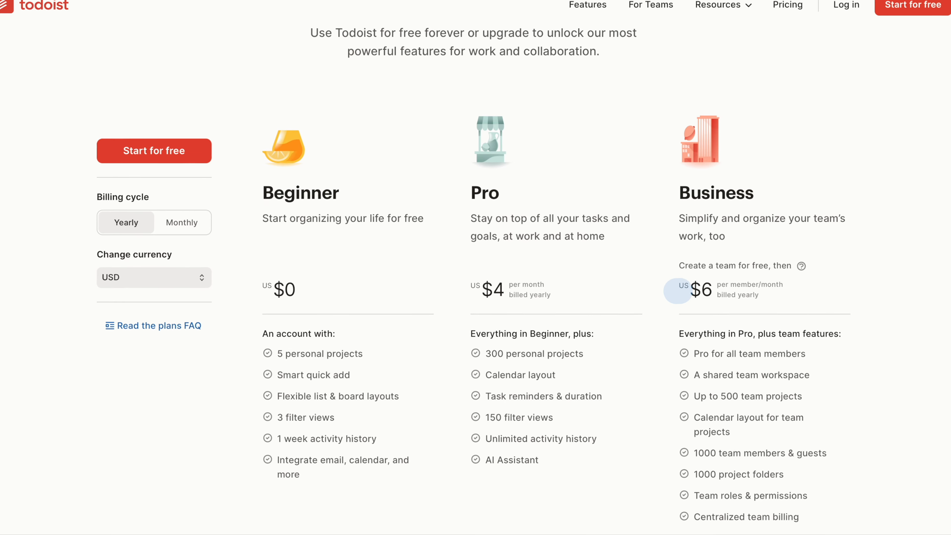
scroll(down, 3)
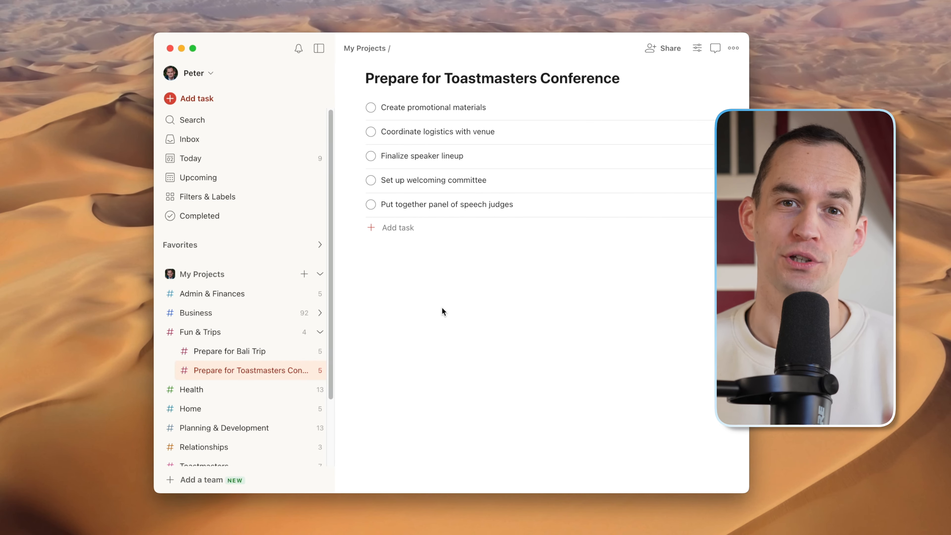
mouse_move(424, 270)
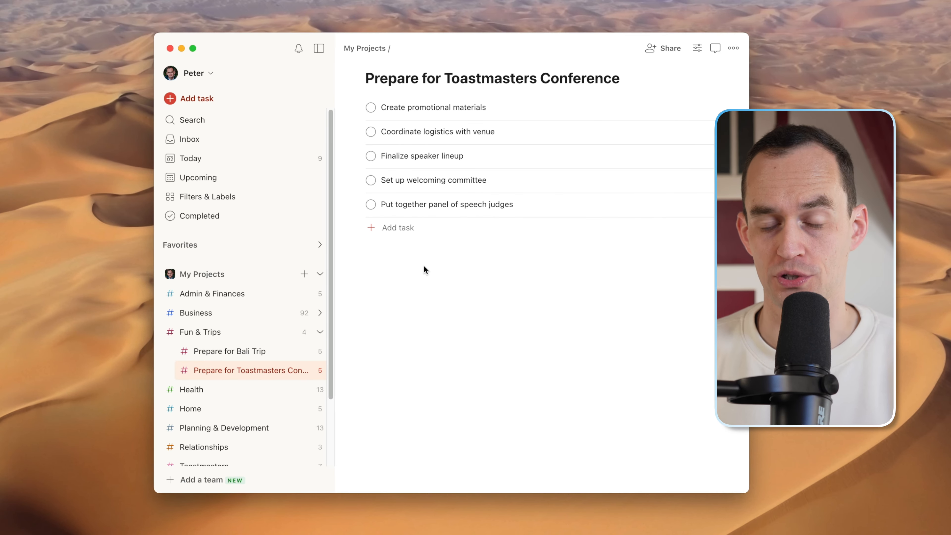
mouse_move(346, 160)
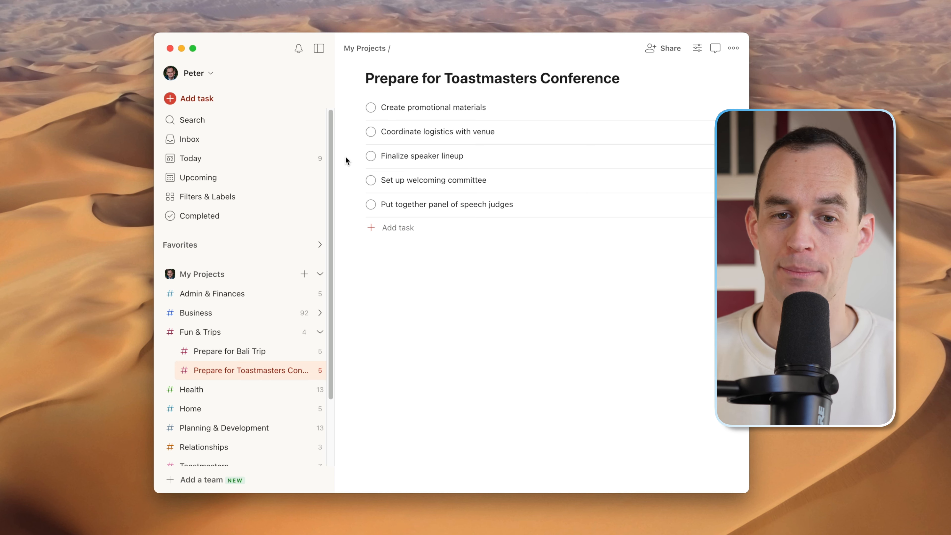
click(505, 78)
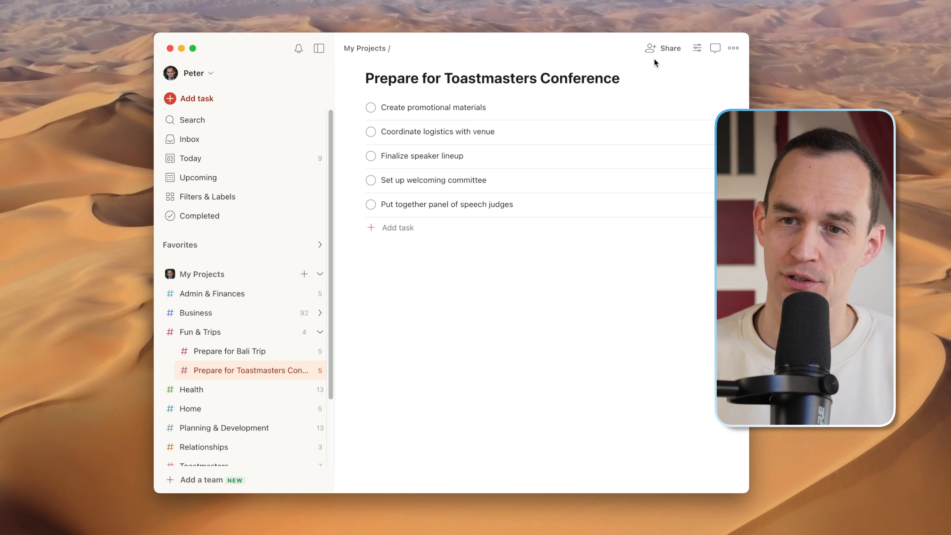
Invite the suggested collaborator Emily to the Prepare for Toastmasters Conference project via Share
click(669, 48)
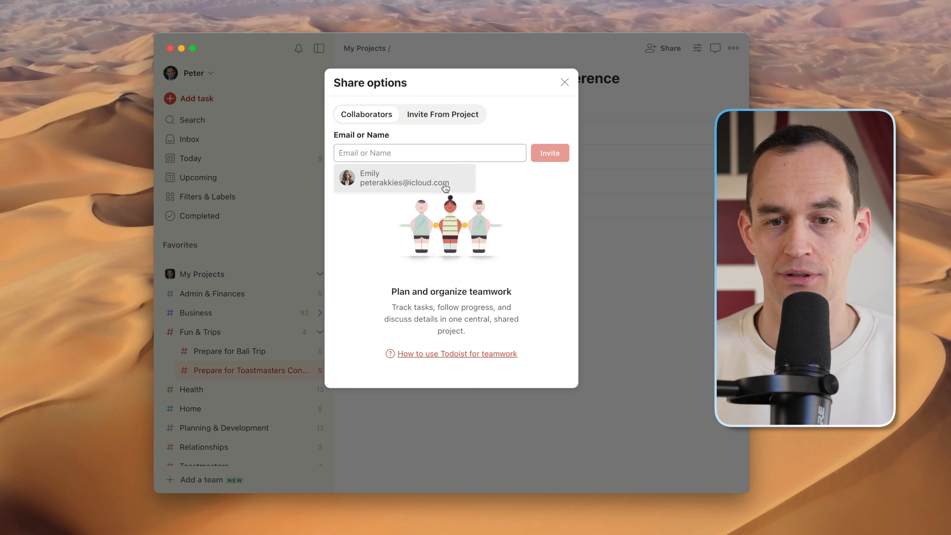
click(405, 178)
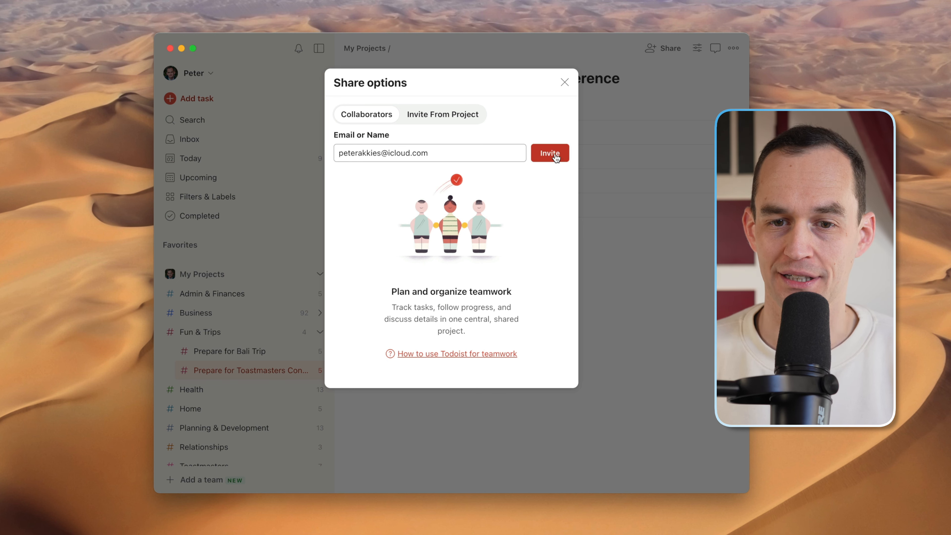
click(549, 153)
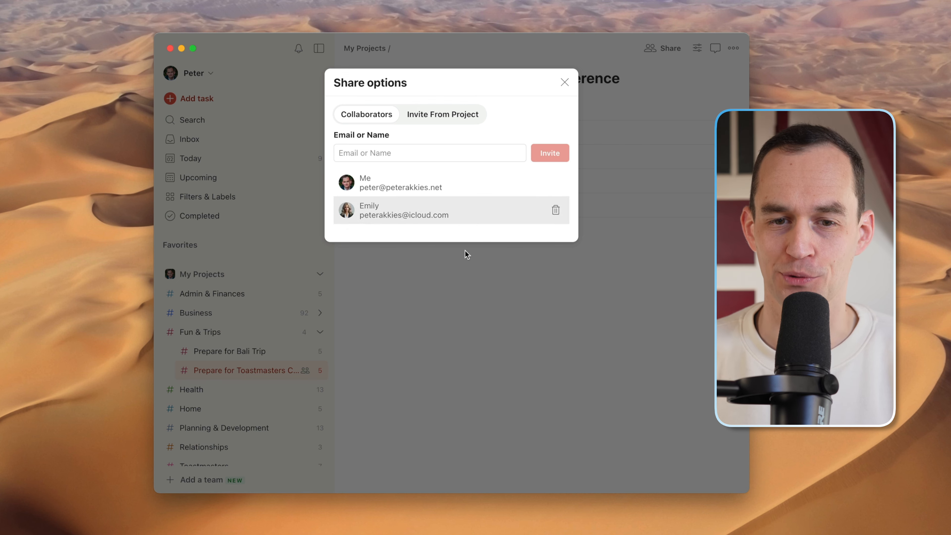
click(564, 81)
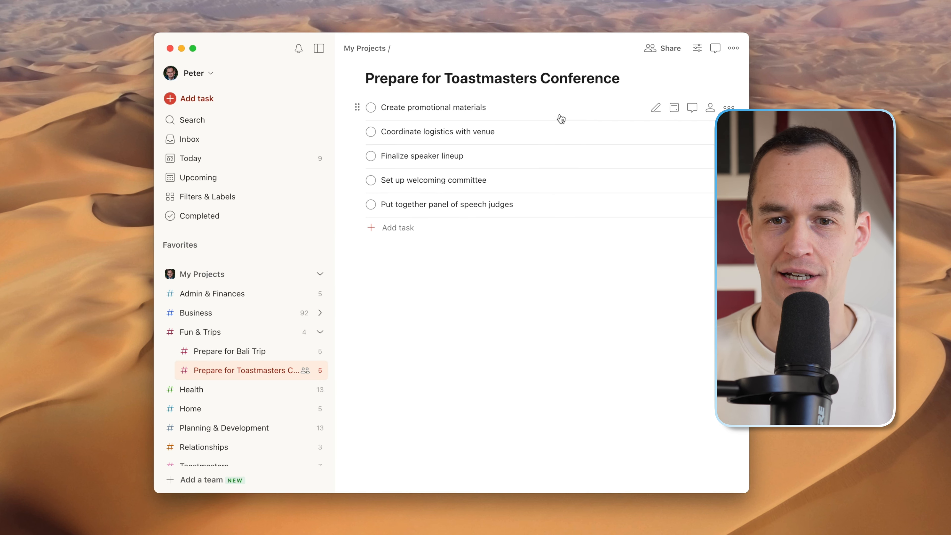
mouse_move(447, 140)
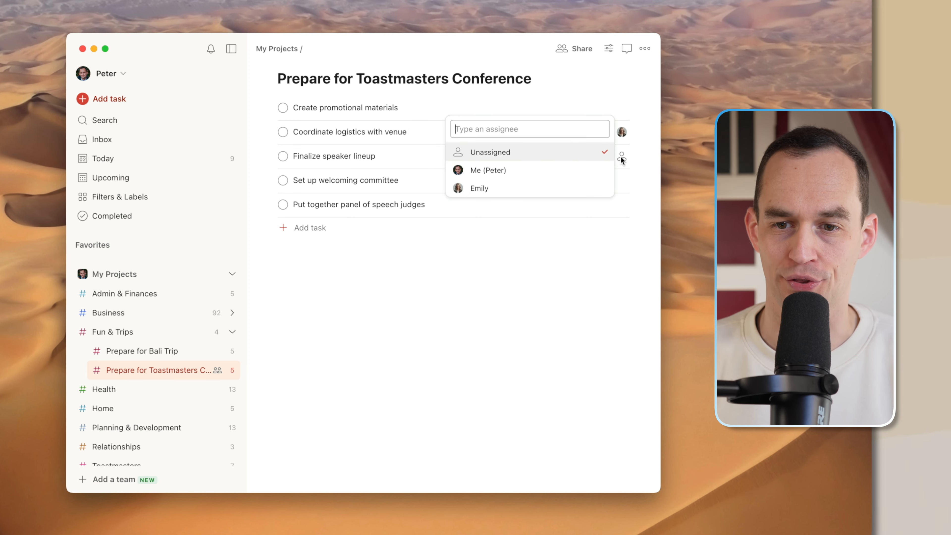
Assign the speaker lineup task to a collaborator
click(102, 139)
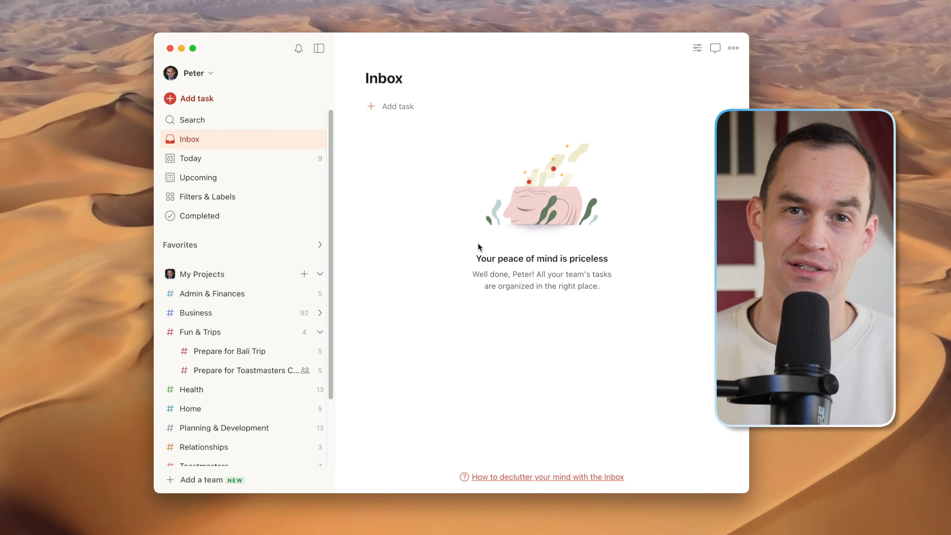
mouse_move(420, 254)
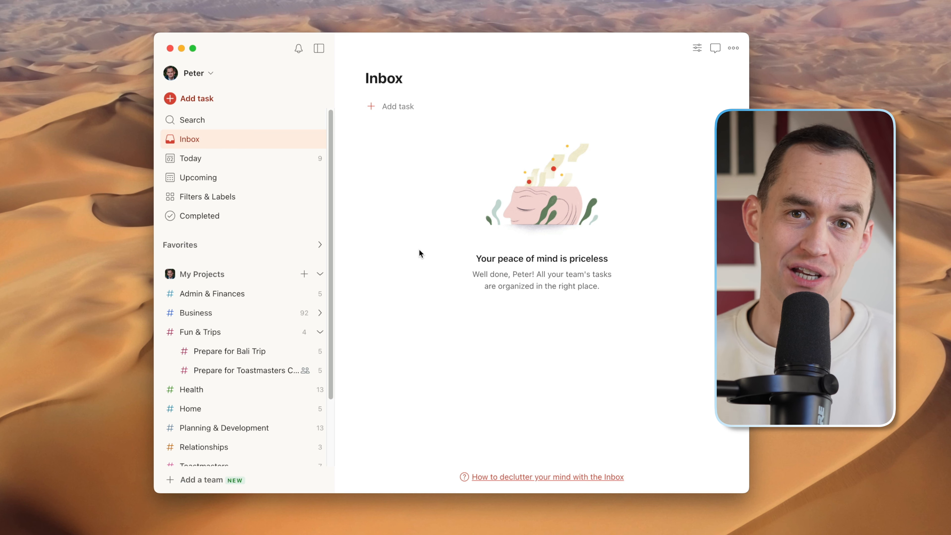
mouse_move(165, 267)
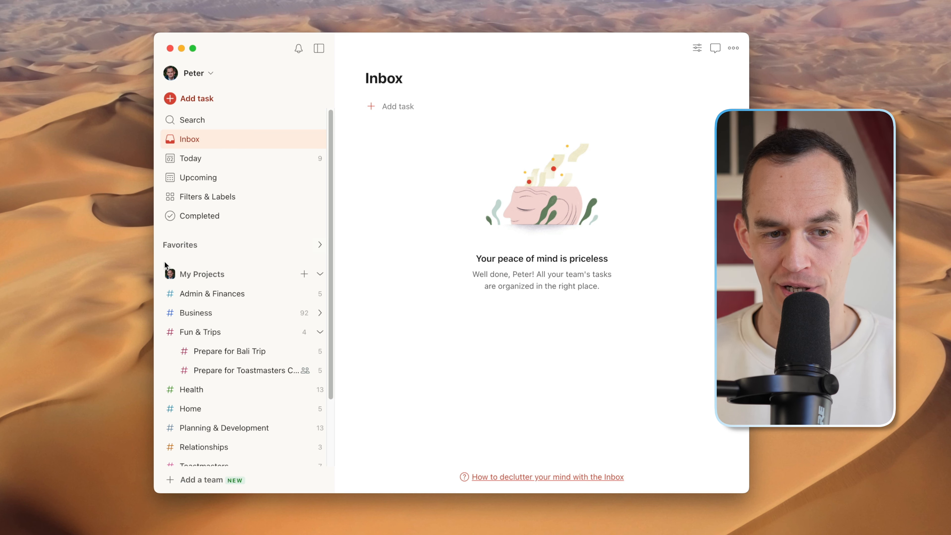
mouse_move(229, 278)
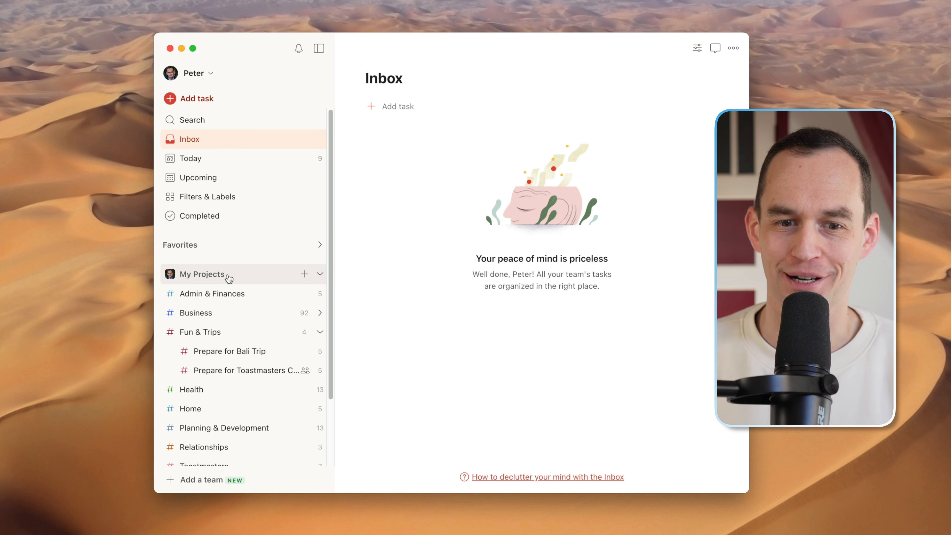
Collapse My Projects and expand the Peter Akkies Consulting team workspace in the sidebar
click(320, 274)
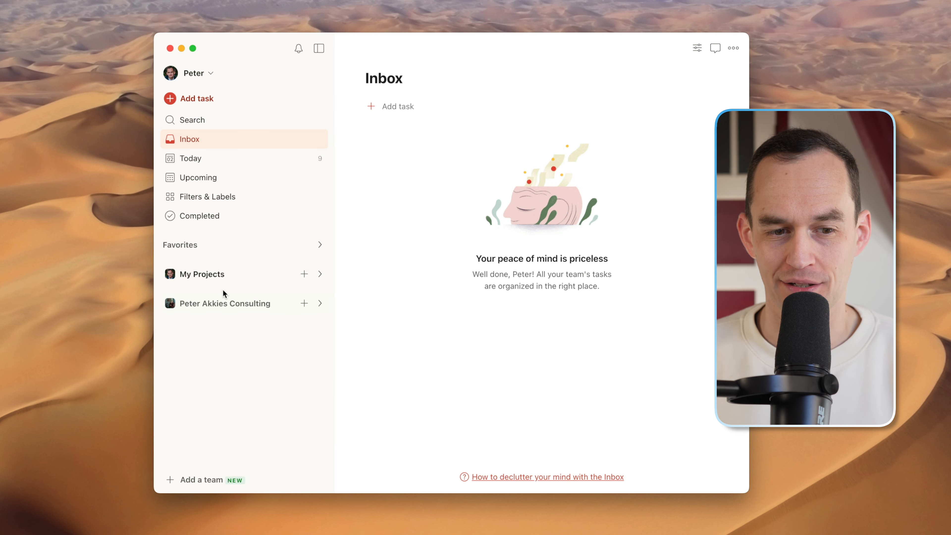
mouse_move(276, 320)
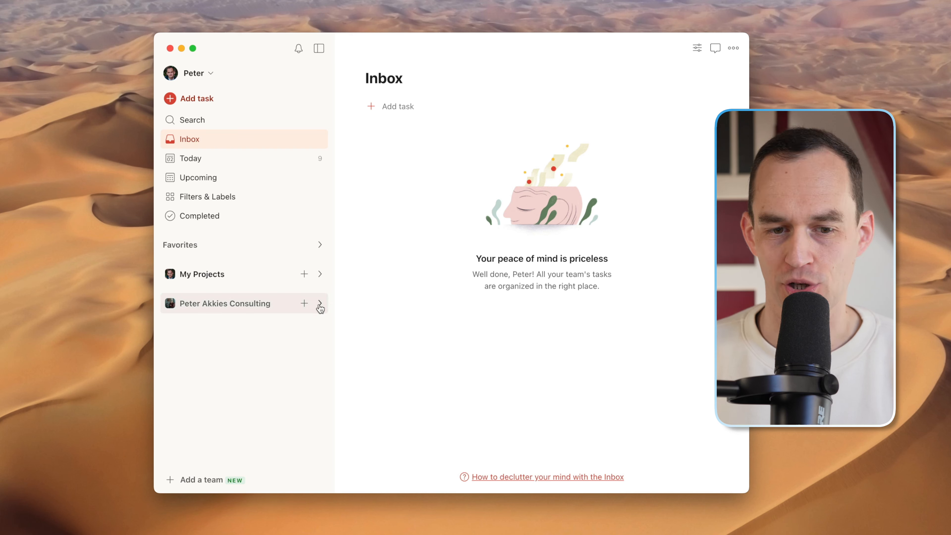
click(319, 303)
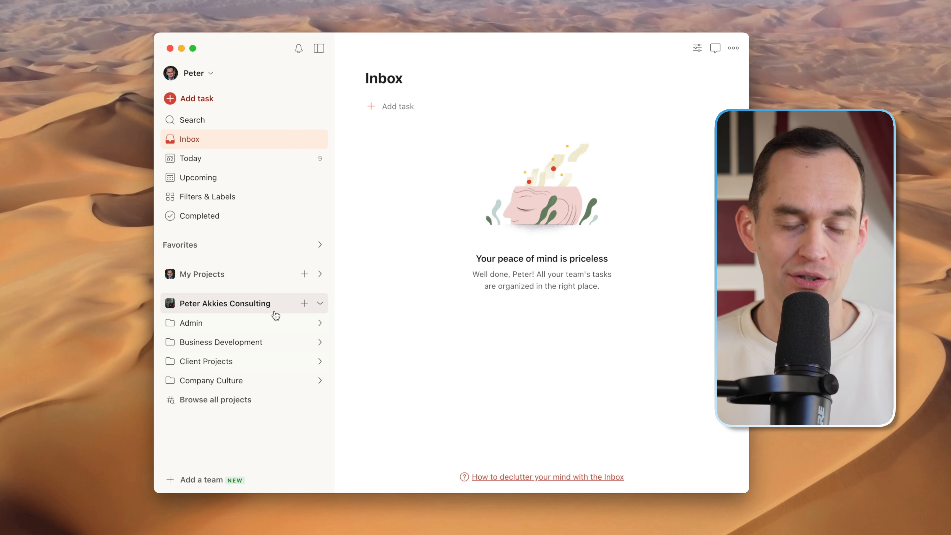
mouse_move(273, 306)
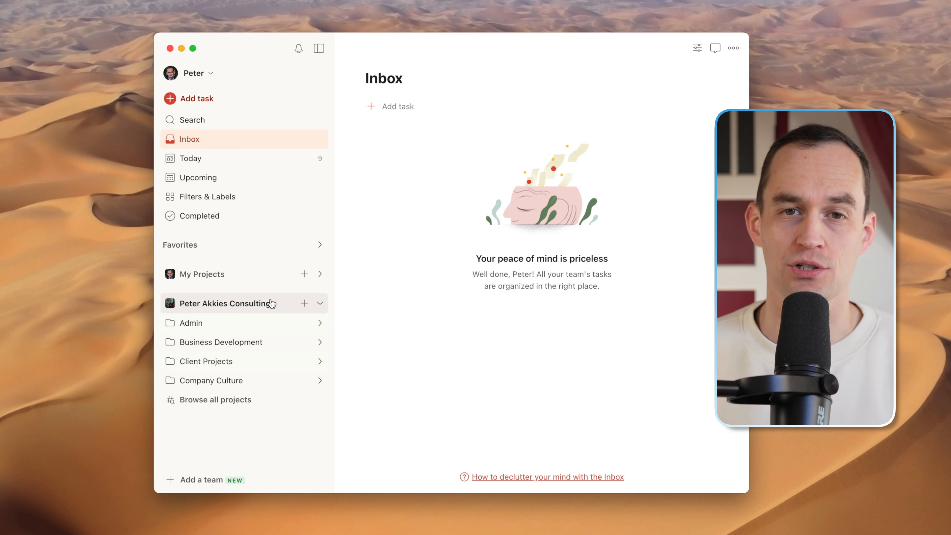
mouse_move(388, 215)
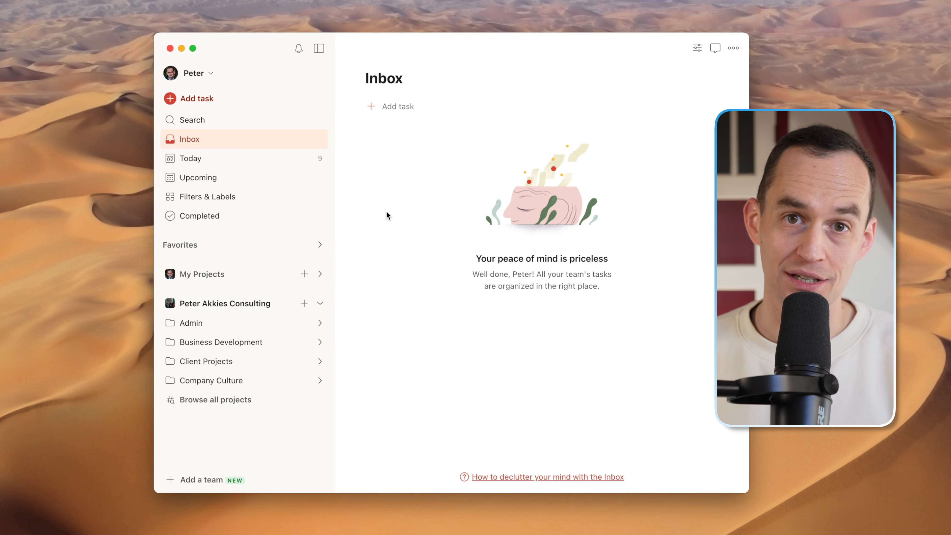
mouse_move(349, 197)
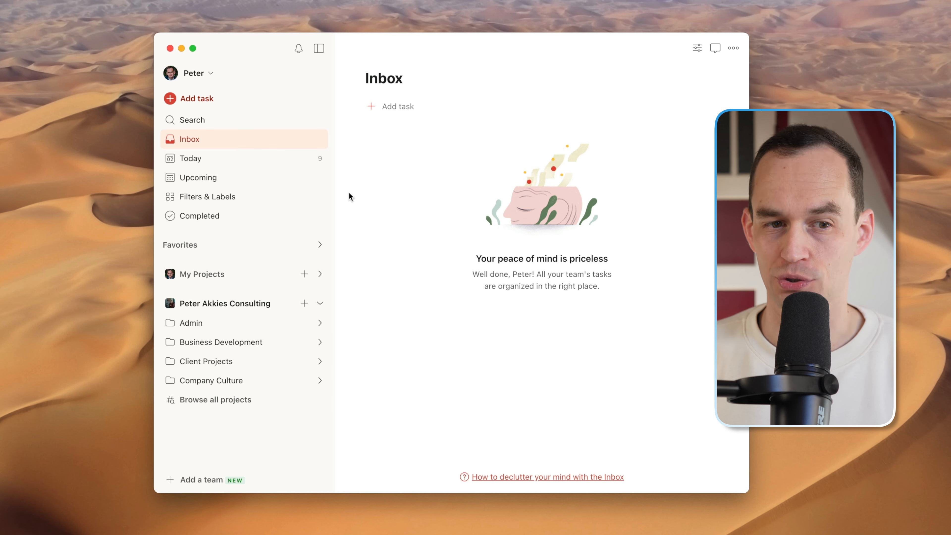
mouse_move(242, 158)
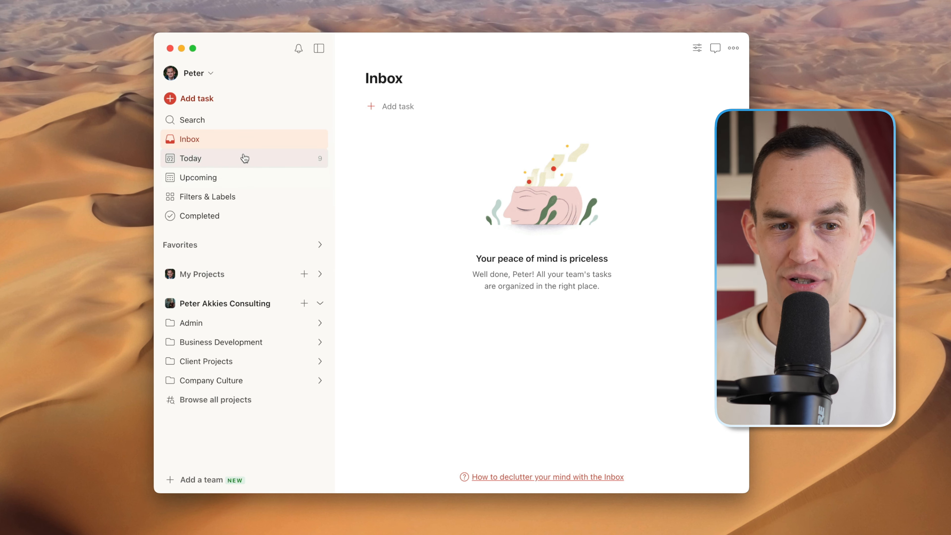
Show the Today view listing the nine tasks due today
click(190, 159)
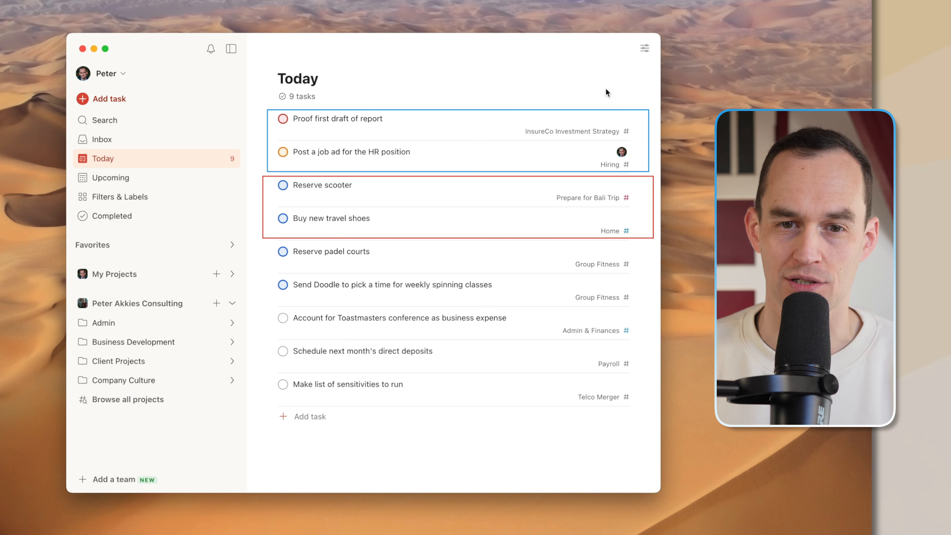
mouse_move(337, 163)
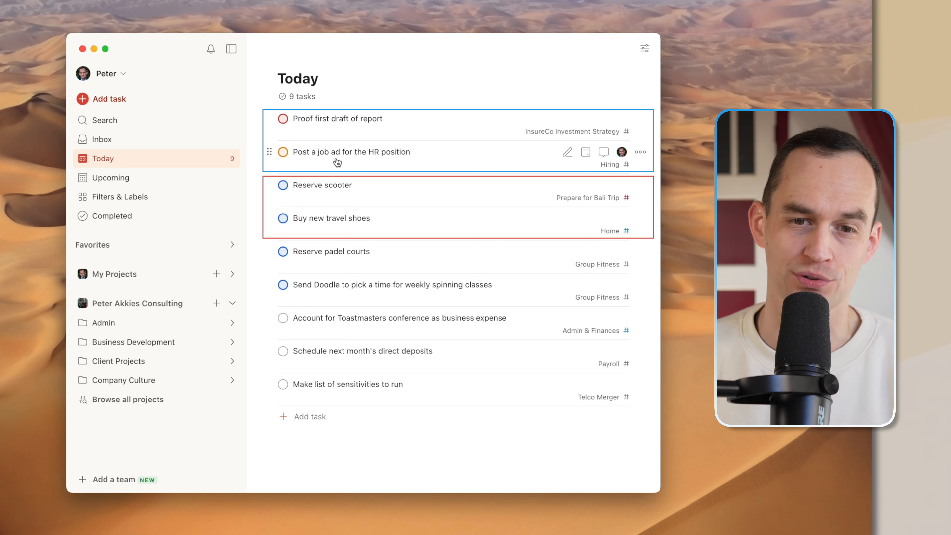
mouse_move(408, 102)
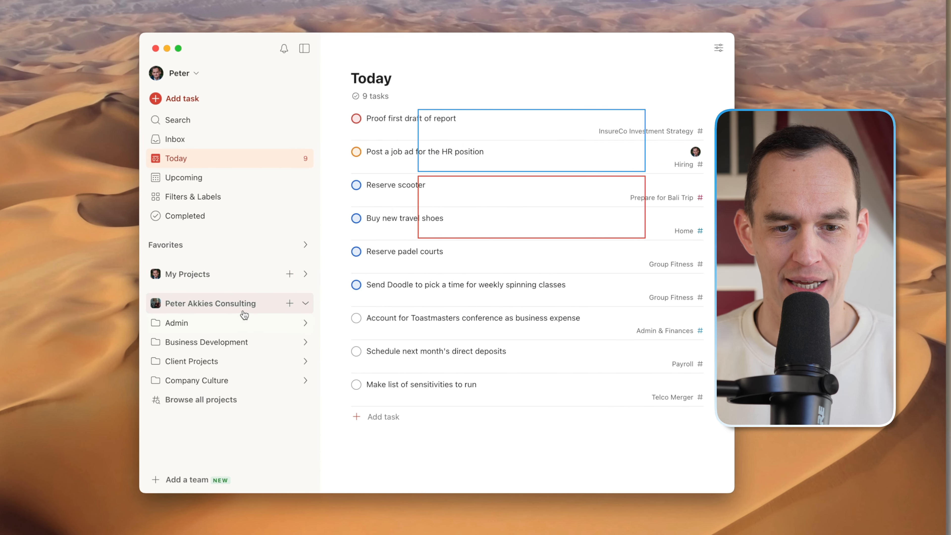
In the team's Browse all projects page, expand Admin, Business Development, Client Projects and Company Culture
click(210, 303)
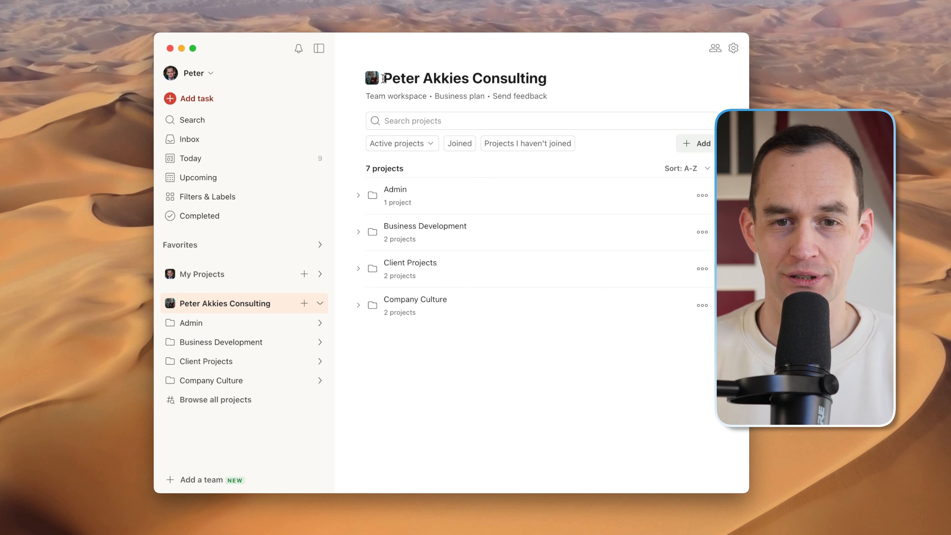
mouse_move(559, 84)
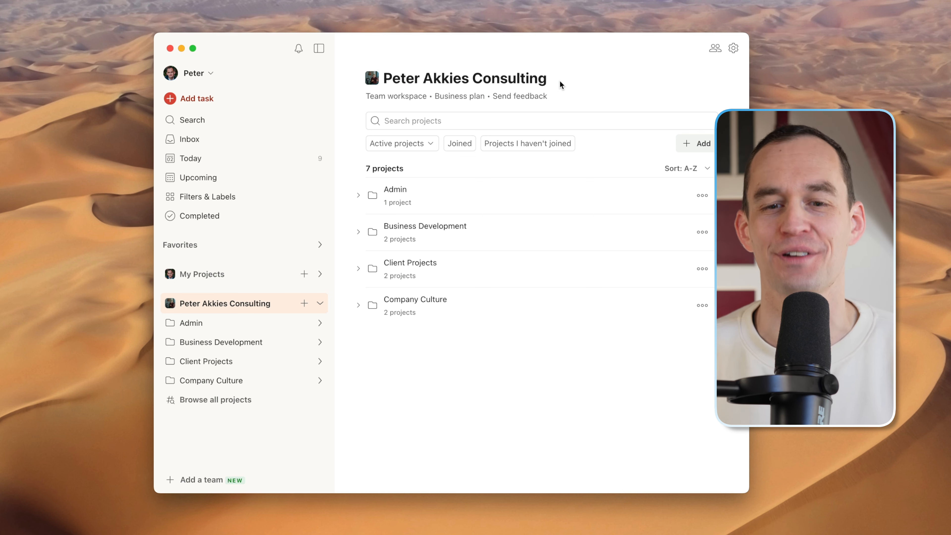
mouse_move(583, 220)
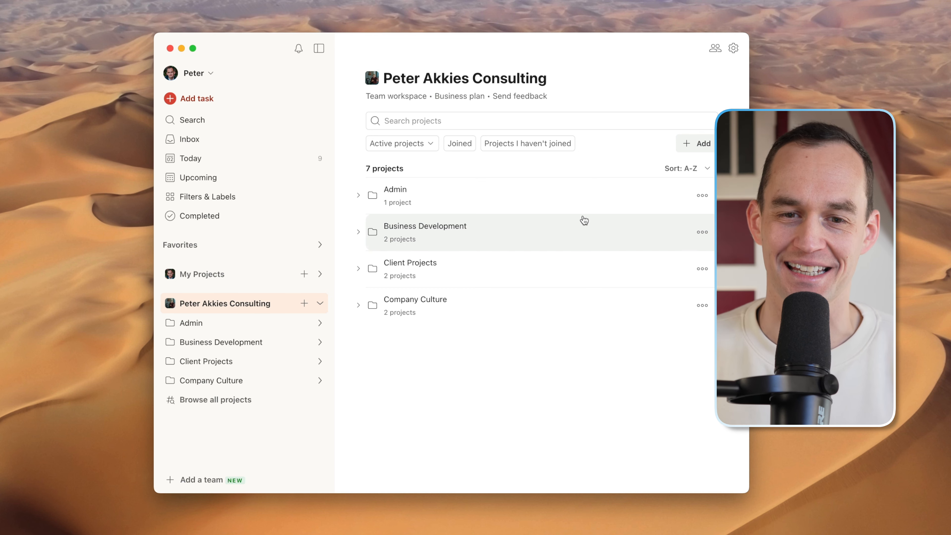
mouse_move(412, 304)
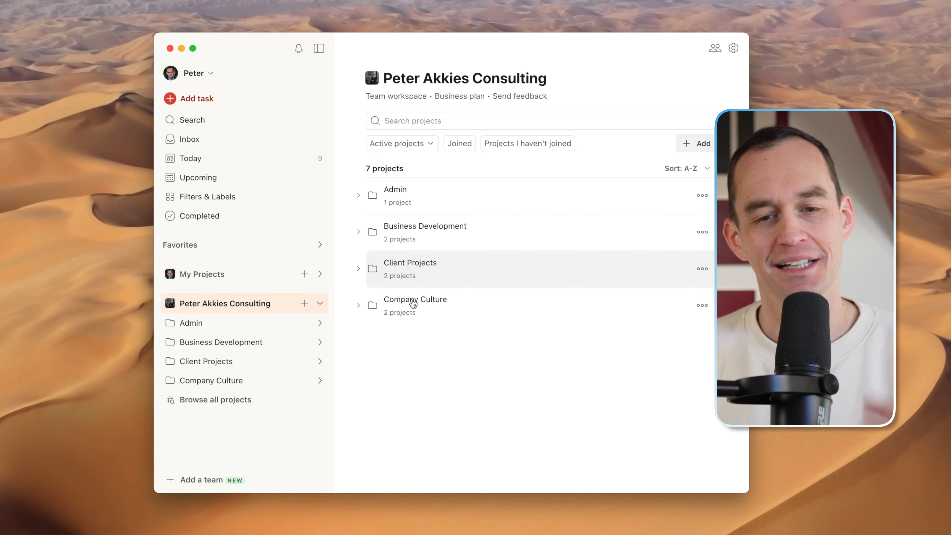
mouse_move(365, 182)
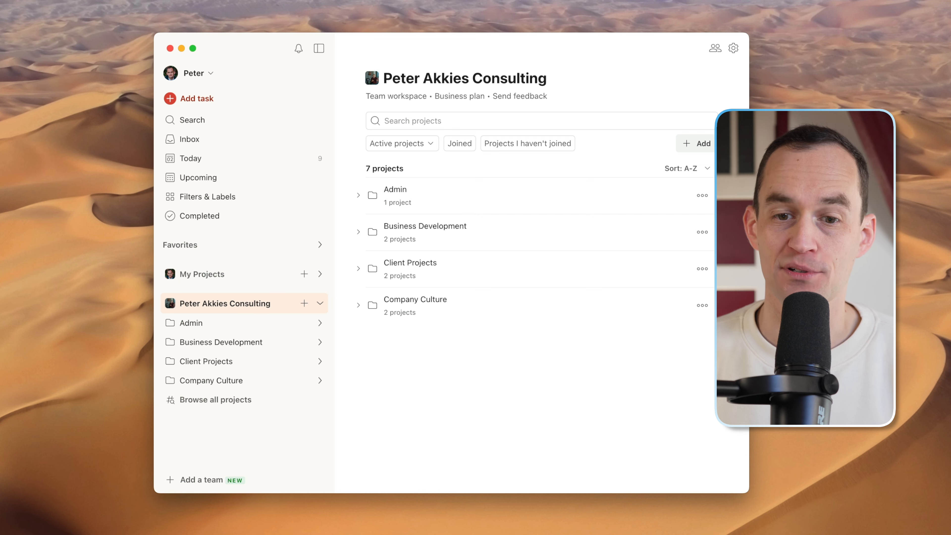
mouse_move(361, 192)
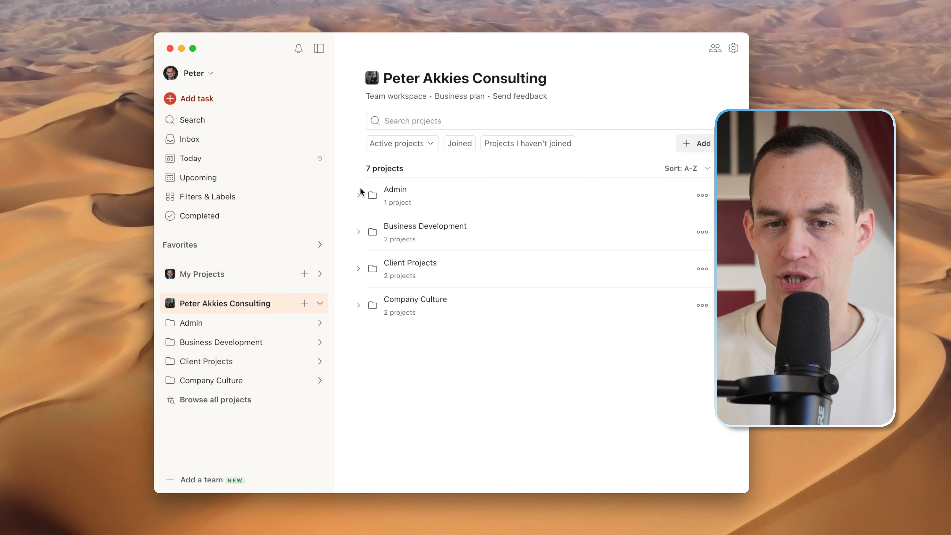
click(359, 195)
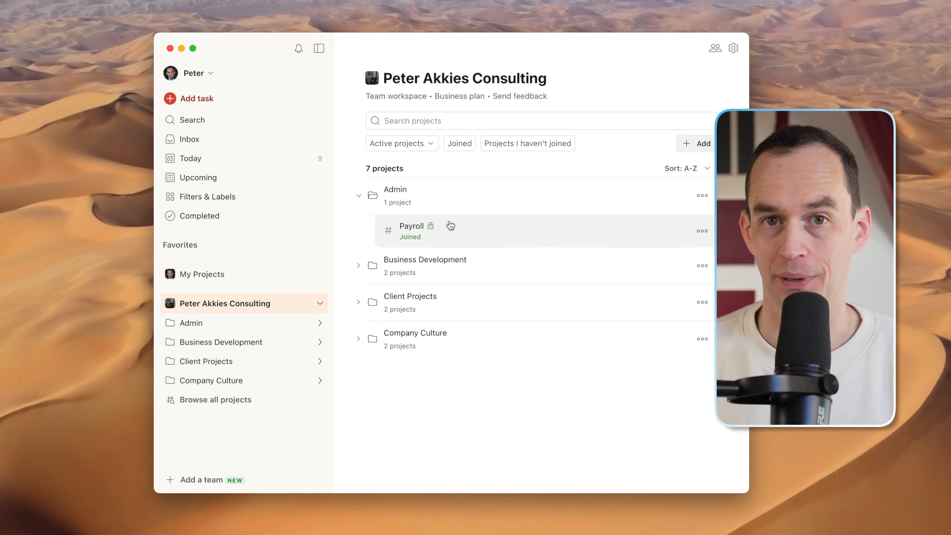
click(359, 265)
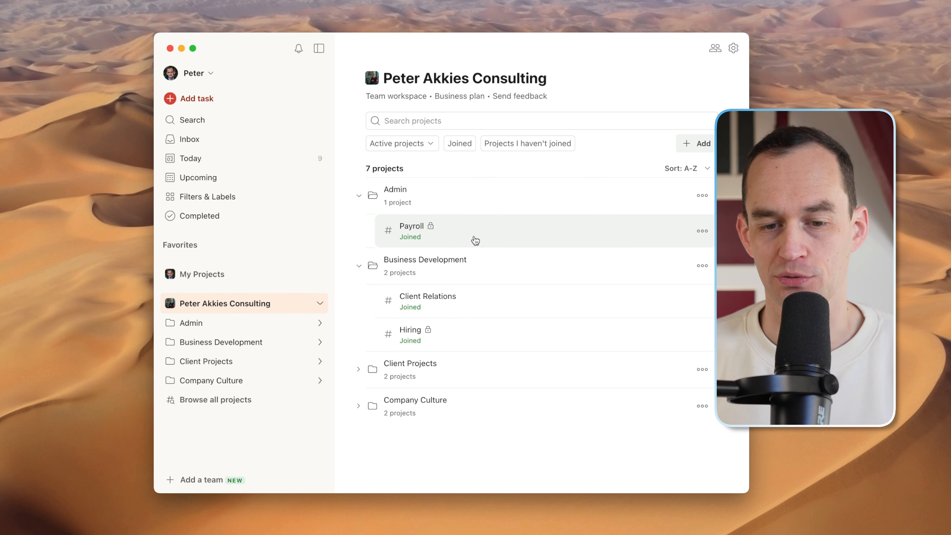
mouse_move(460, 335)
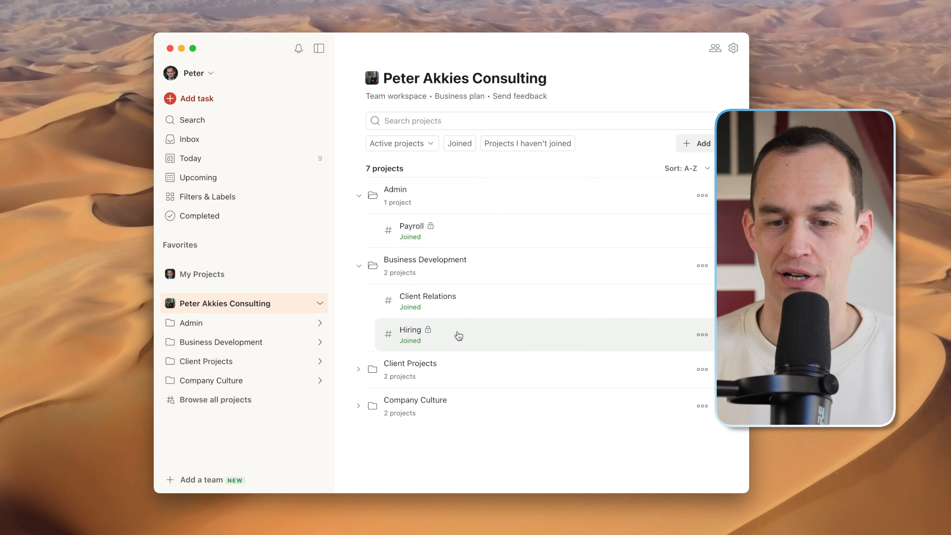
click(359, 368)
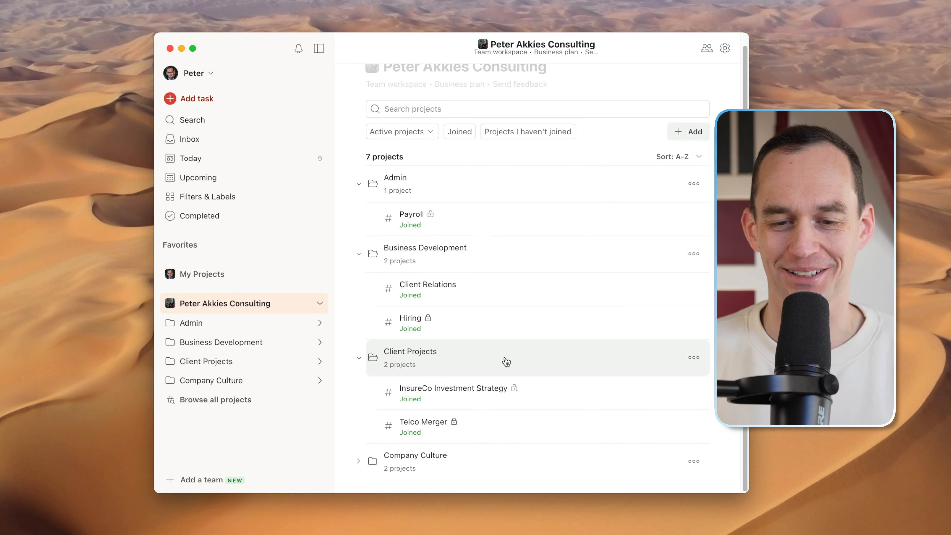
scroll(down, 3)
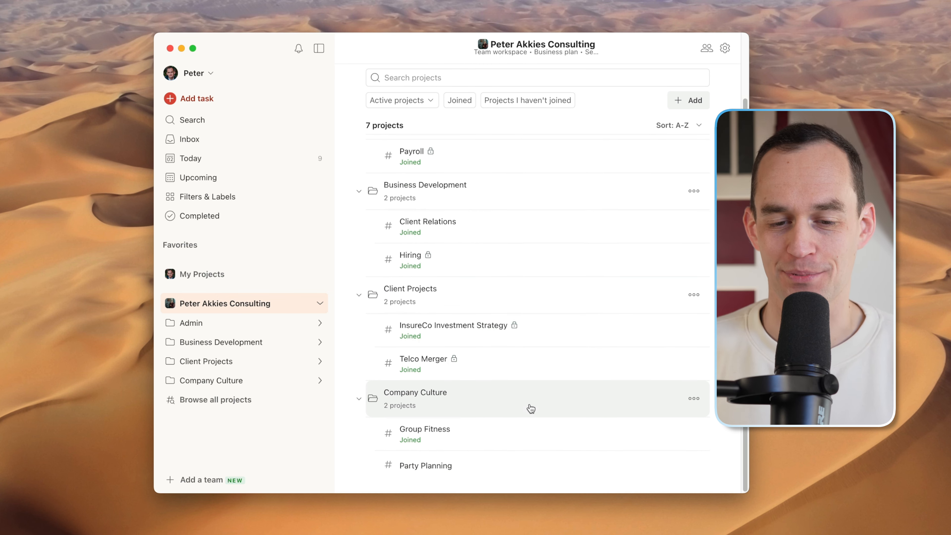
mouse_move(508, 438)
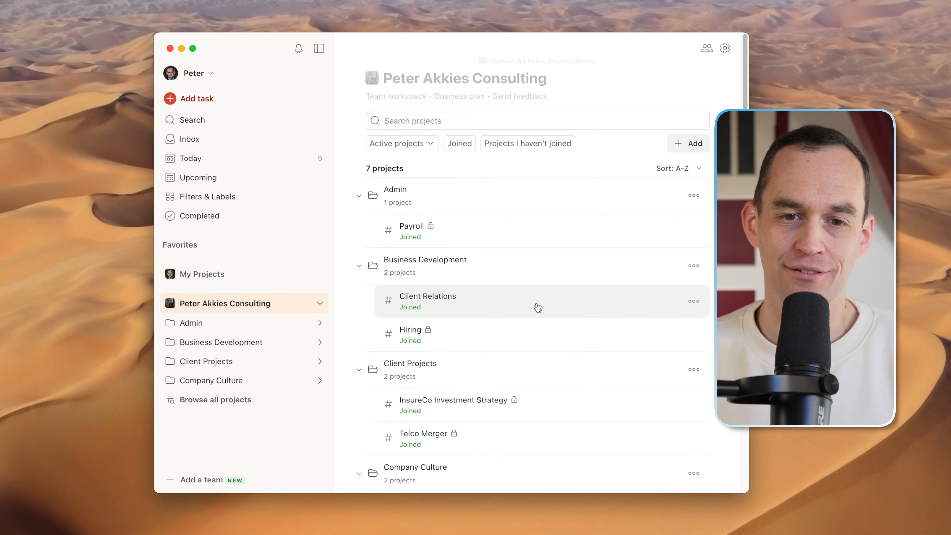
mouse_move(484, 180)
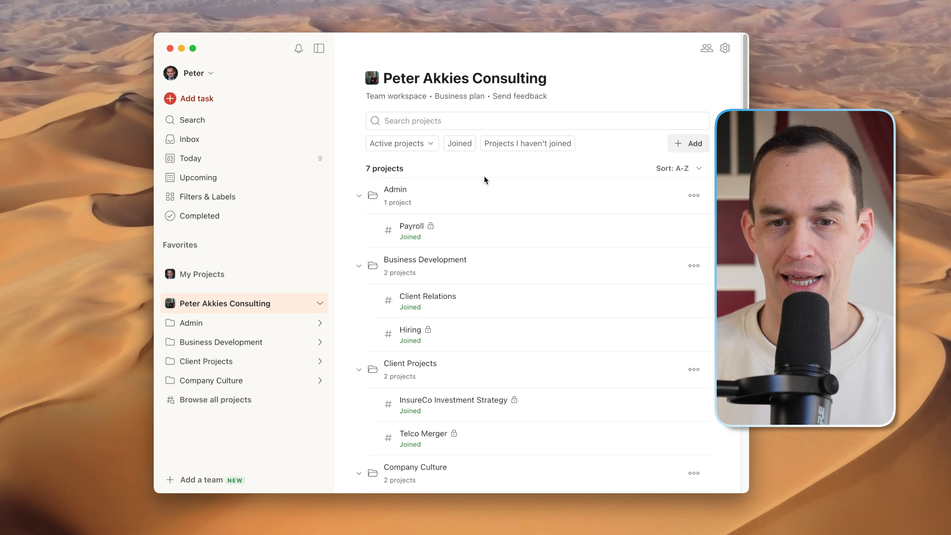
Switch the project list to Archived and reveal the archived project in Business Development
click(398, 143)
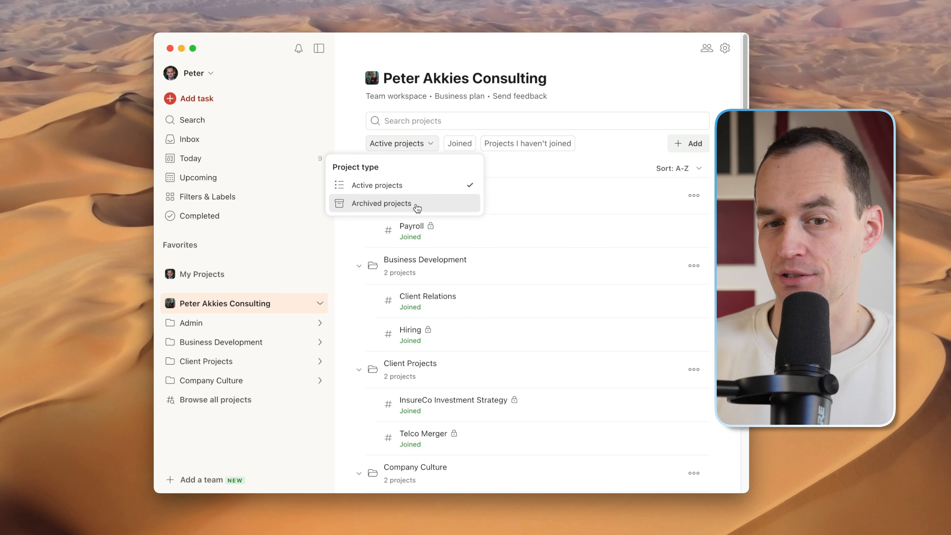
click(382, 203)
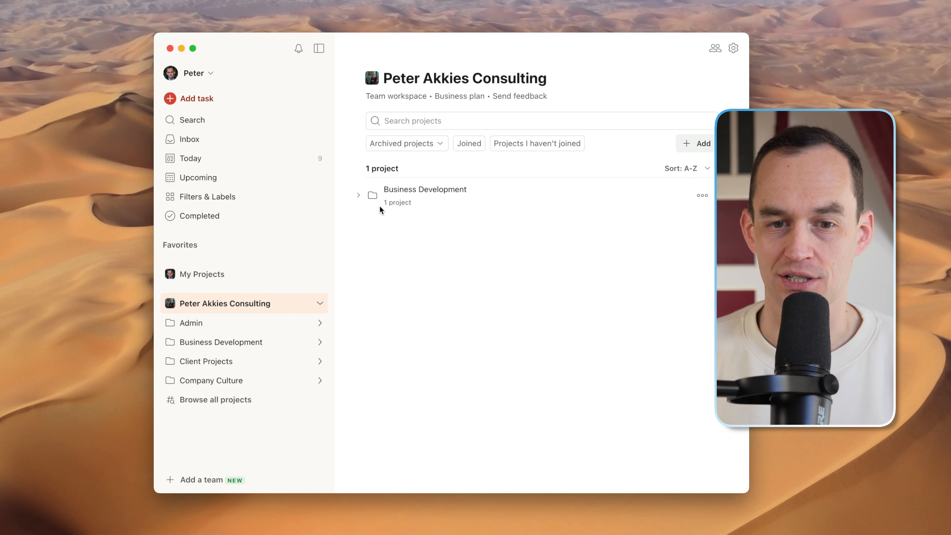
click(358, 195)
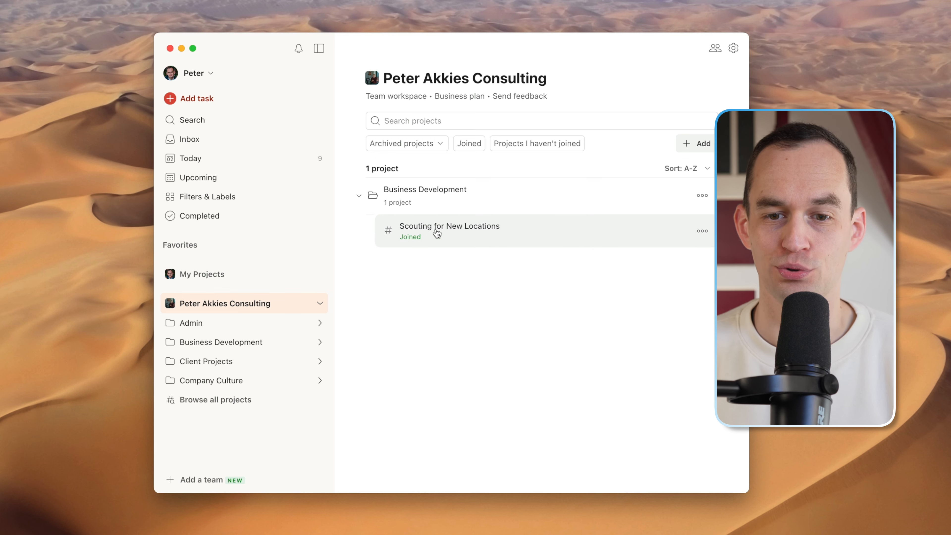
mouse_move(481, 233)
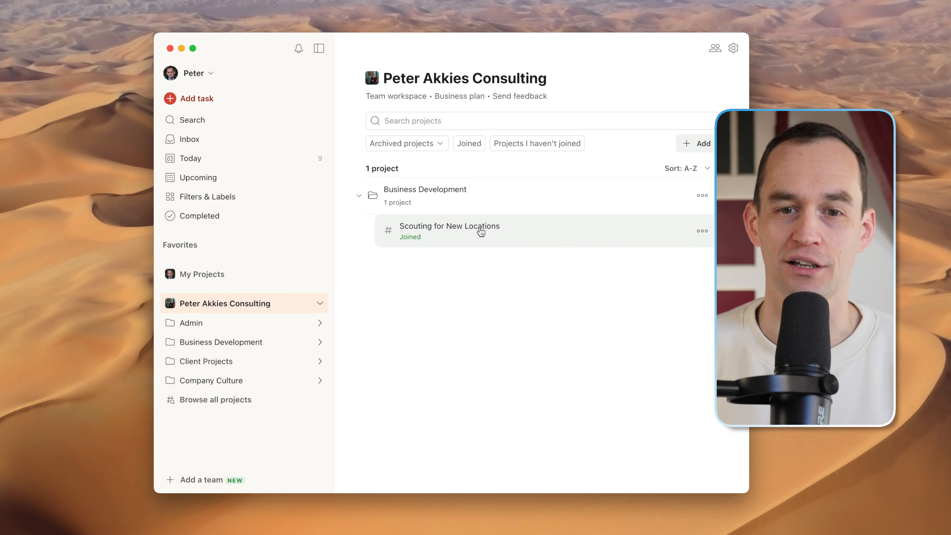
Return to Active projects and show only projects not yet joined, leaving Party Planning
click(402, 144)
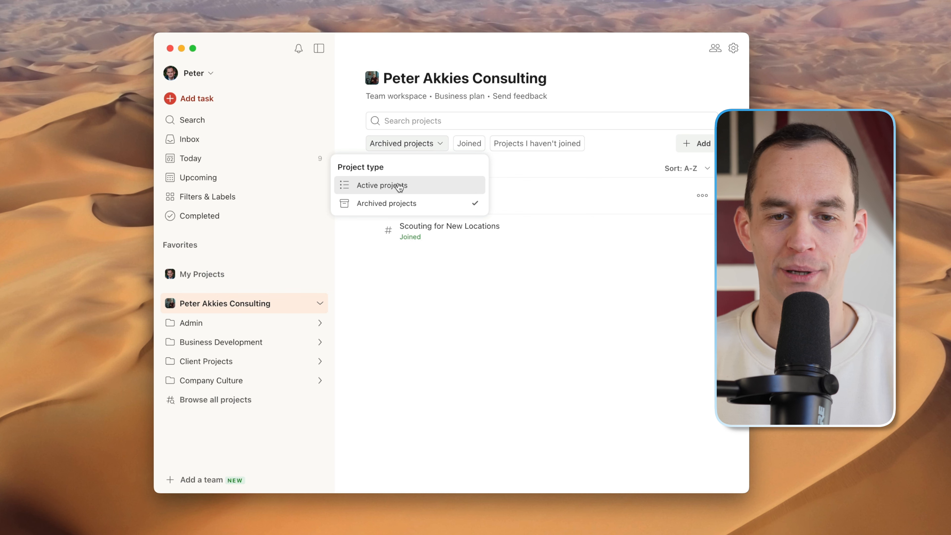
click(381, 184)
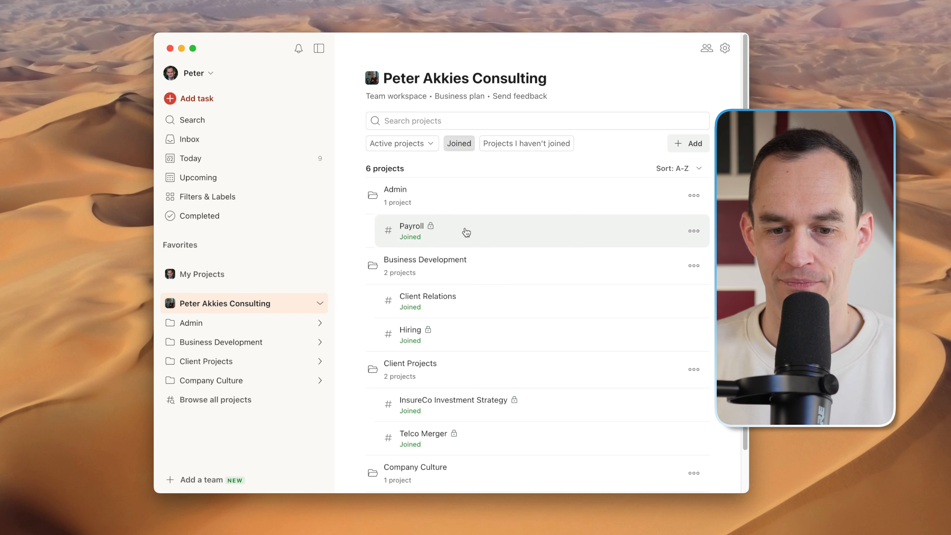
mouse_move(516, 172)
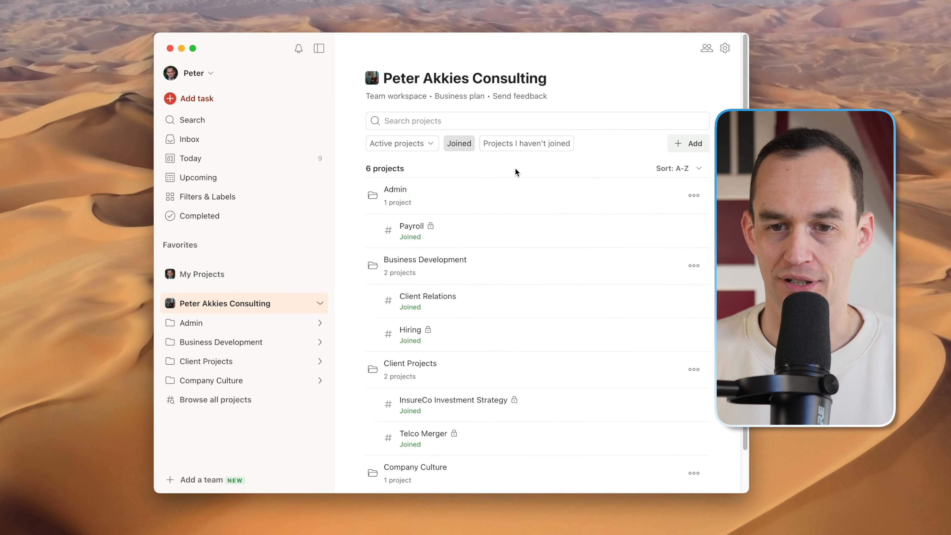
click(526, 143)
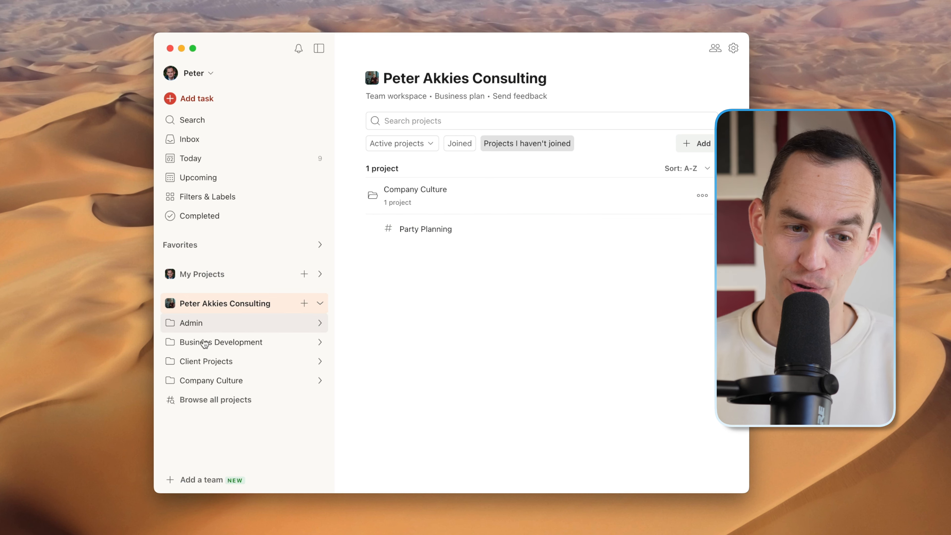
Expand the Admin, Business Development and Client Projects folders in the team sidebar
click(321, 322)
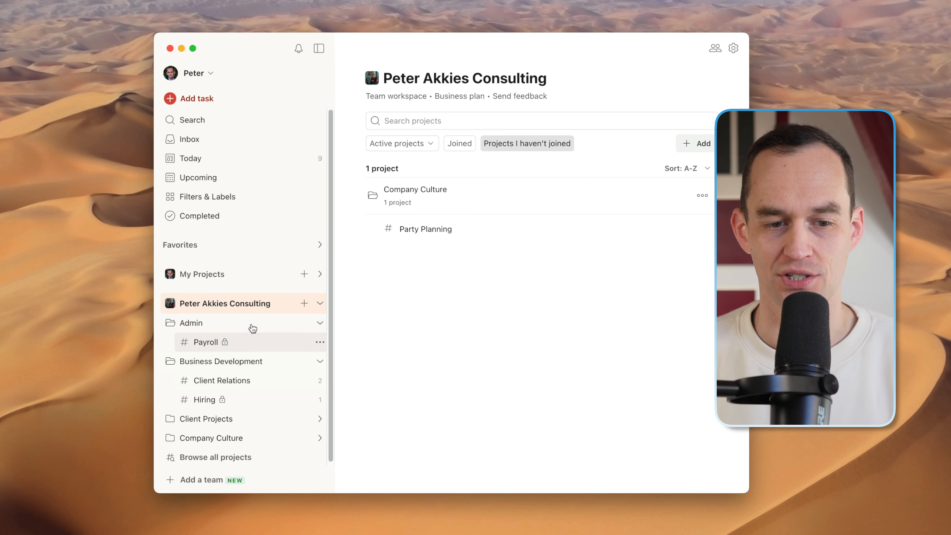
mouse_move(319, 322)
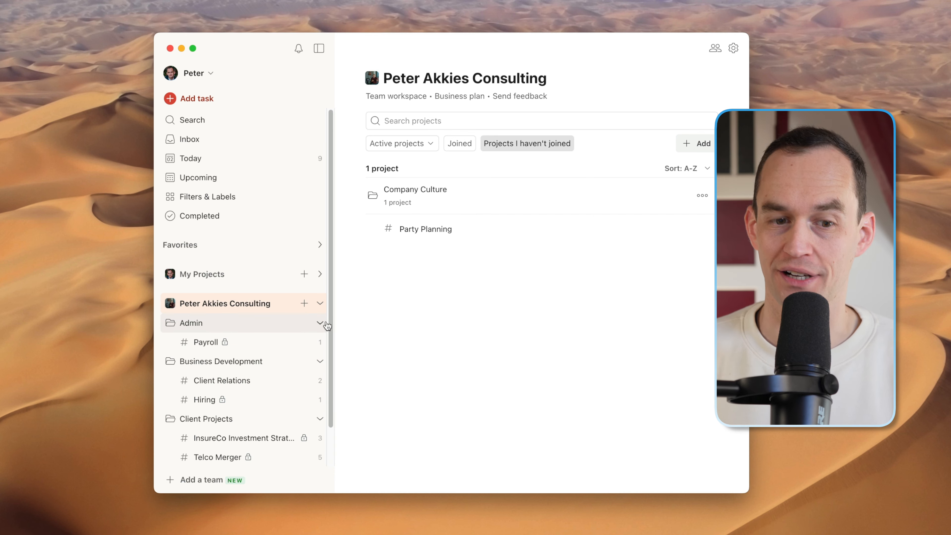
scroll(down, 3)
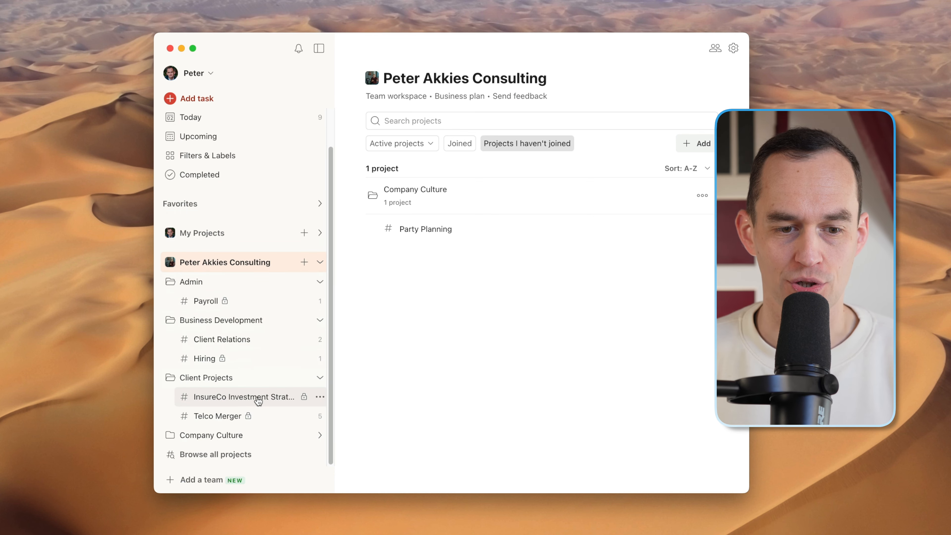
Go to the InsureCo Investment Strategy project and copy its sharing link
click(243, 397)
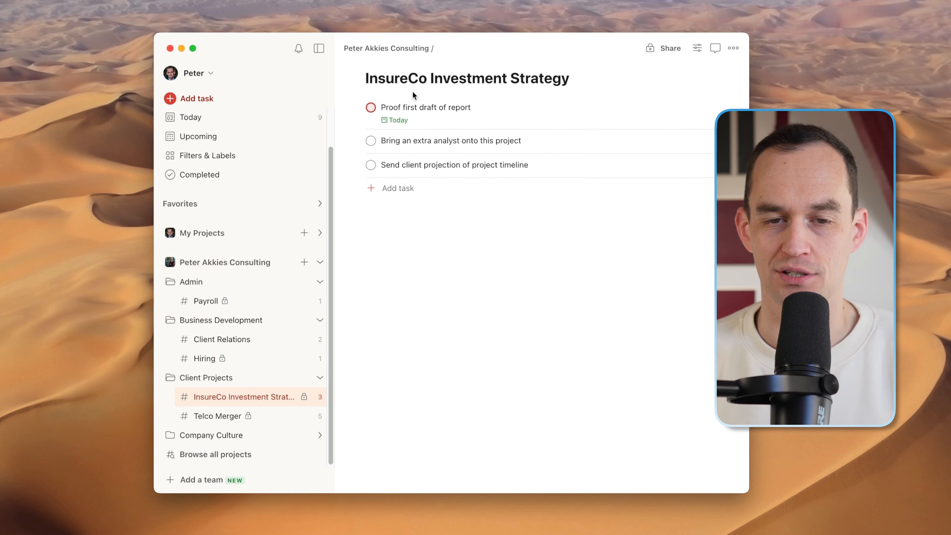
mouse_move(680, 61)
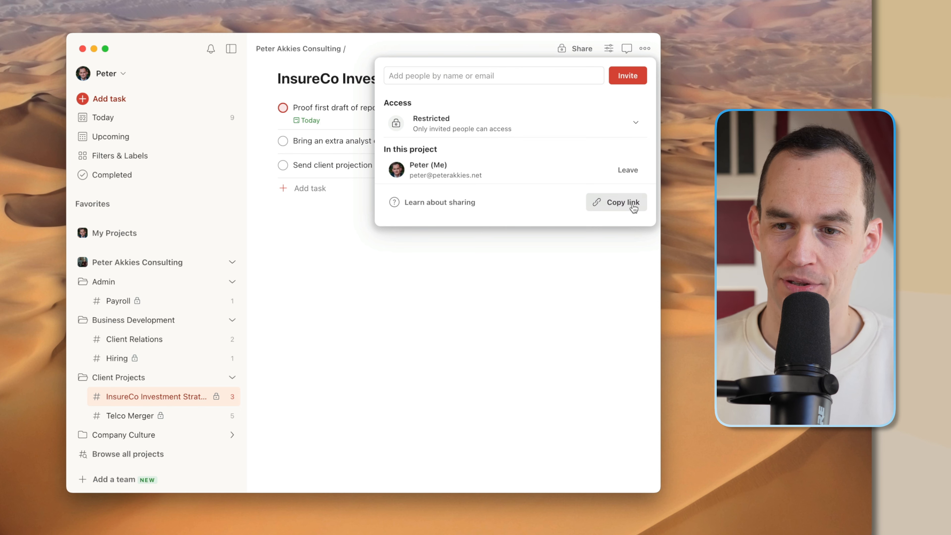
click(621, 202)
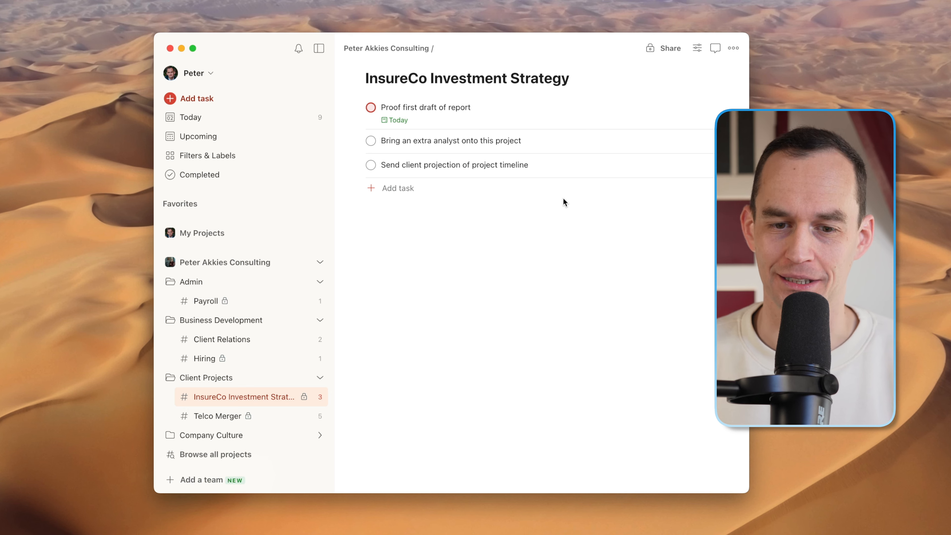
Return to the Peter Akkies Consulting project overview and bring up the account menu
click(225, 262)
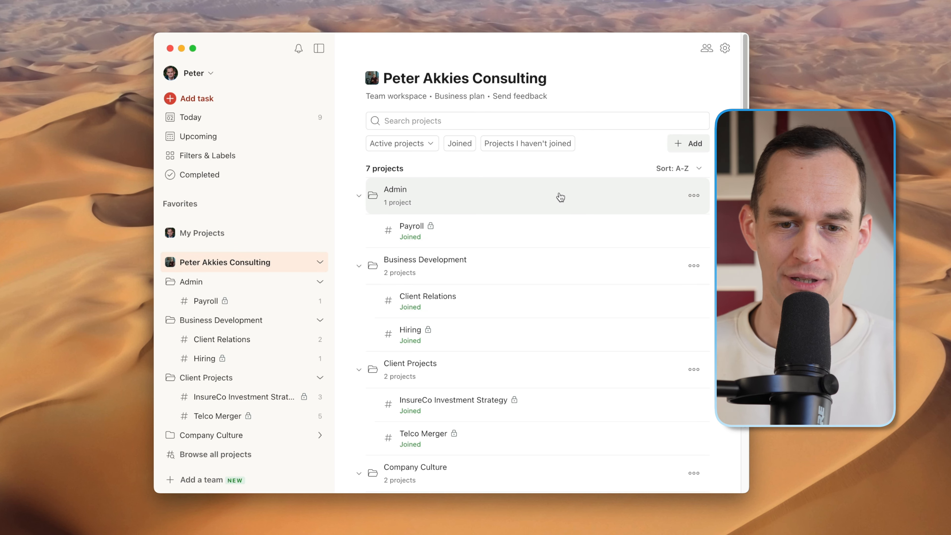
mouse_move(511, 223)
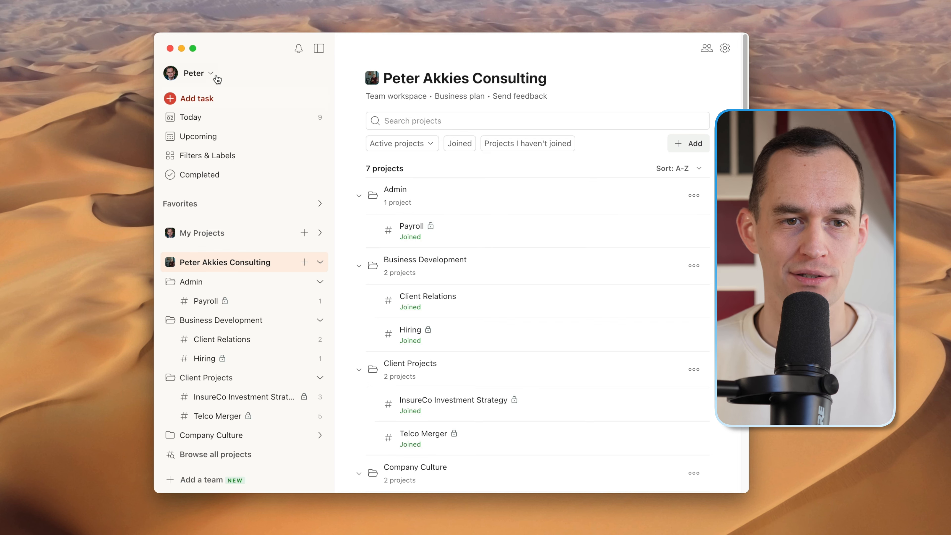
click(194, 73)
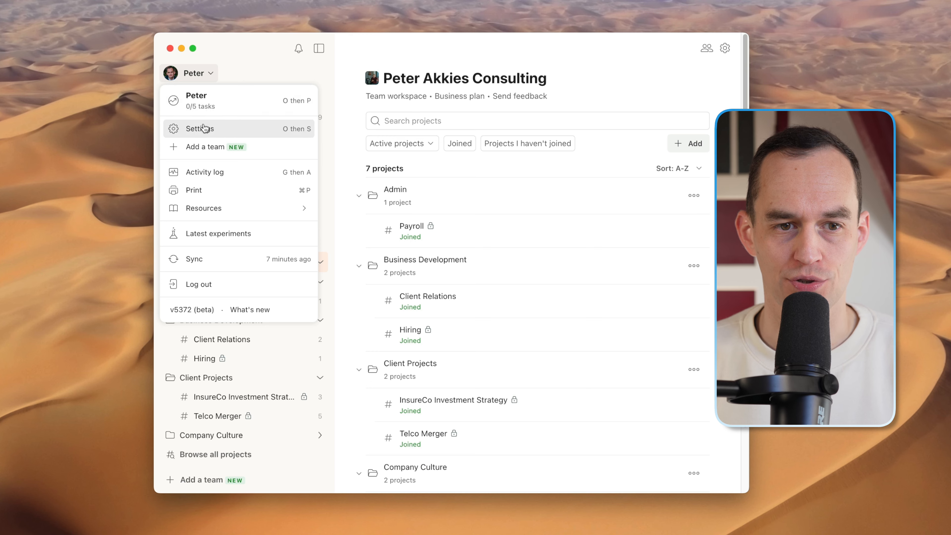
Show the team's People settings — Peter as Admin, Emily as Member, James as Guest — and review the Guest role options
click(199, 129)
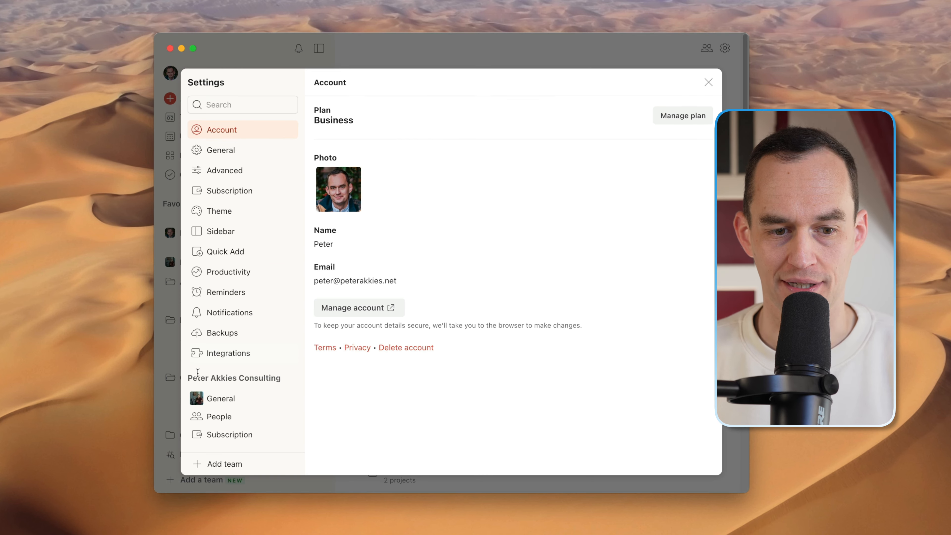
click(217, 416)
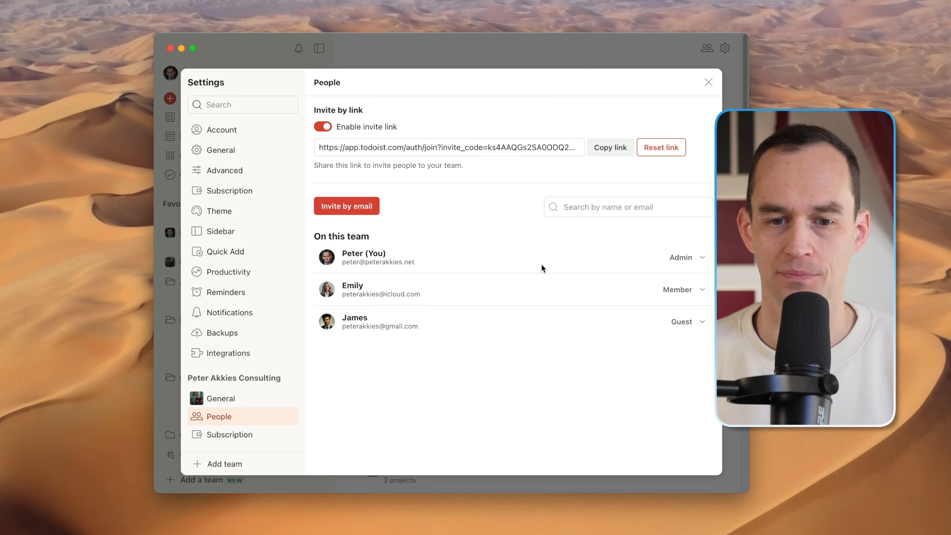
mouse_move(482, 216)
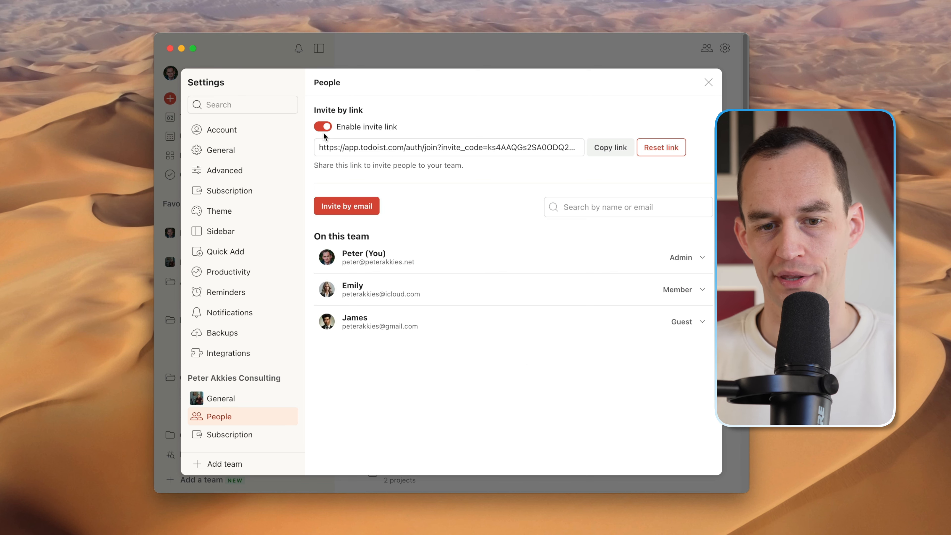
mouse_move(479, 133)
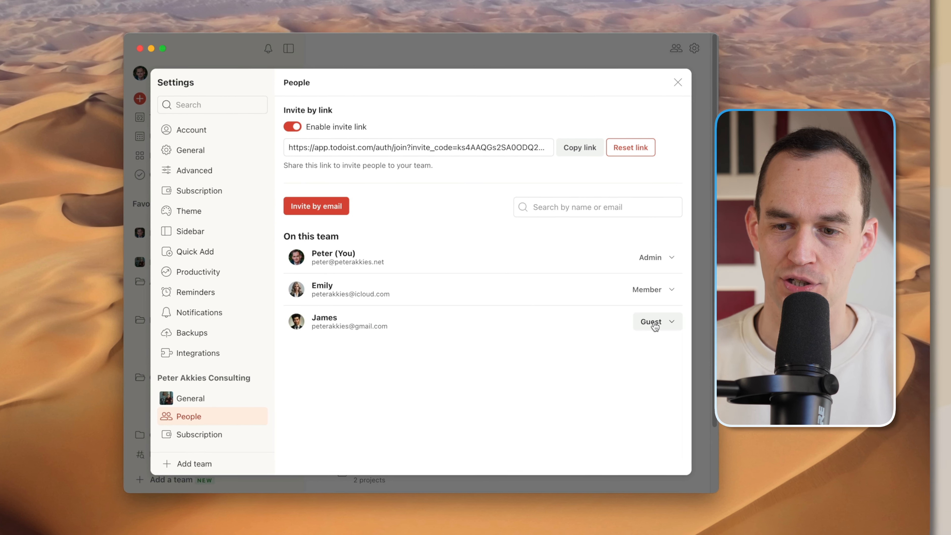
click(654, 322)
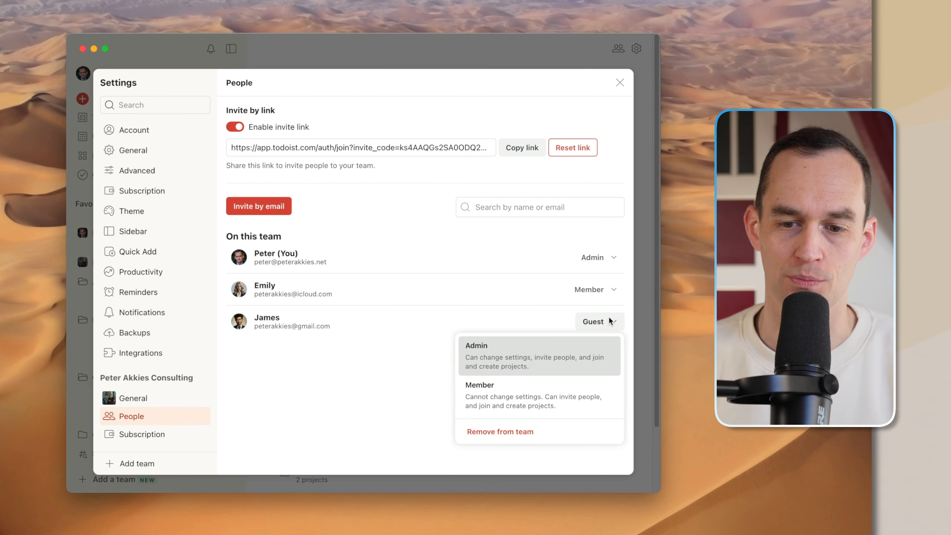
mouse_move(327, 375)
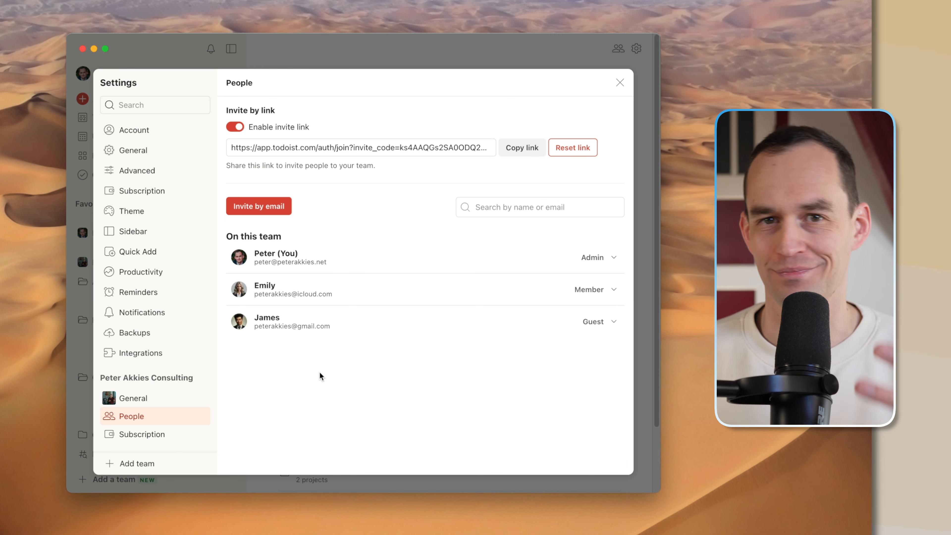
mouse_move(390, 346)
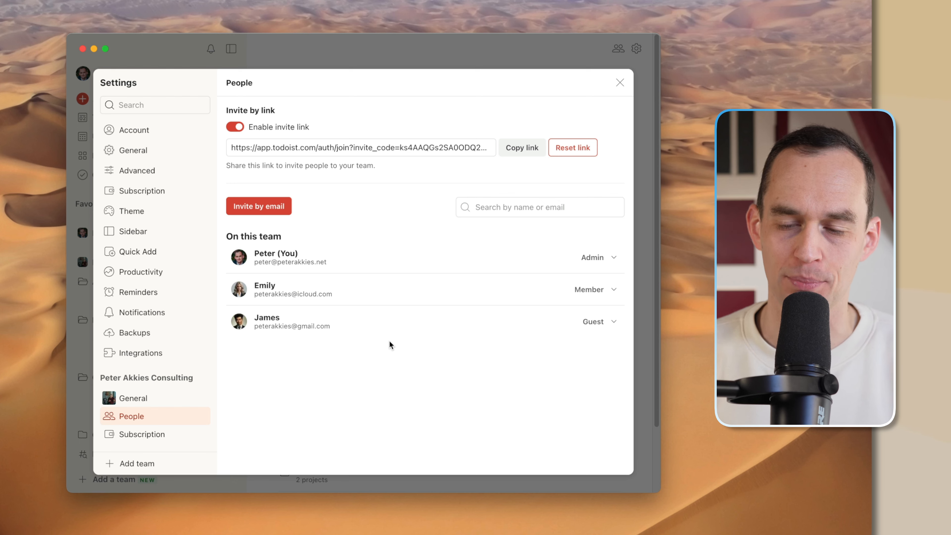
click(598, 321)
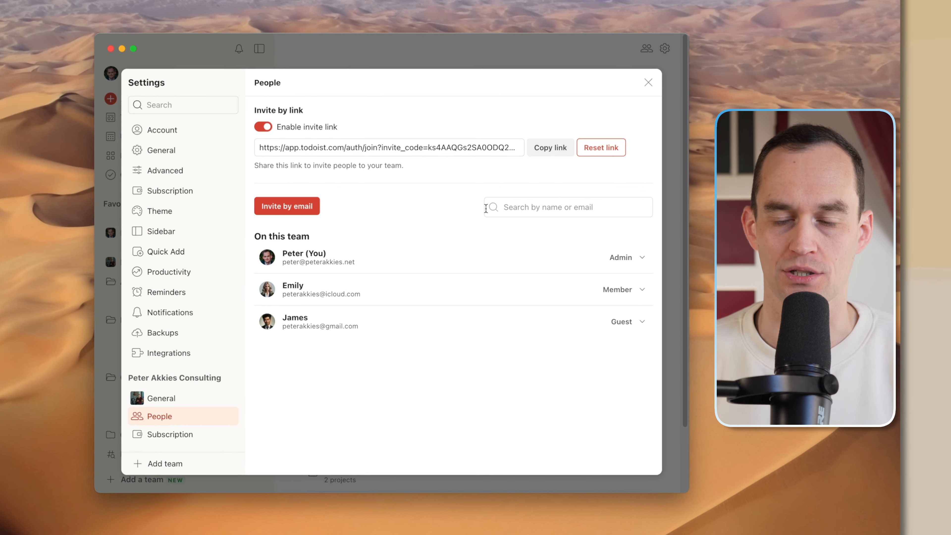
Close Settings to return to the Peter Akkies Consulting overview of seven joined projects
click(648, 83)
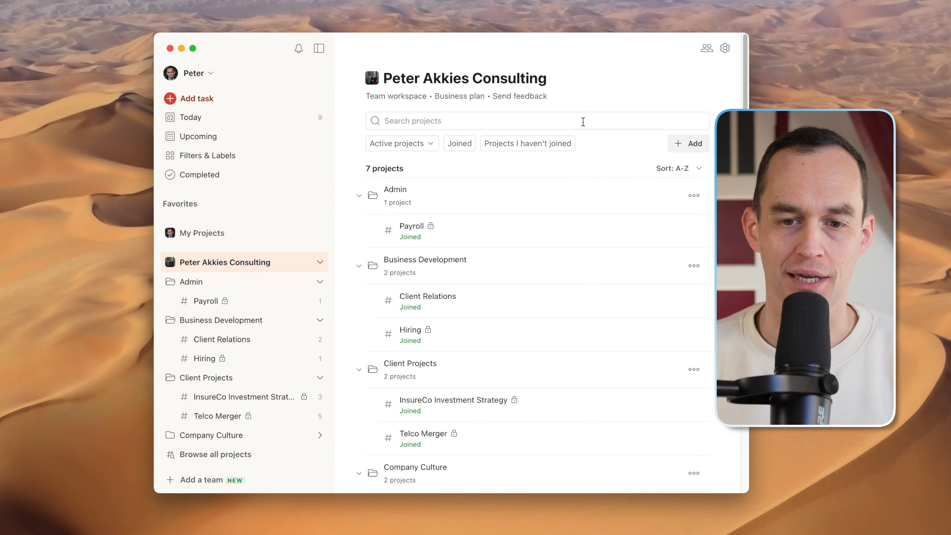
mouse_move(456, 240)
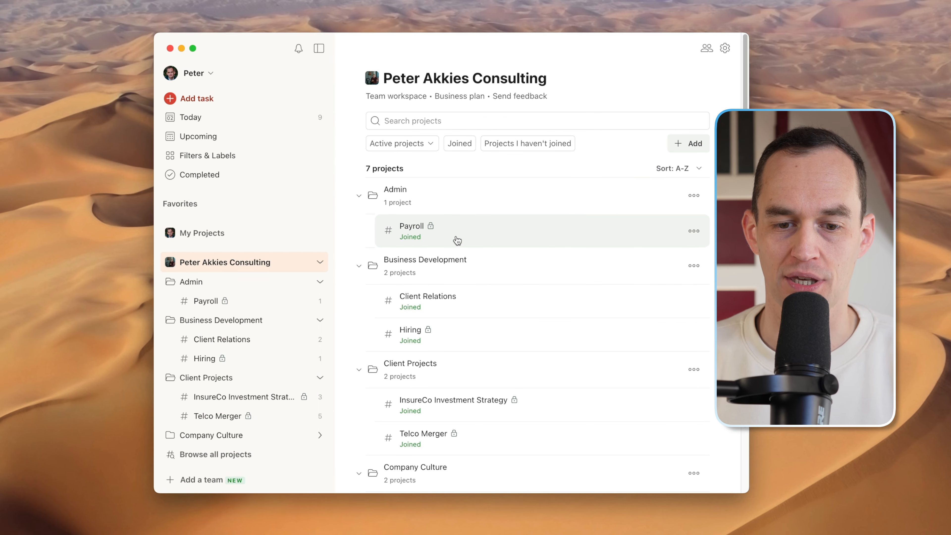
mouse_move(462, 335)
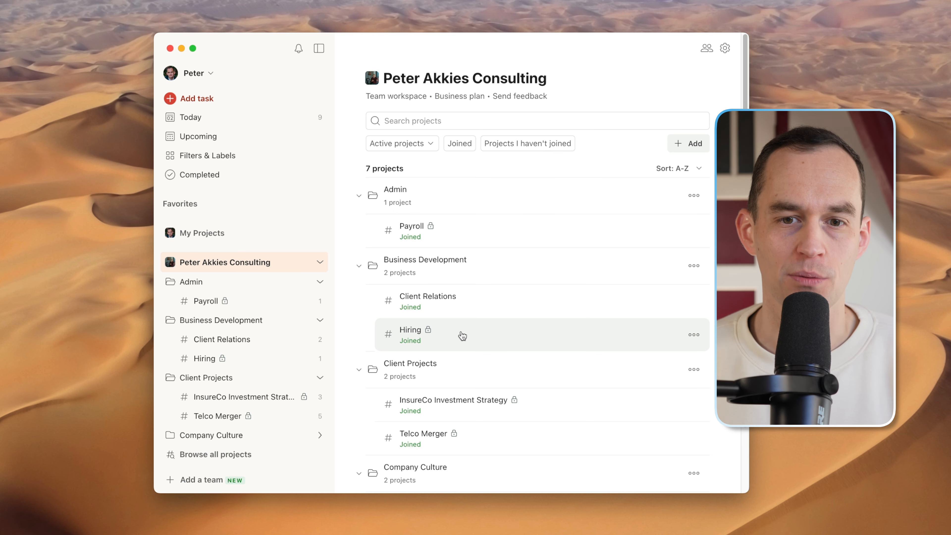
mouse_move(425, 341)
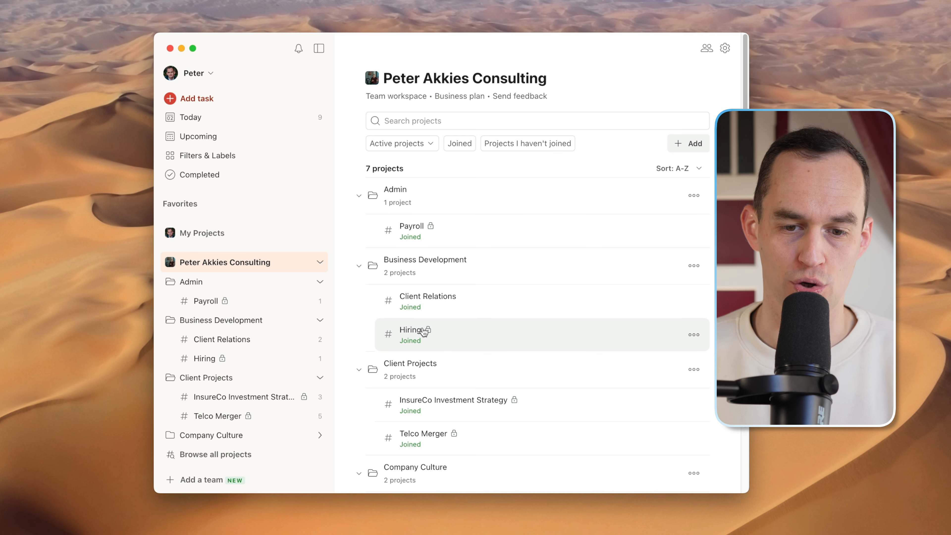
mouse_move(682, 337)
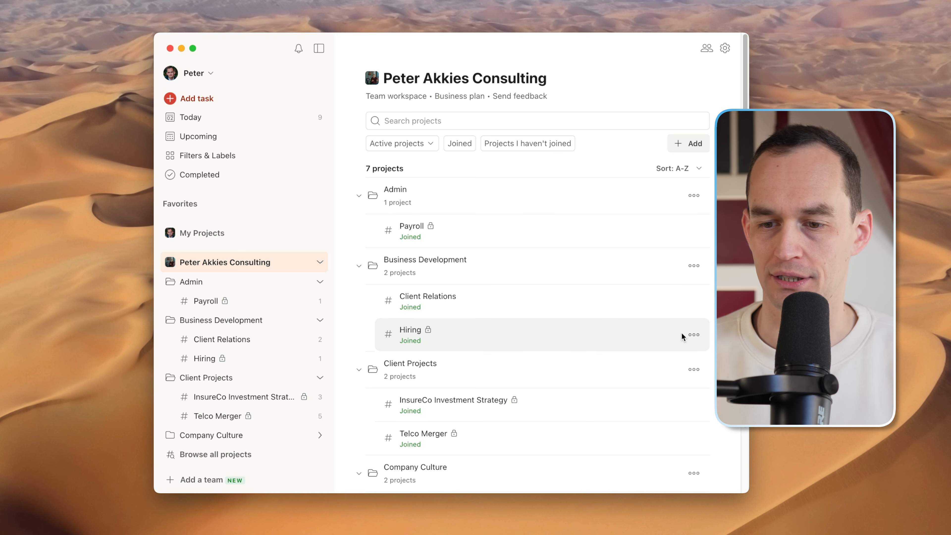
click(694, 335)
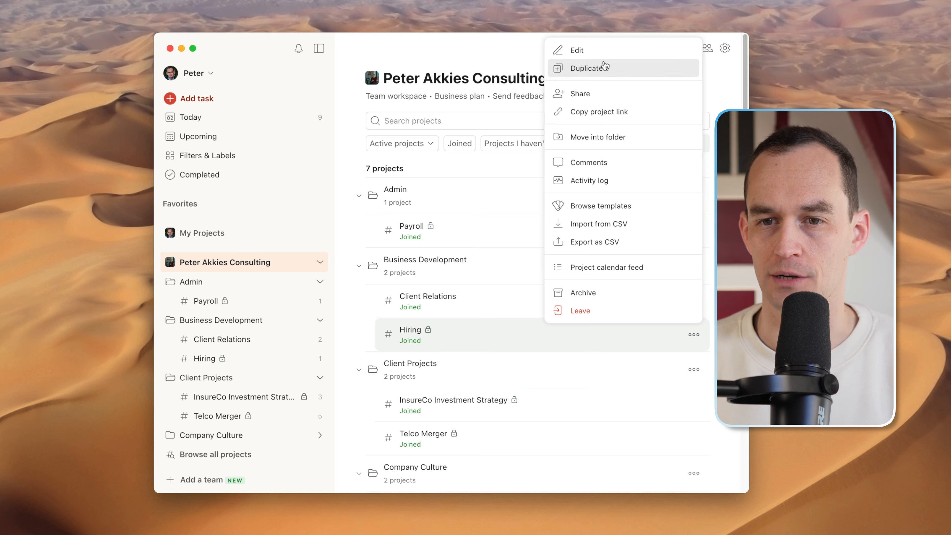
click(576, 49)
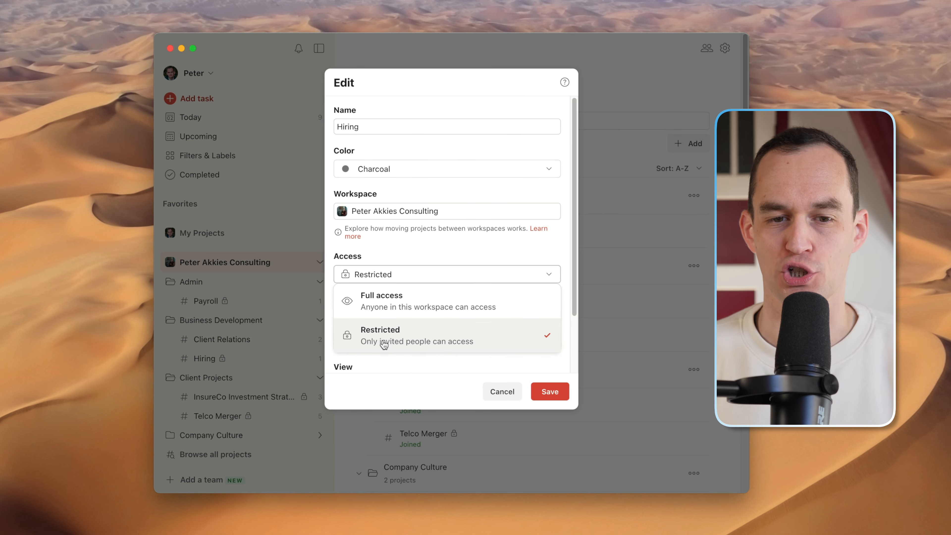
click(381, 335)
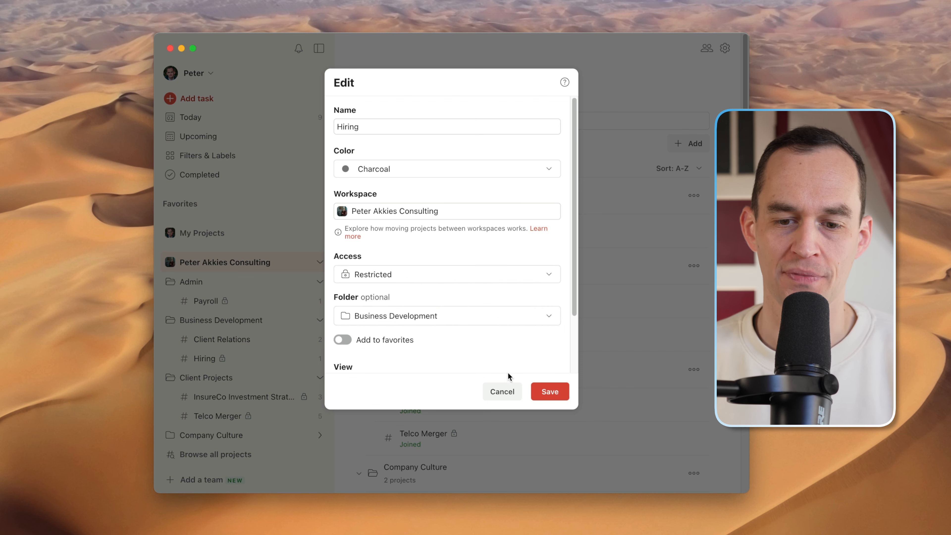
click(502, 392)
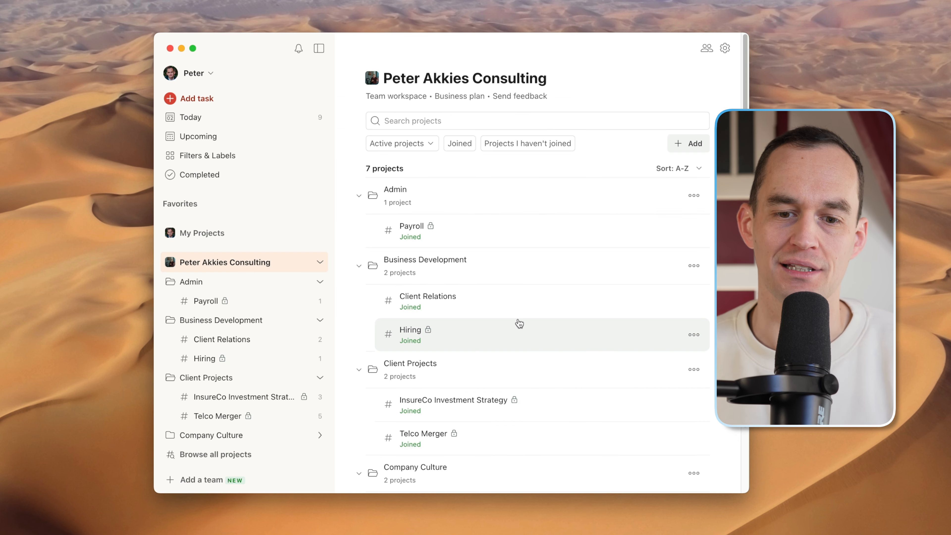
mouse_move(432, 329)
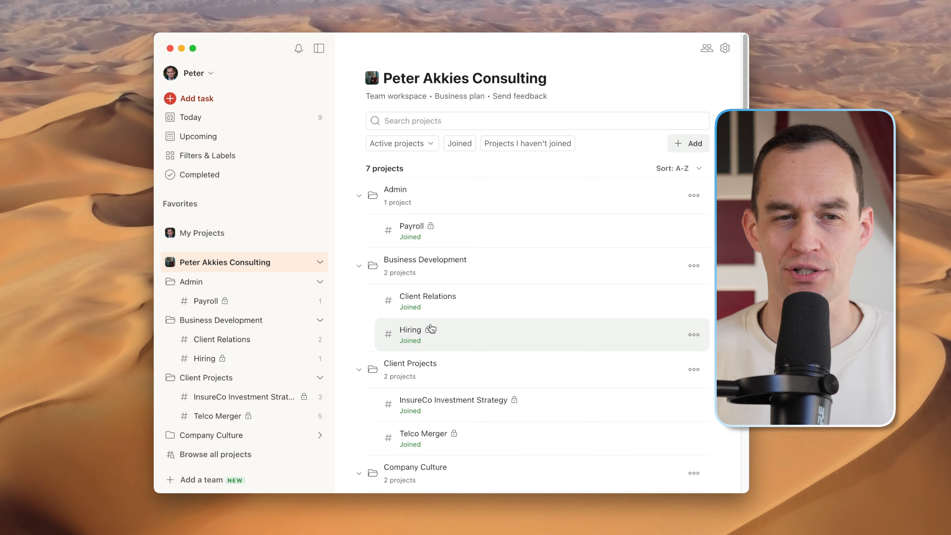
mouse_move(182, 53)
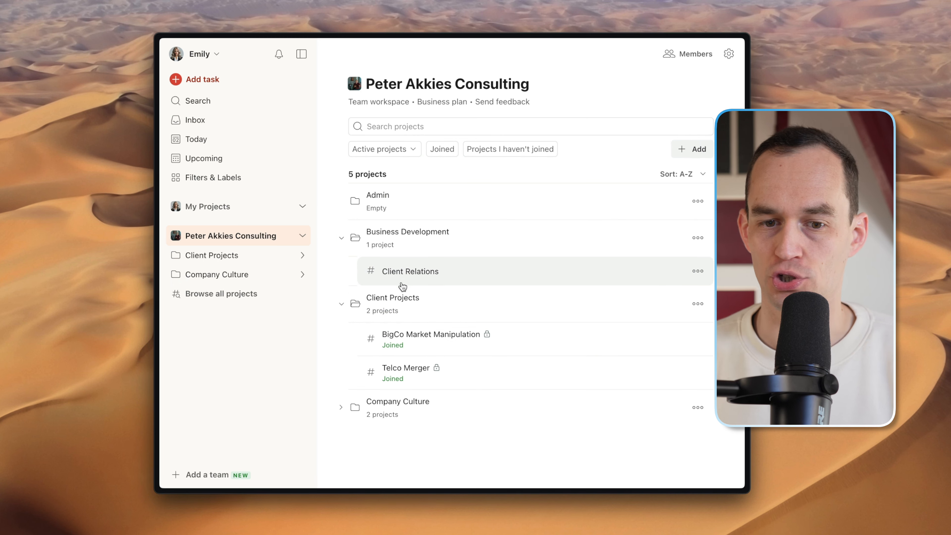
mouse_move(392, 297)
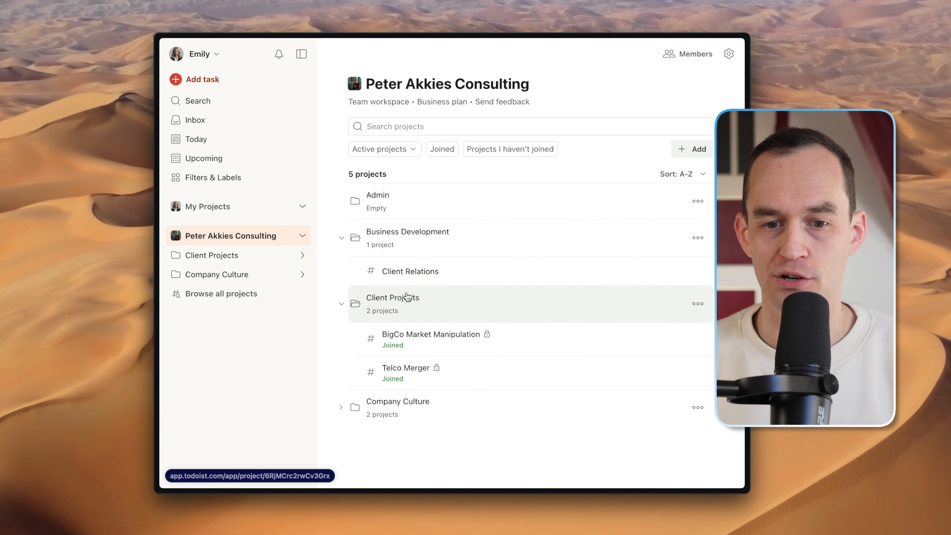
mouse_move(472, 259)
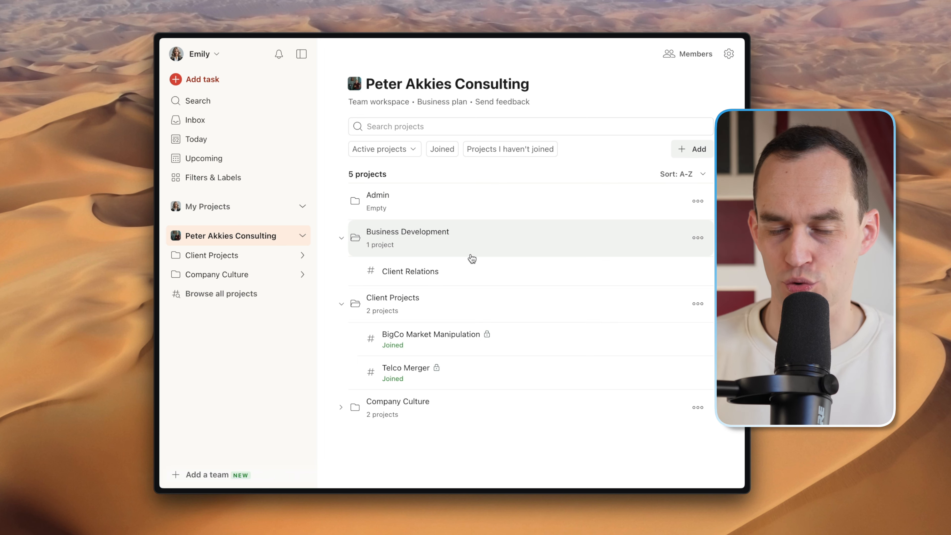
mouse_move(472, 354)
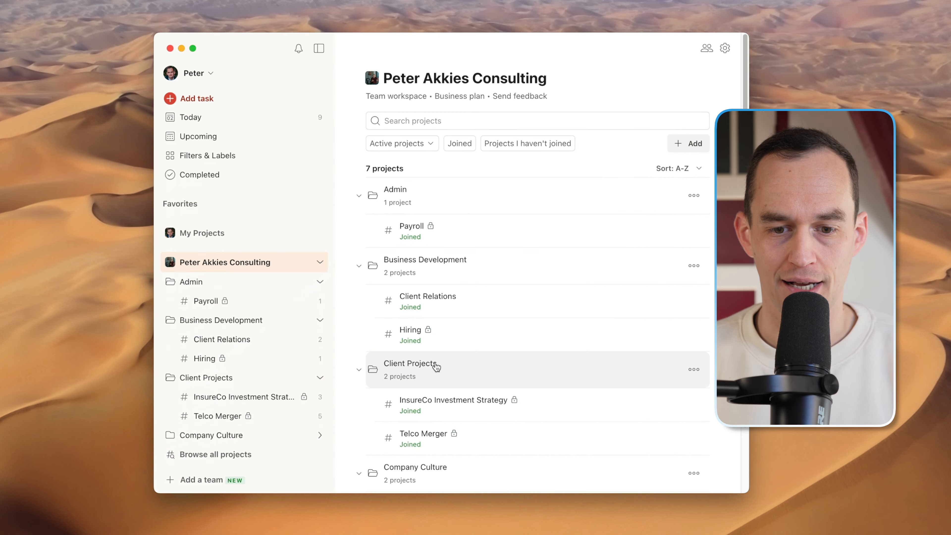
mouse_move(485, 333)
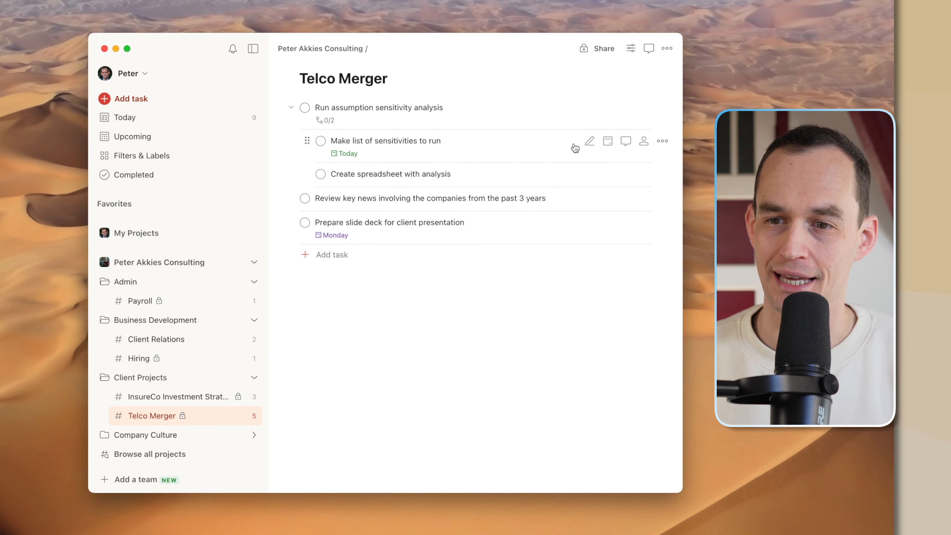
Assign the 'Make list of sensitivities to run' sub-task to myself
click(644, 141)
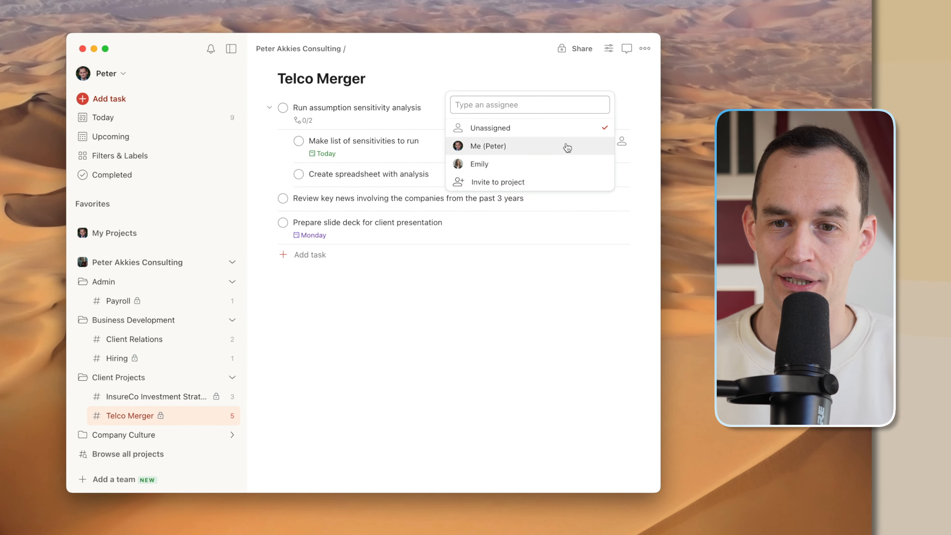
click(488, 145)
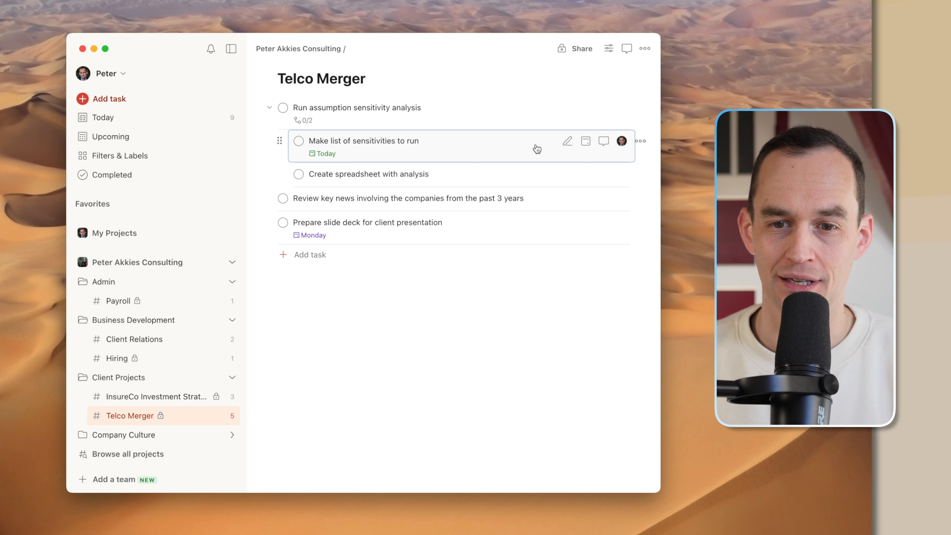
mouse_move(622, 174)
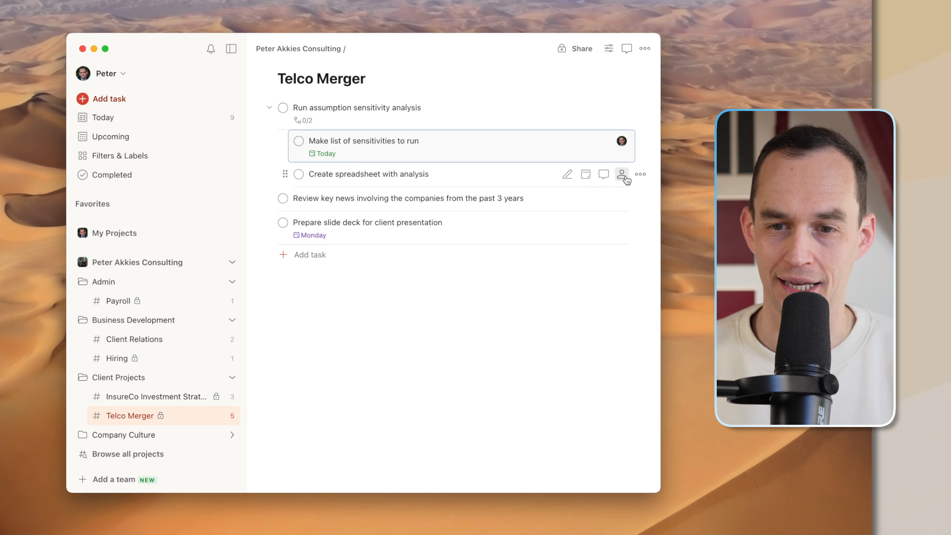
mouse_move(622, 174)
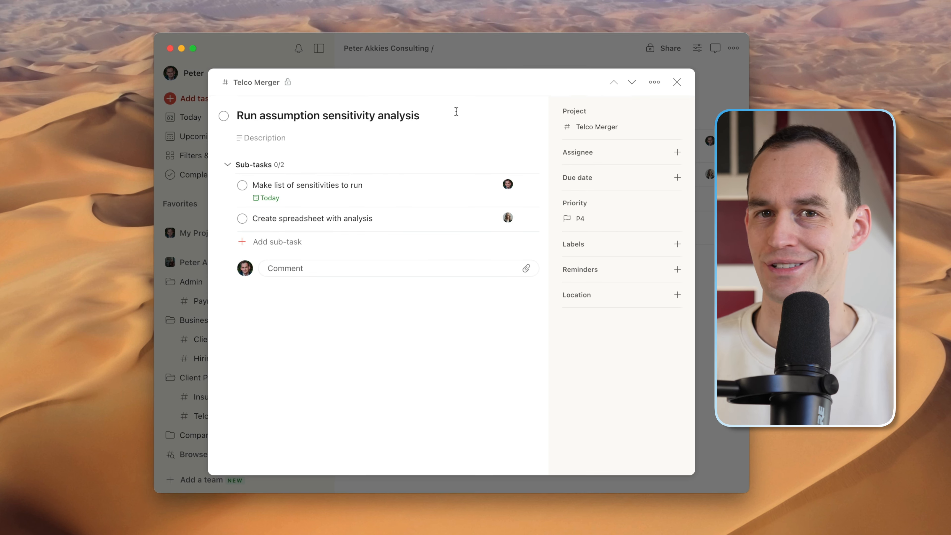
Add a 'Proof analysis' sub-task assigned to me and close the task details
click(277, 241)
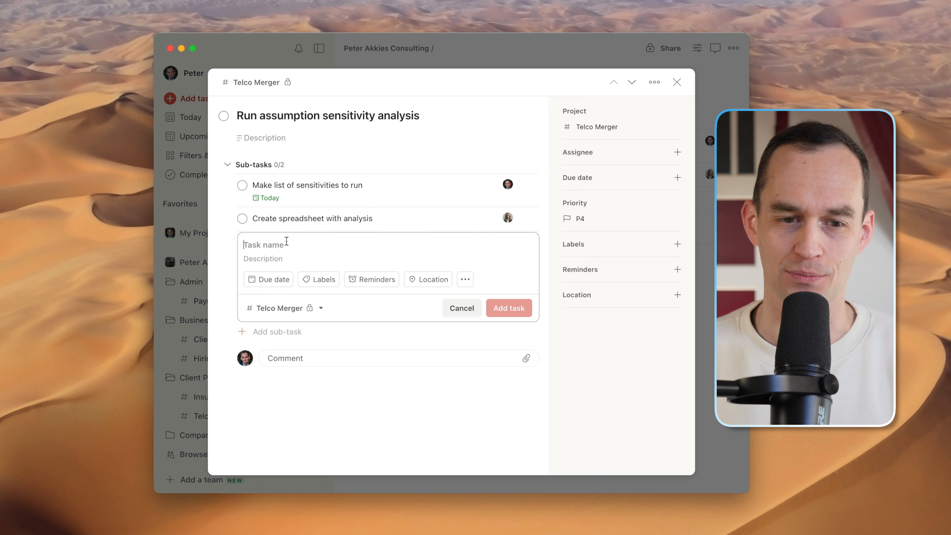
text(Proof anal)
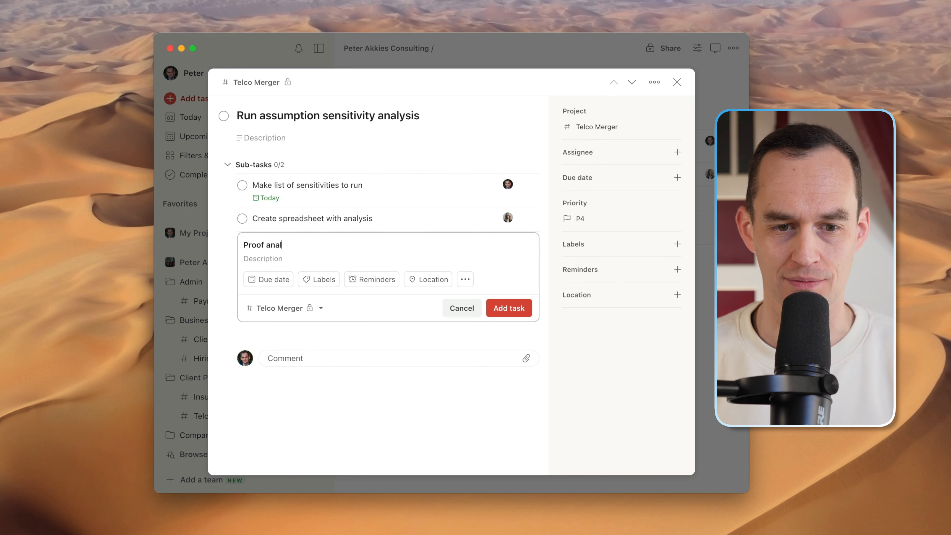
text(ysis +Me)
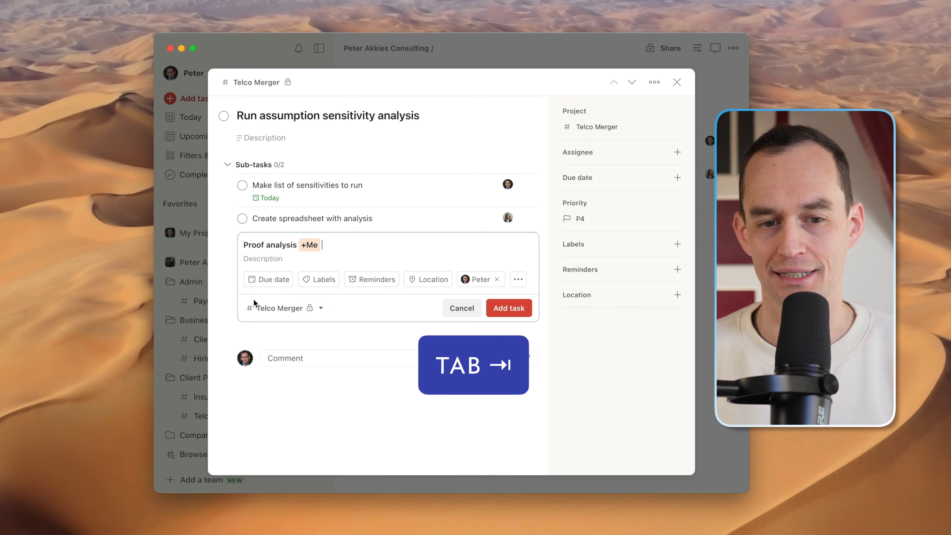
click(509, 307)
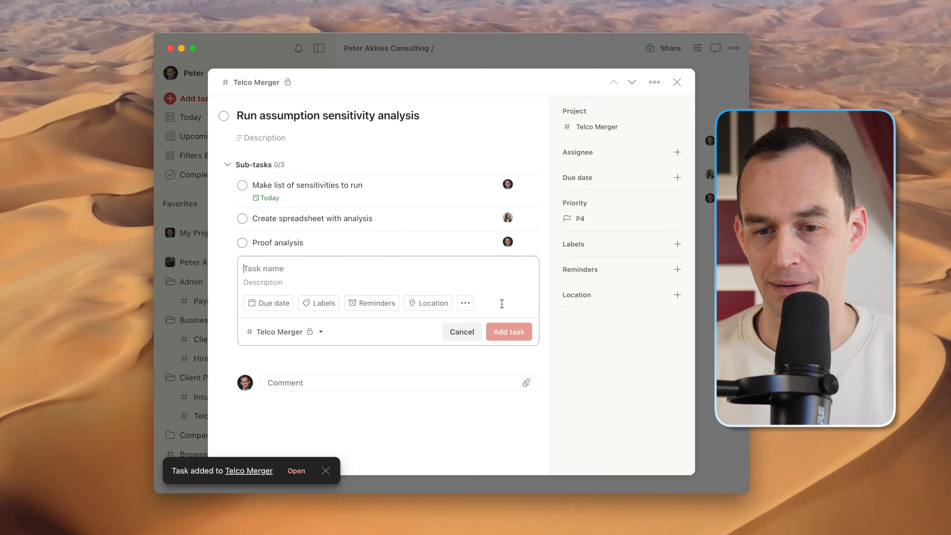
click(461, 332)
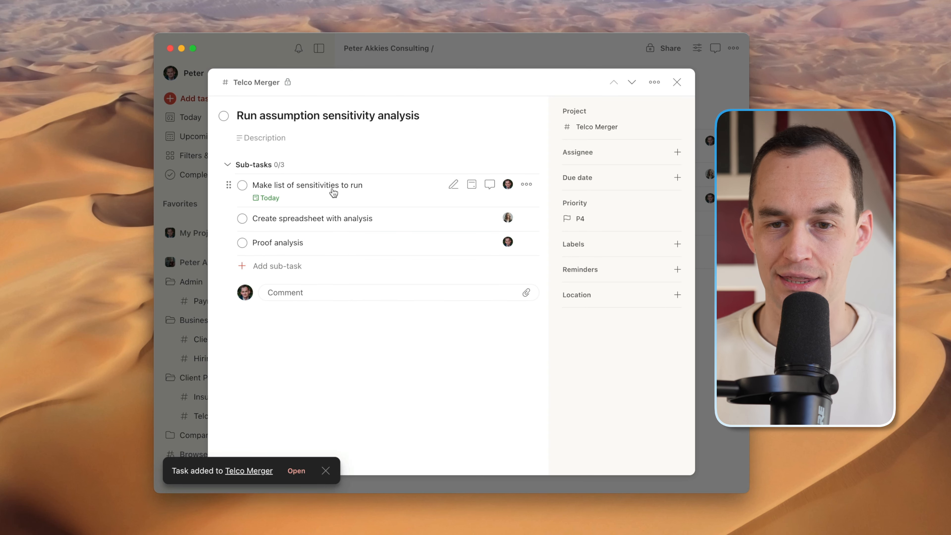
click(677, 82)
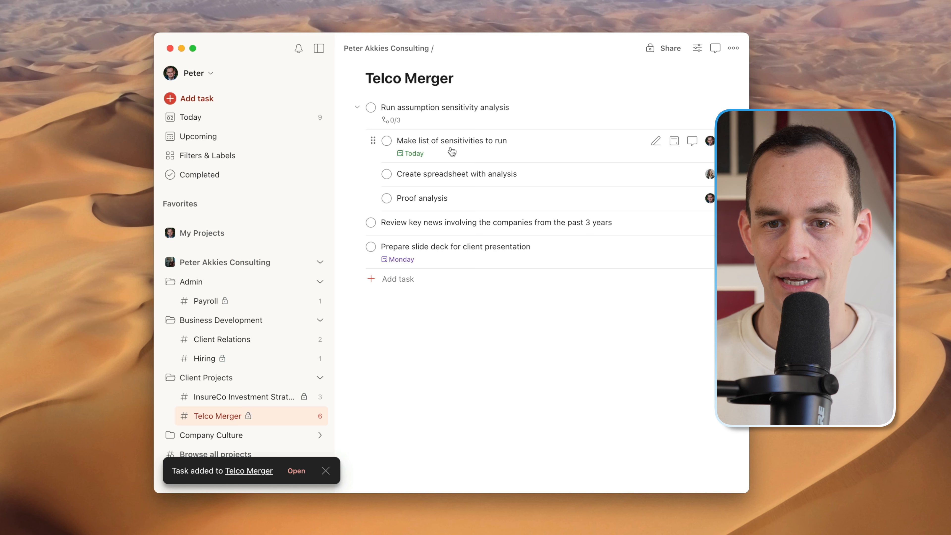
mouse_move(415, 160)
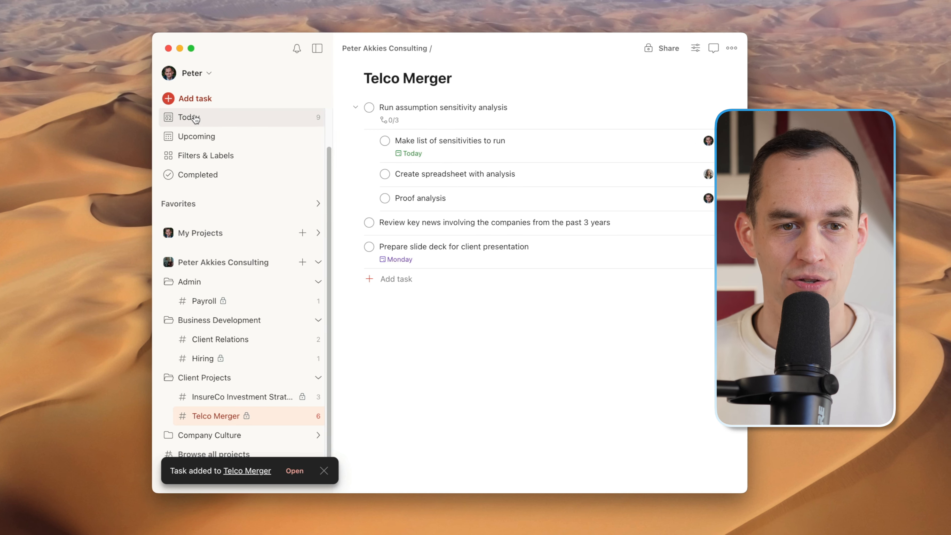
From Today, set the sensitivities sub-task to P2, then review 'Create spreadsheet with analysis' in Telco Merger
click(188, 117)
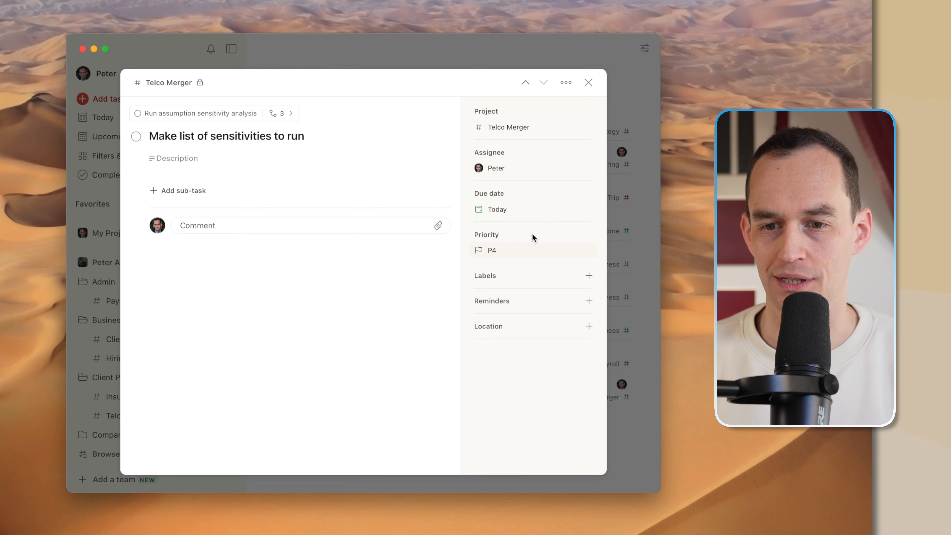
click(493, 249)
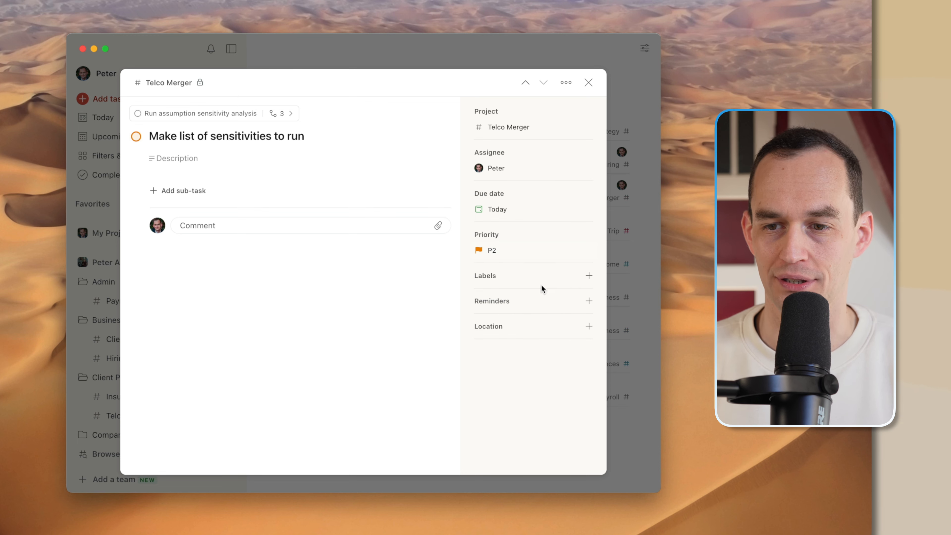
click(588, 82)
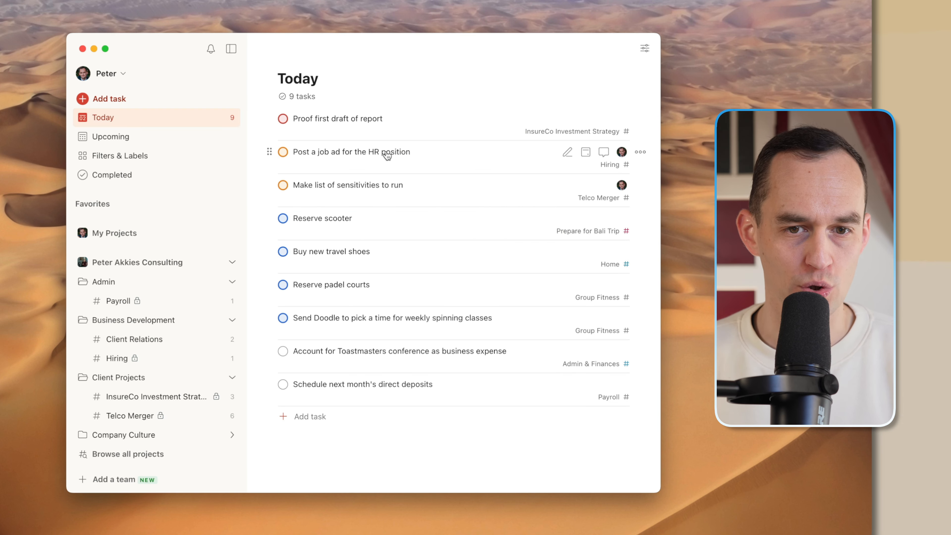
click(129, 416)
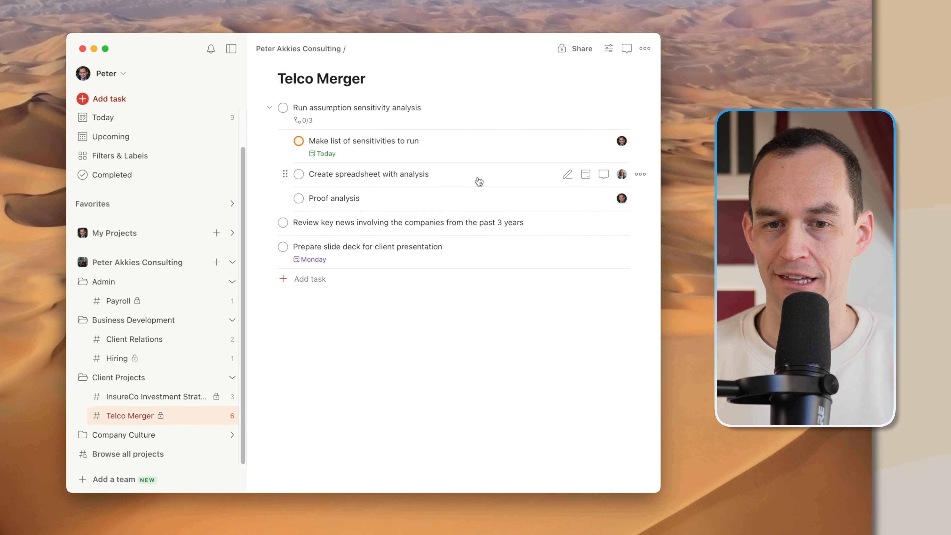
click(368, 174)
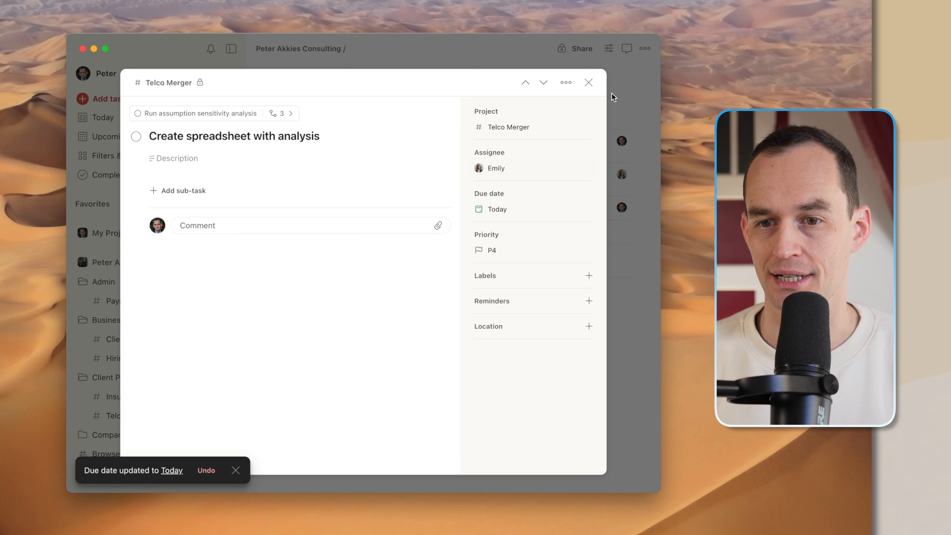
click(588, 82)
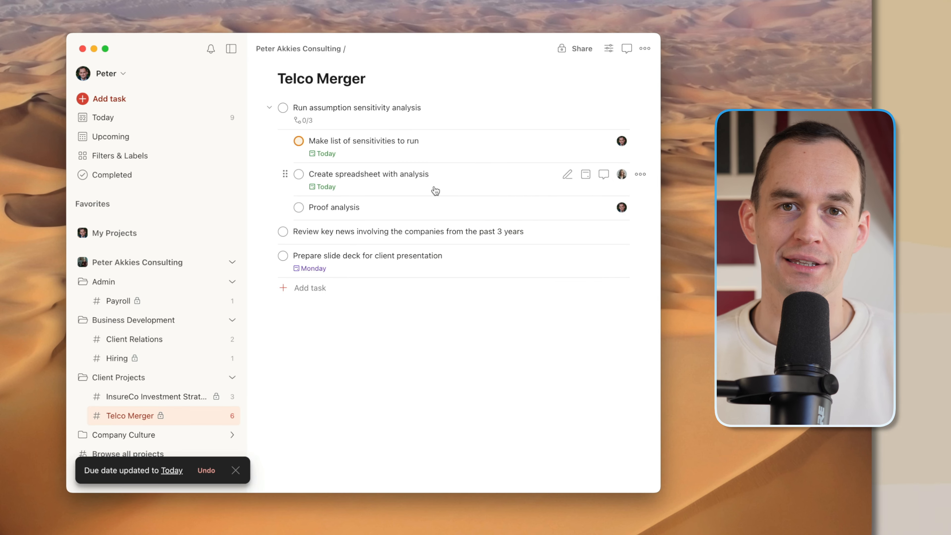
mouse_move(500, 267)
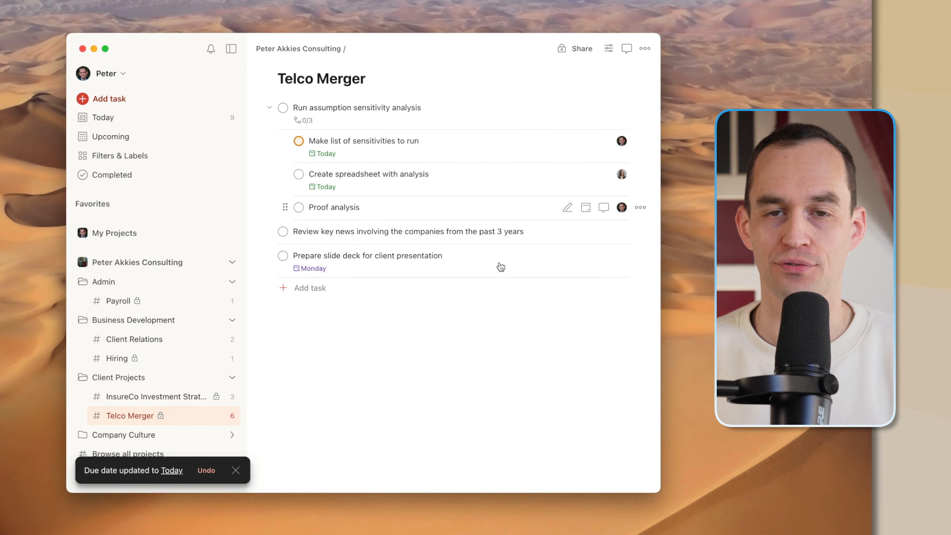
mouse_move(464, 302)
text(Send)
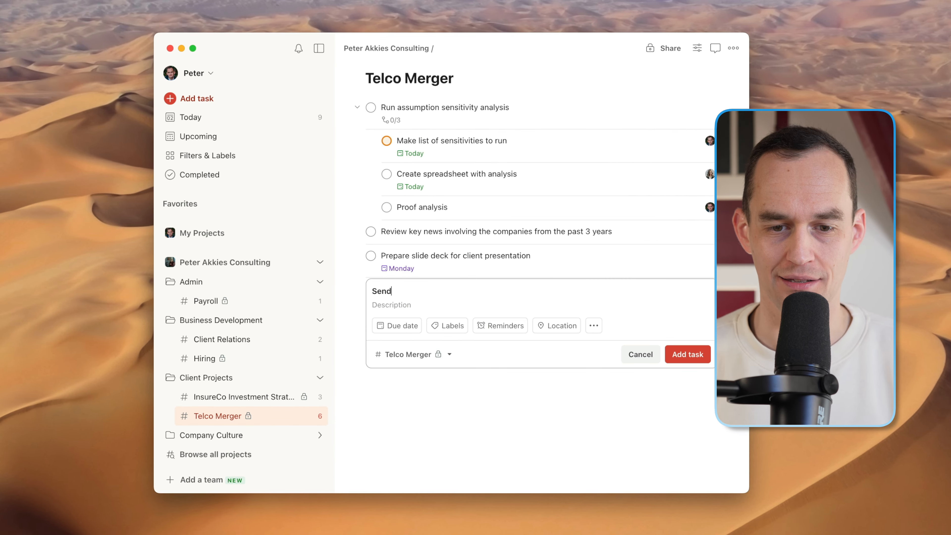
Create 'Send the client a progress update every friday' with an assignee chosen from the task's more options
text(the client a progress u)
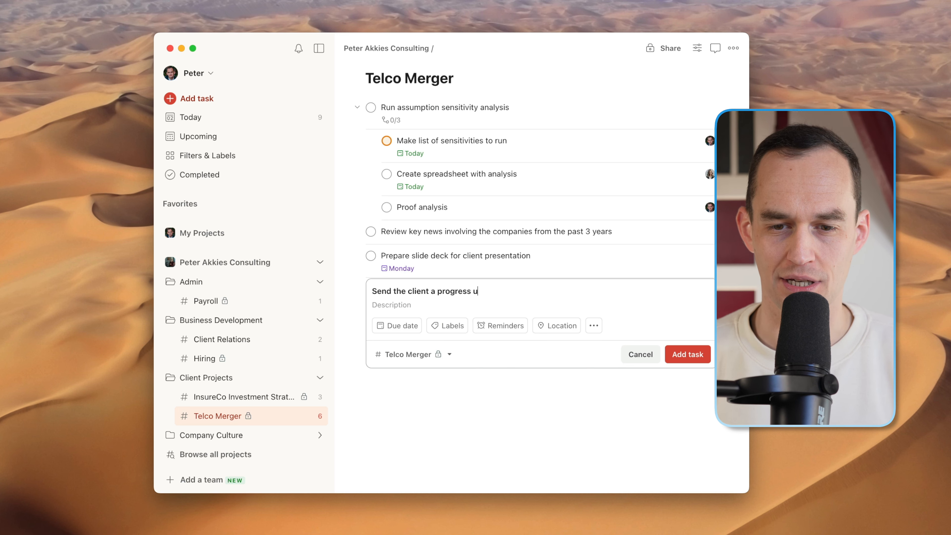
text(pdate every friday)
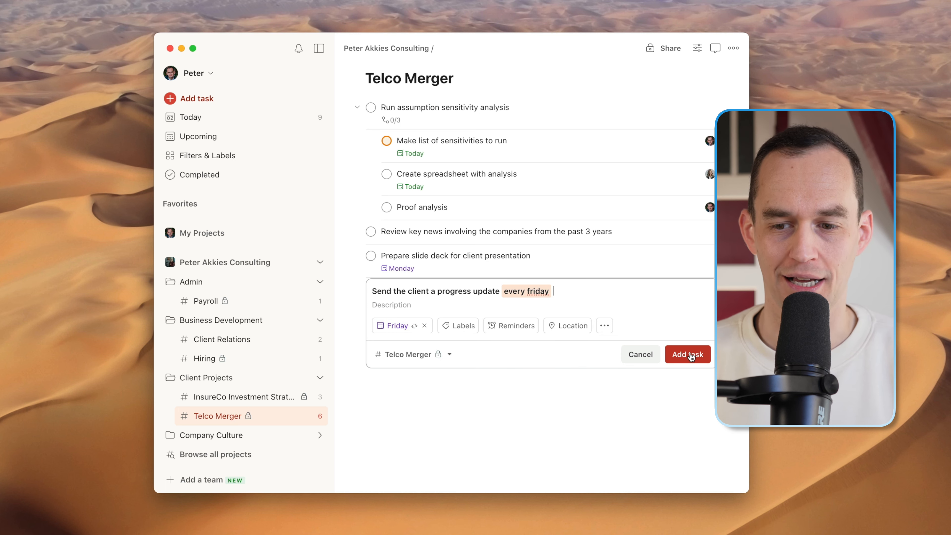
click(603, 326)
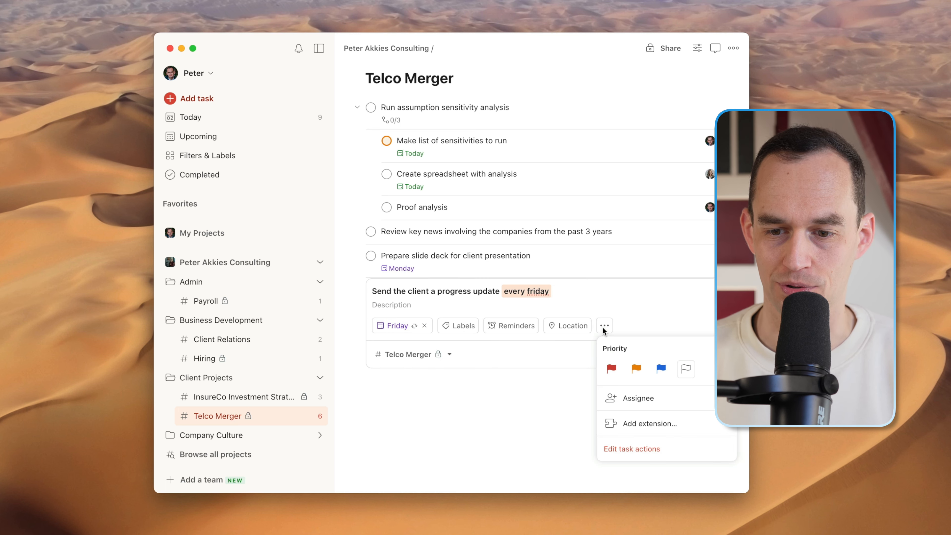
click(638, 398)
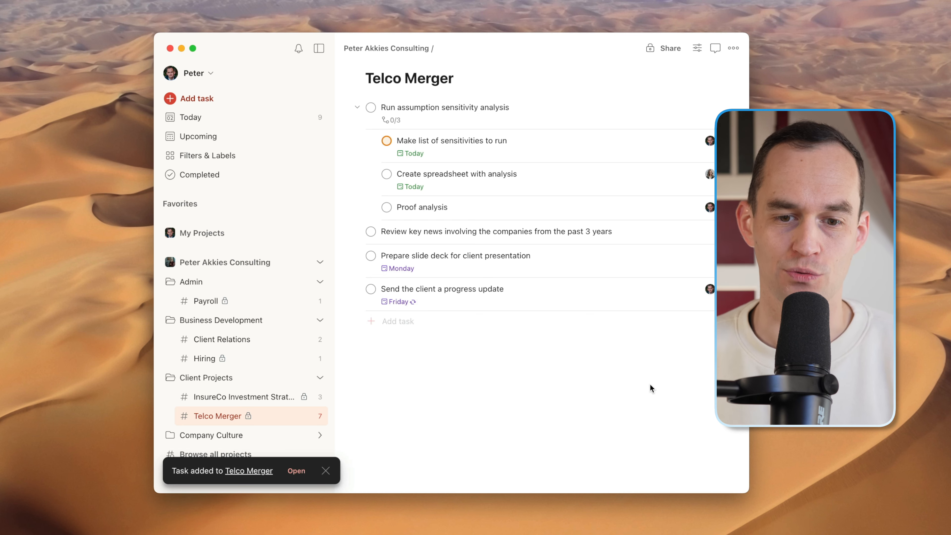
mouse_move(396, 294)
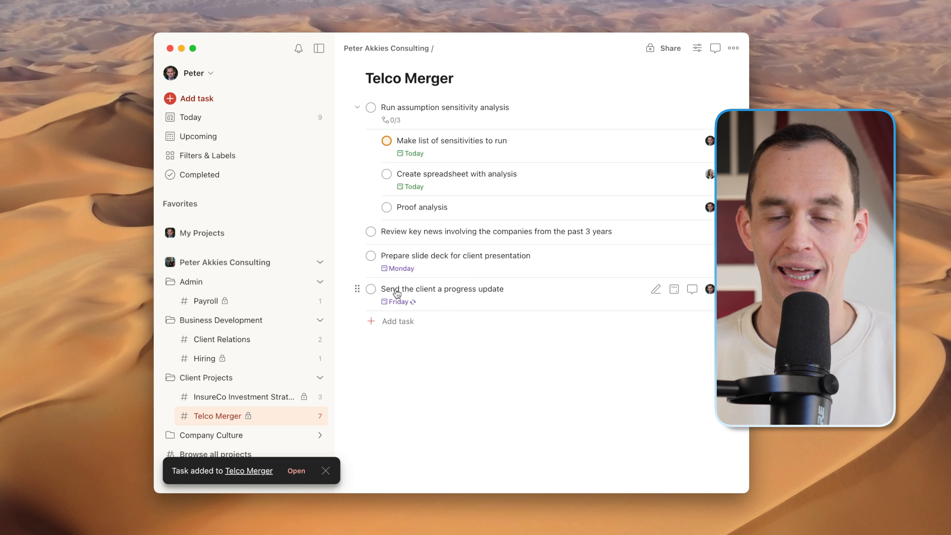
mouse_move(518, 339)
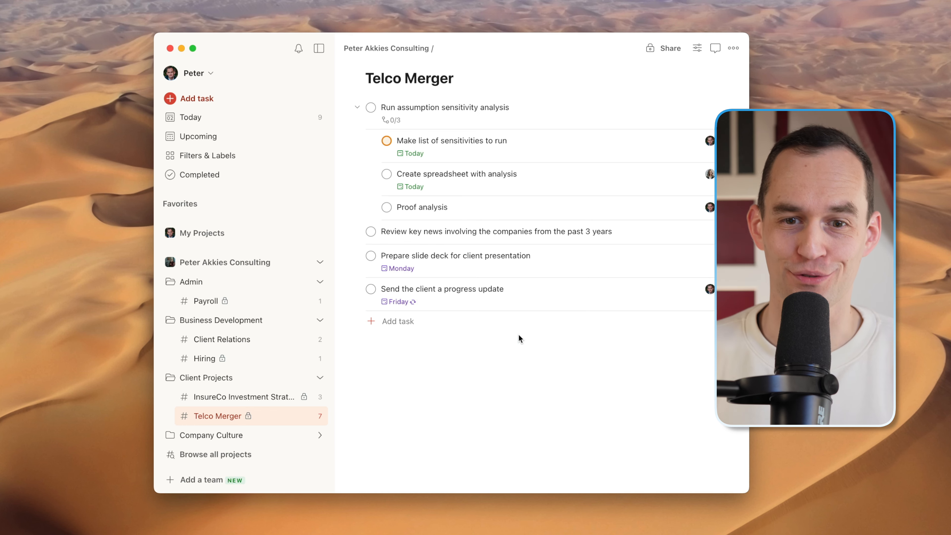
click(458, 174)
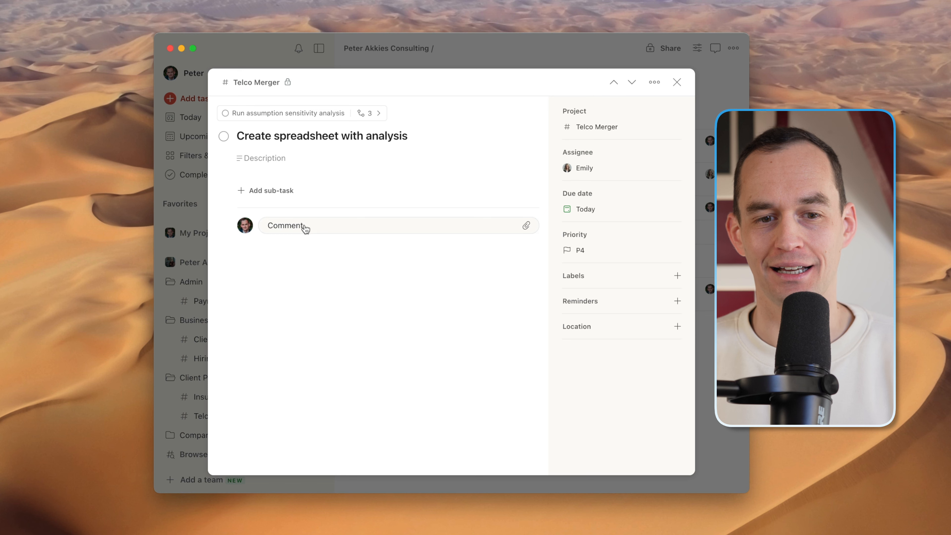
click(303, 225)
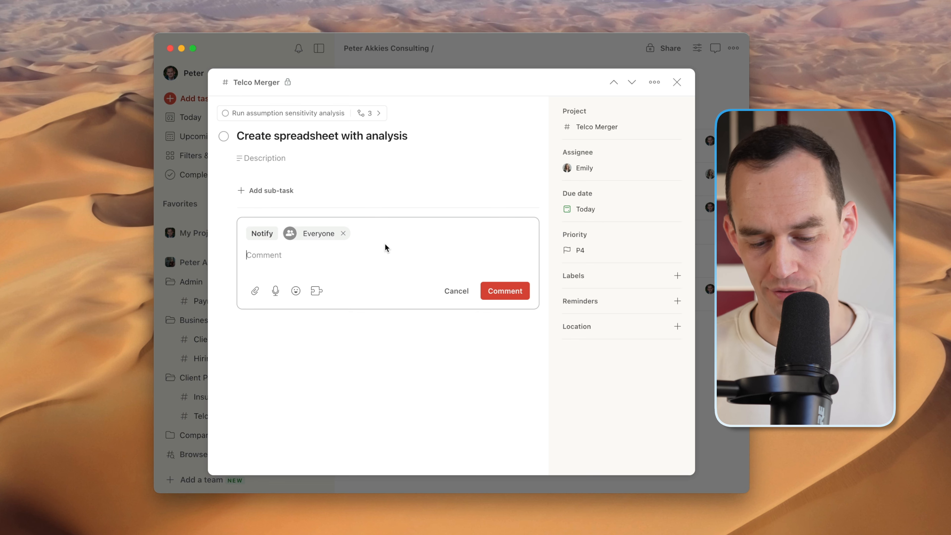
text(Hey @e)
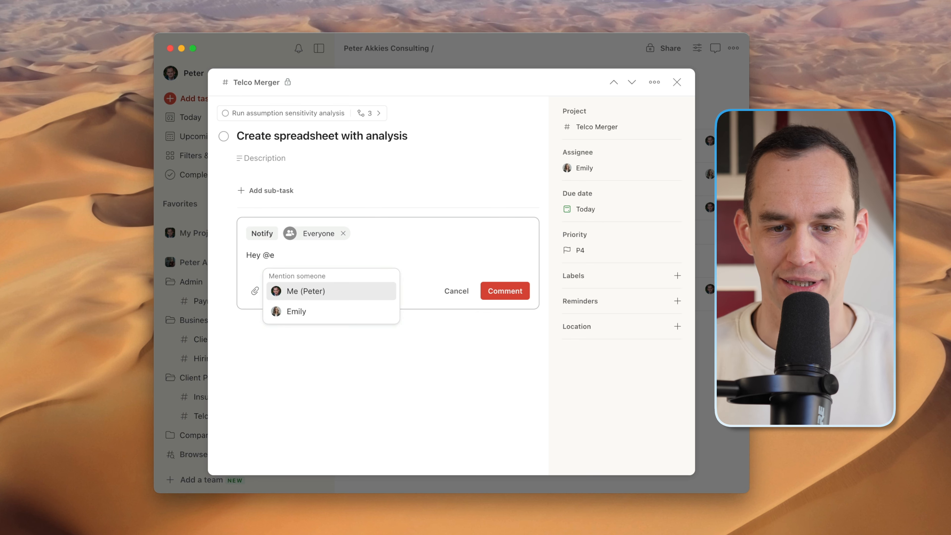
click(295, 311)
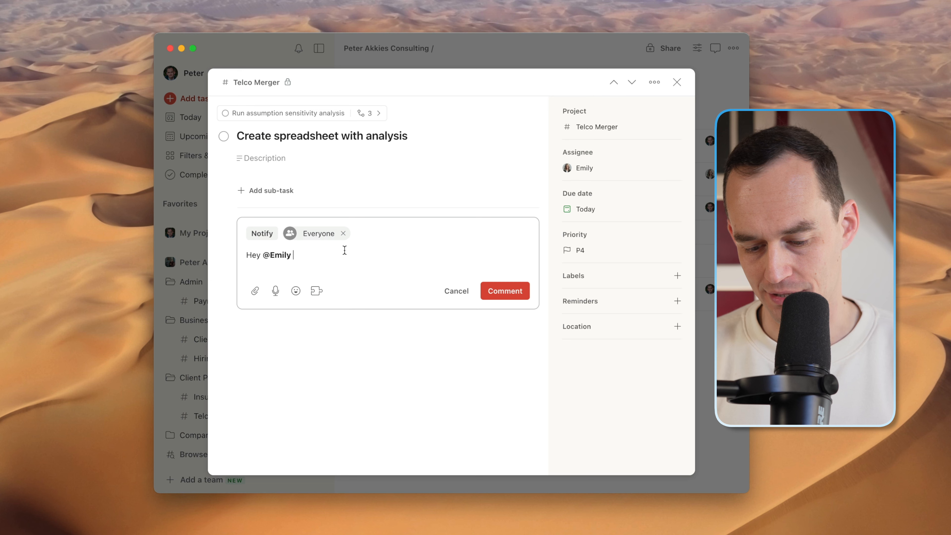
text(, can you)
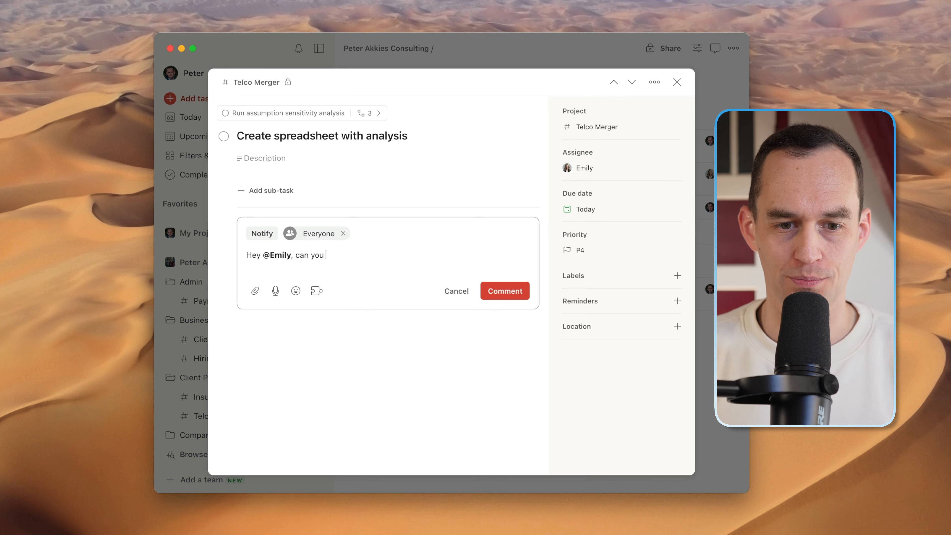
text(please use the template spr)
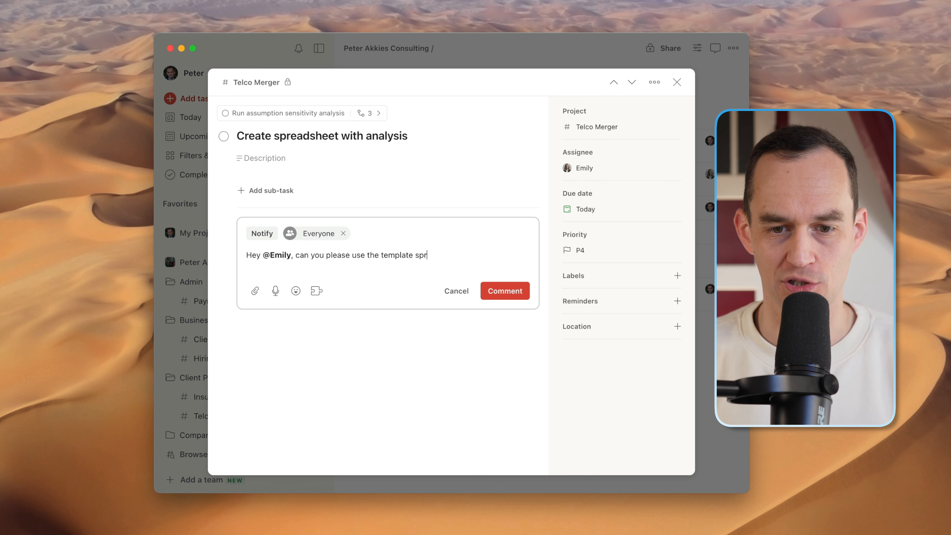
text(eadsheet?)
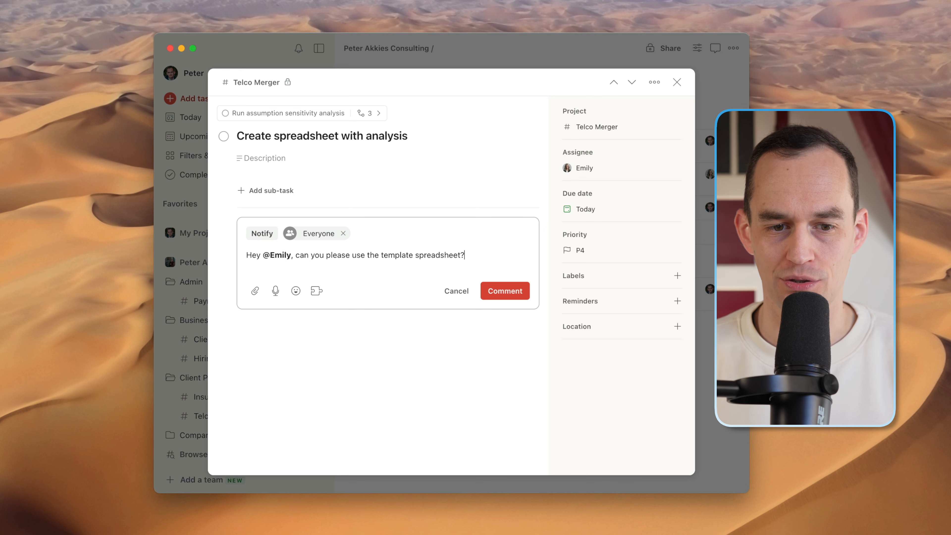
Skip the file attachment, stop notifying everyone, and post the comment for the assignee
click(254, 290)
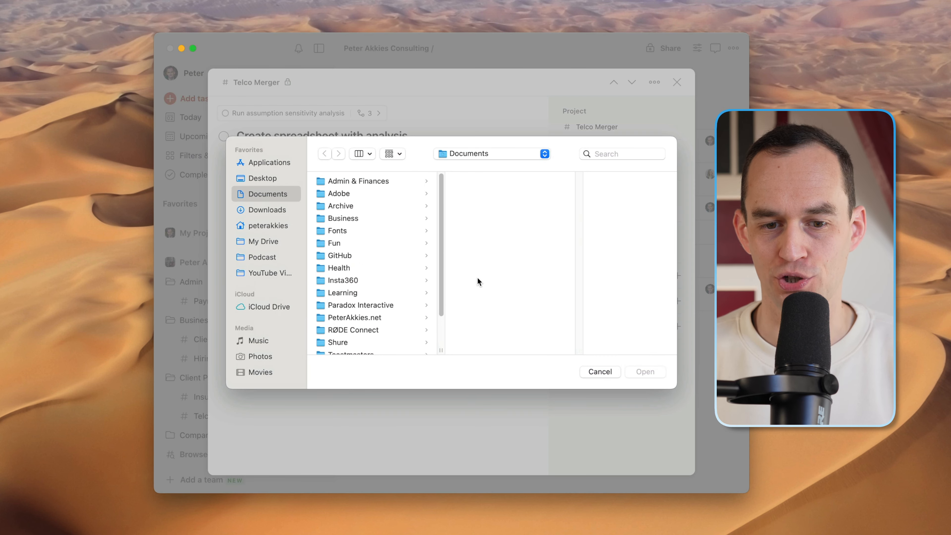
click(600, 371)
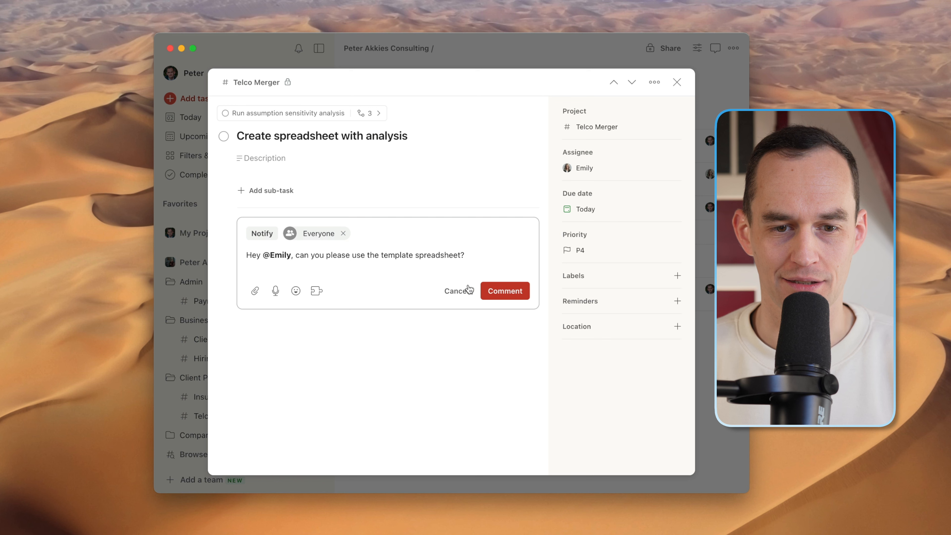
mouse_move(262, 234)
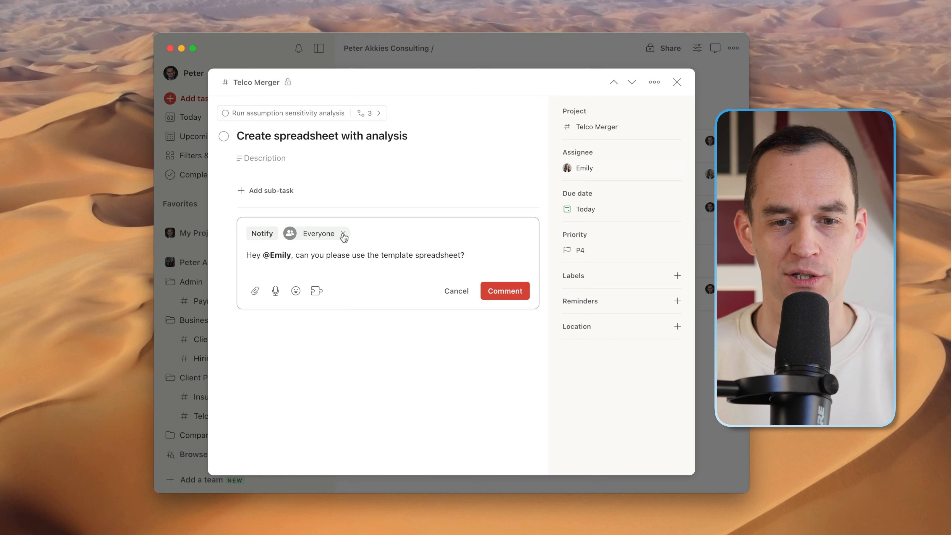
click(318, 233)
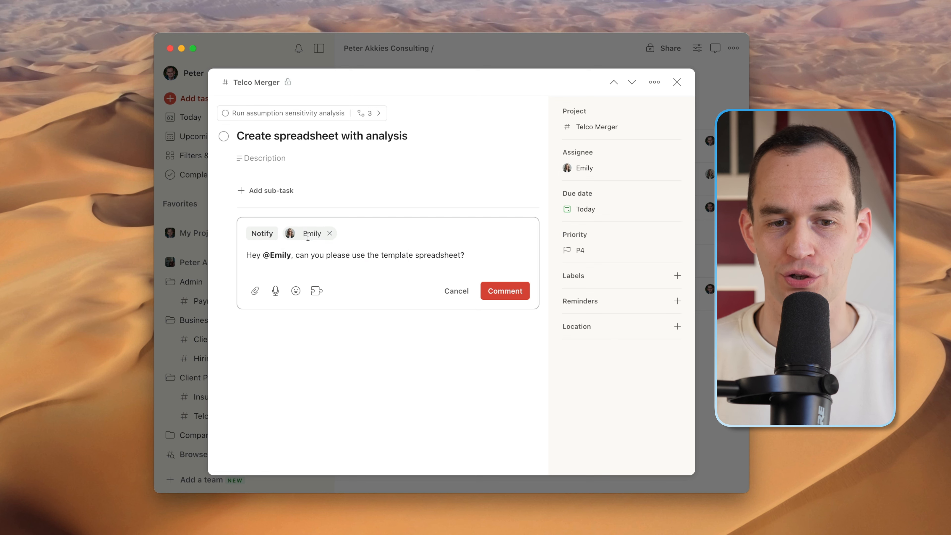
mouse_move(371, 251)
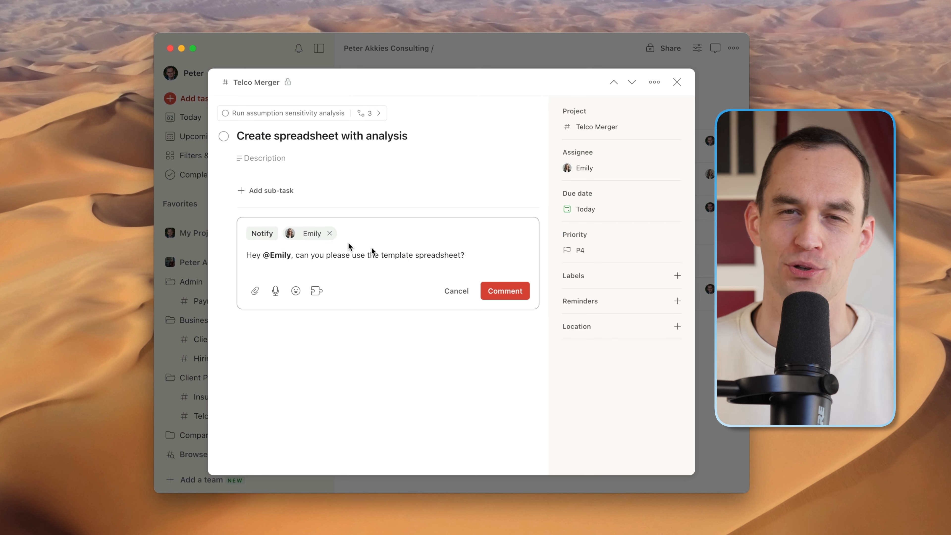
mouse_move(516, 230)
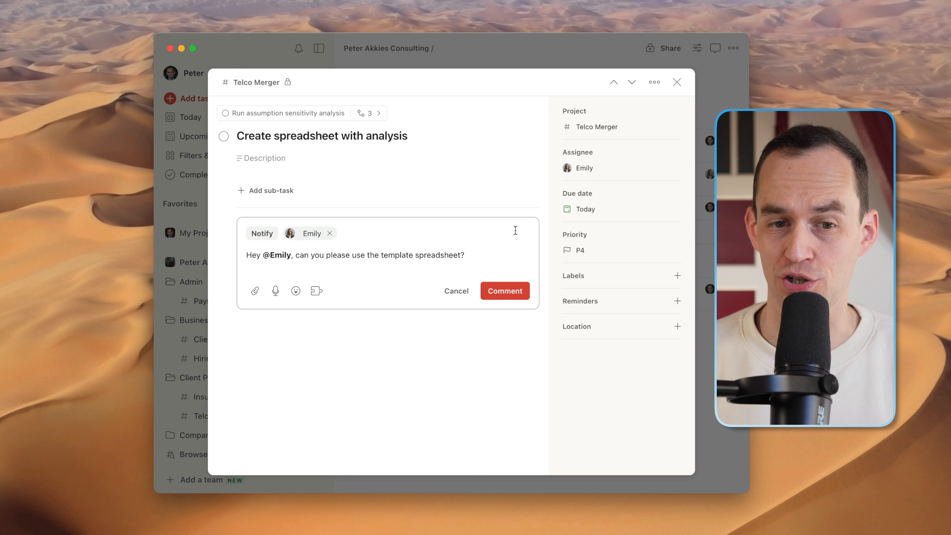
click(504, 291)
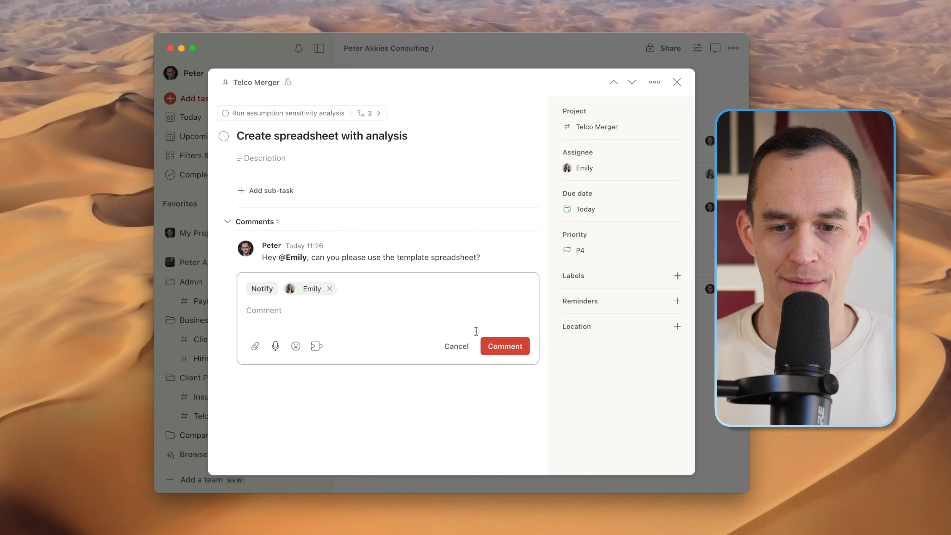
click(456, 346)
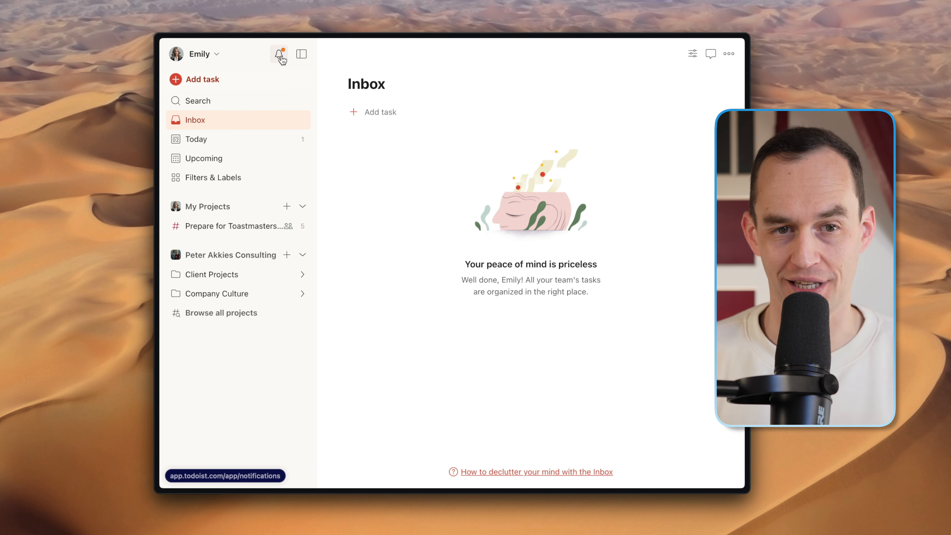
From notifications, react to the template spreadsheet comment with a heart and return to the task list
click(278, 54)
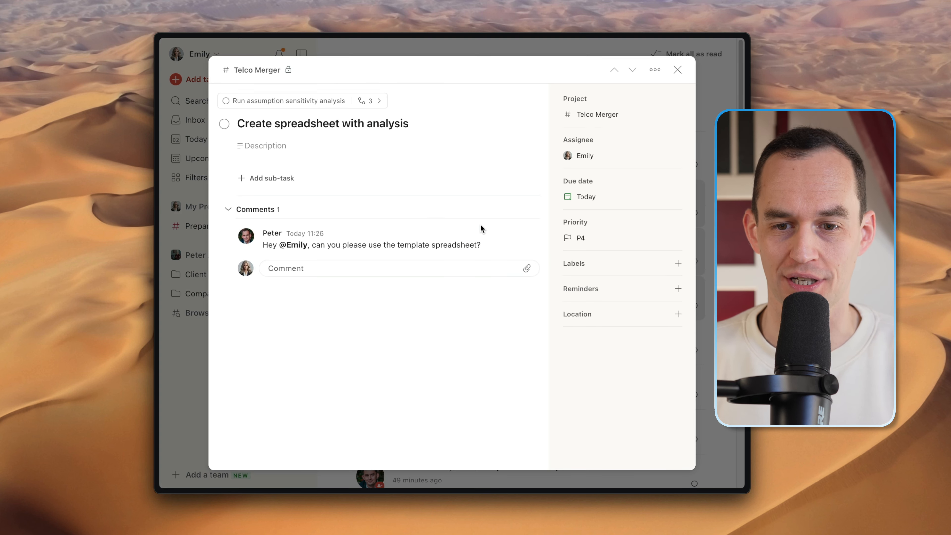
click(472, 233)
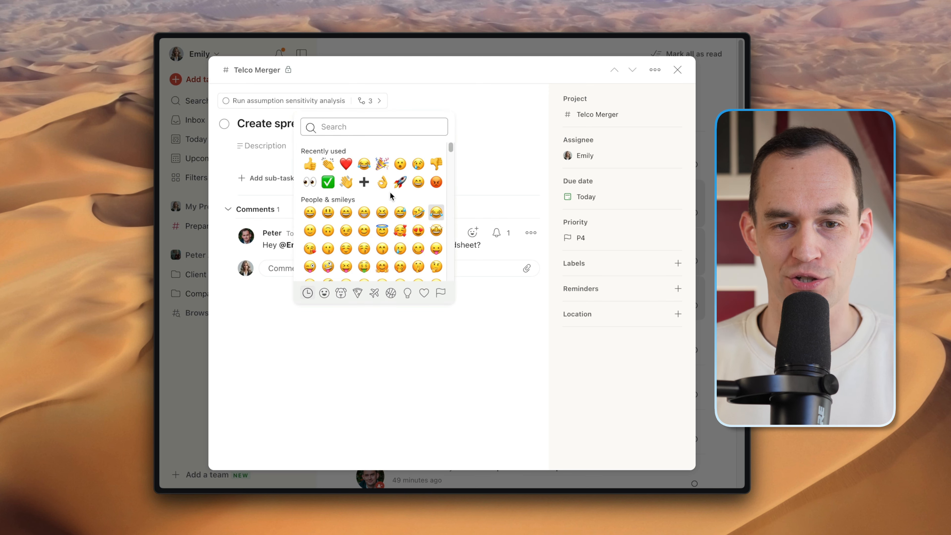
click(345, 164)
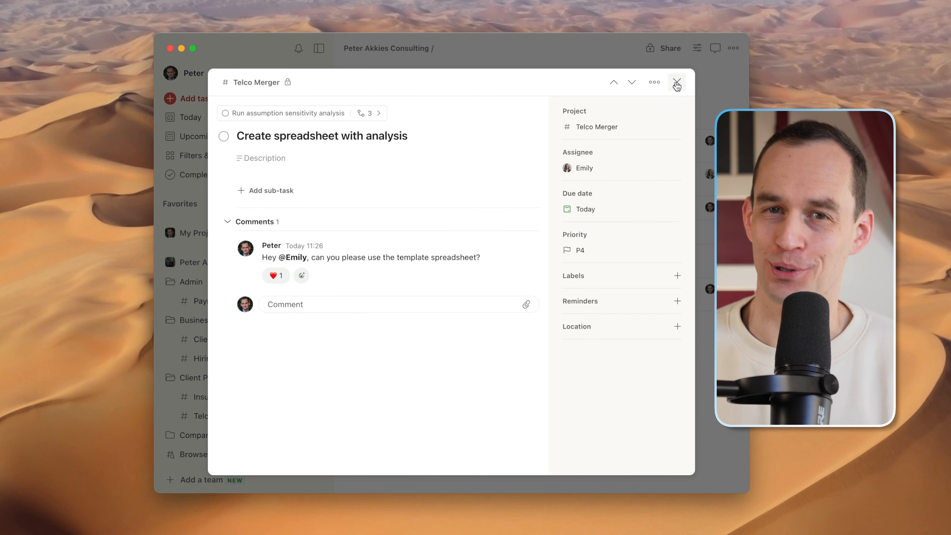
click(676, 82)
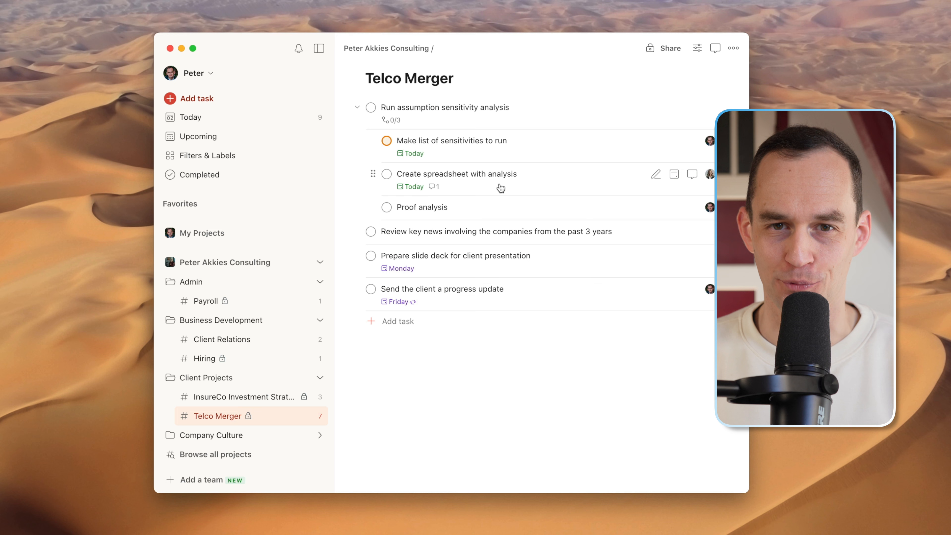
mouse_move(539, 348)
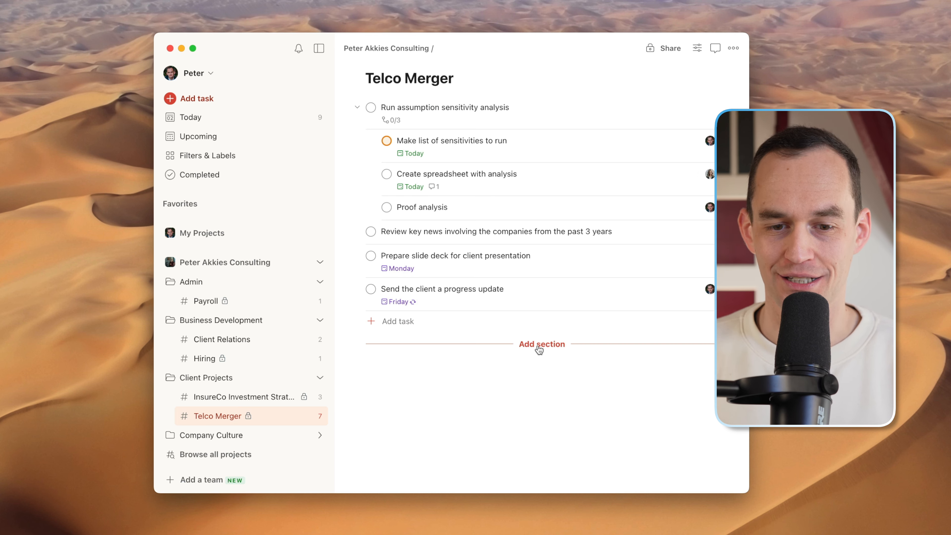
mouse_move(569, 130)
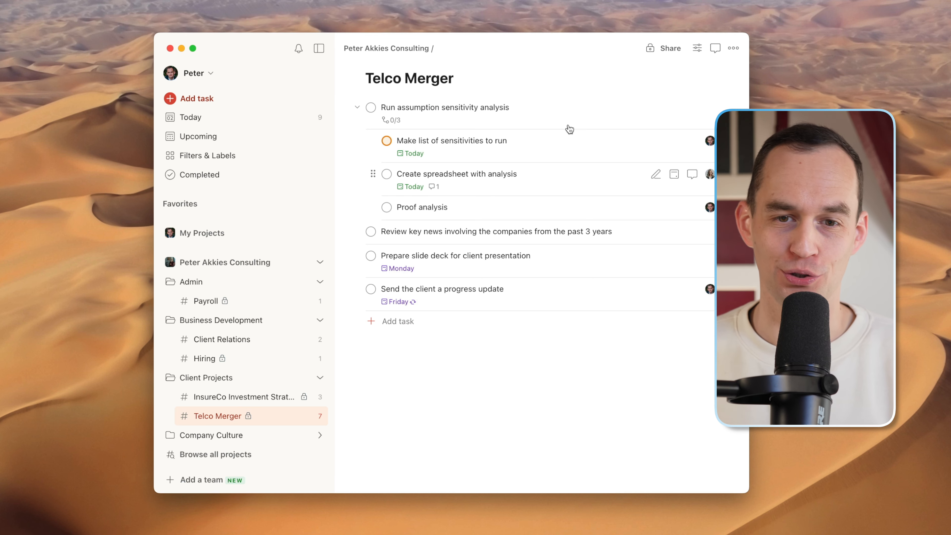
mouse_move(660, 80)
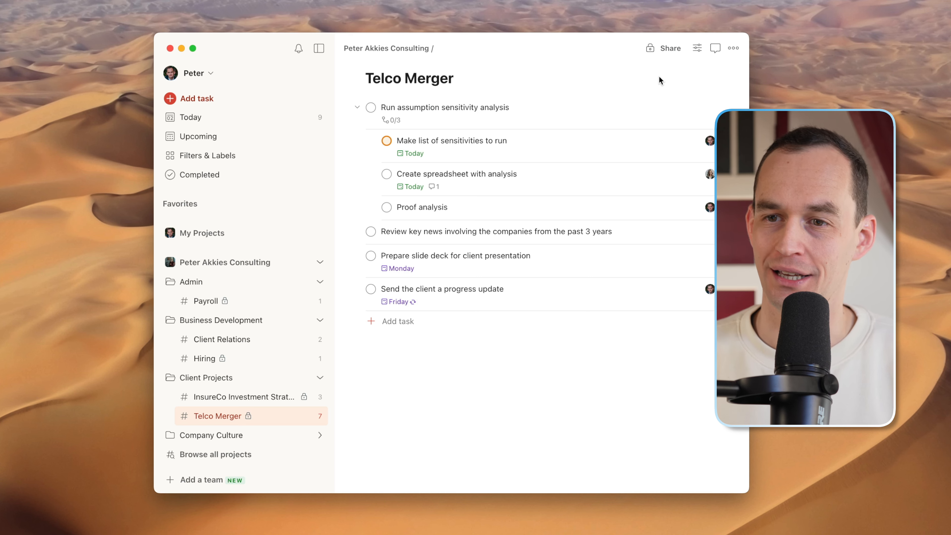
mouse_move(611, 48)
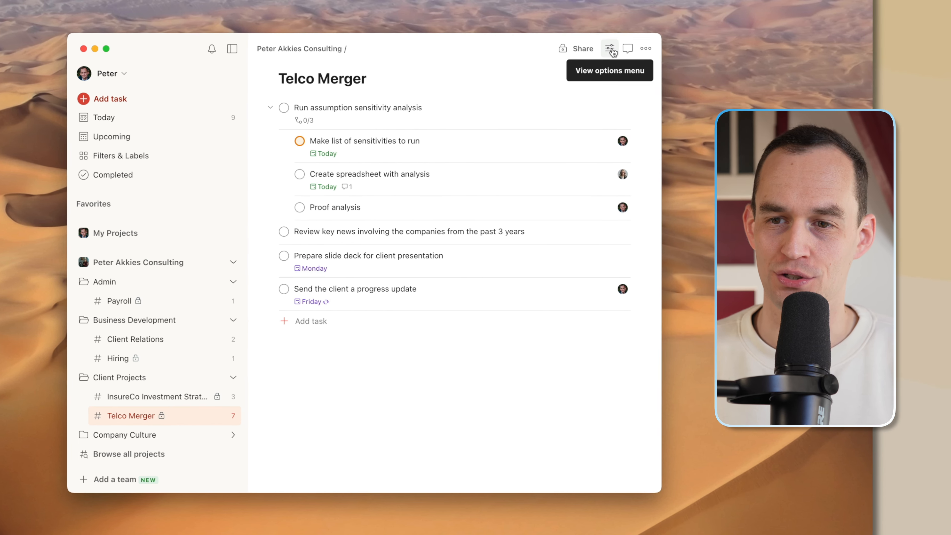
Switch Telco Merger to the Calendar layout, then go to the Today list
click(609, 48)
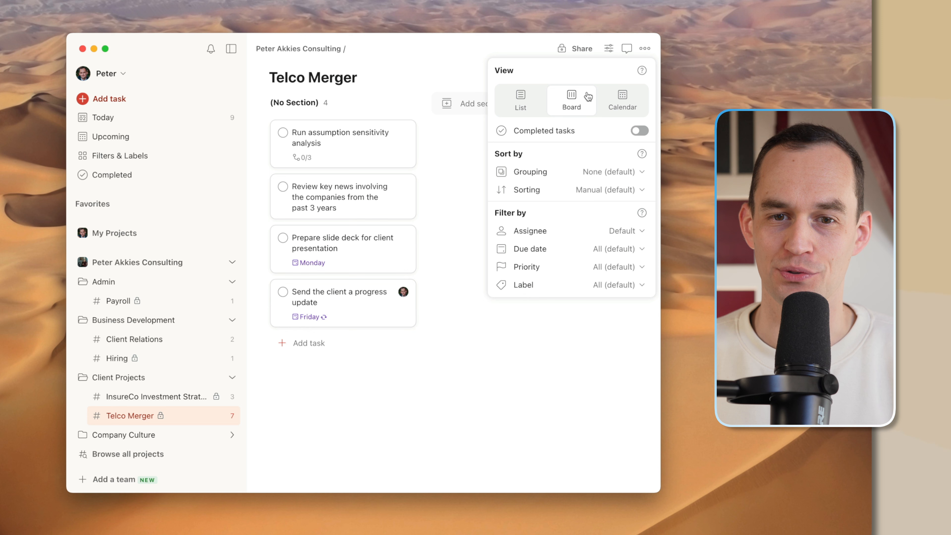
mouse_move(470, 173)
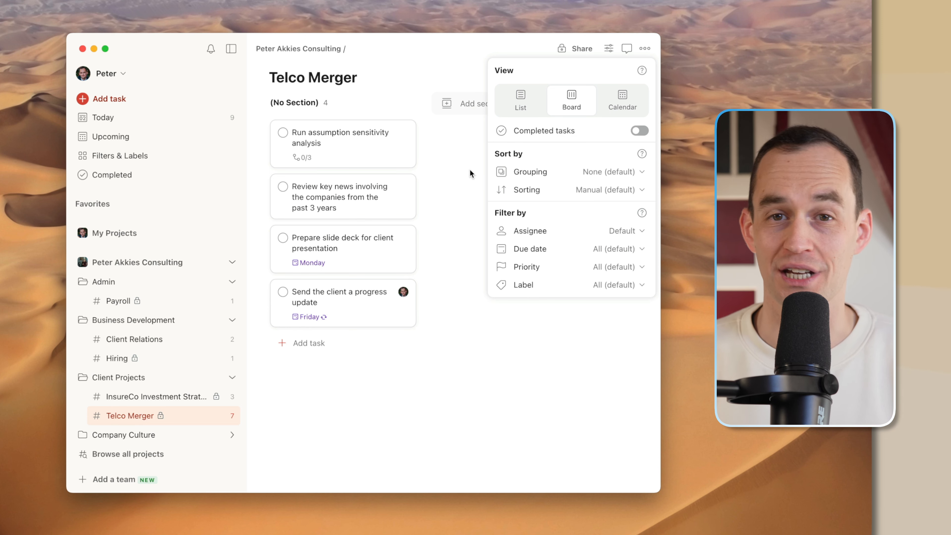
mouse_move(622, 100)
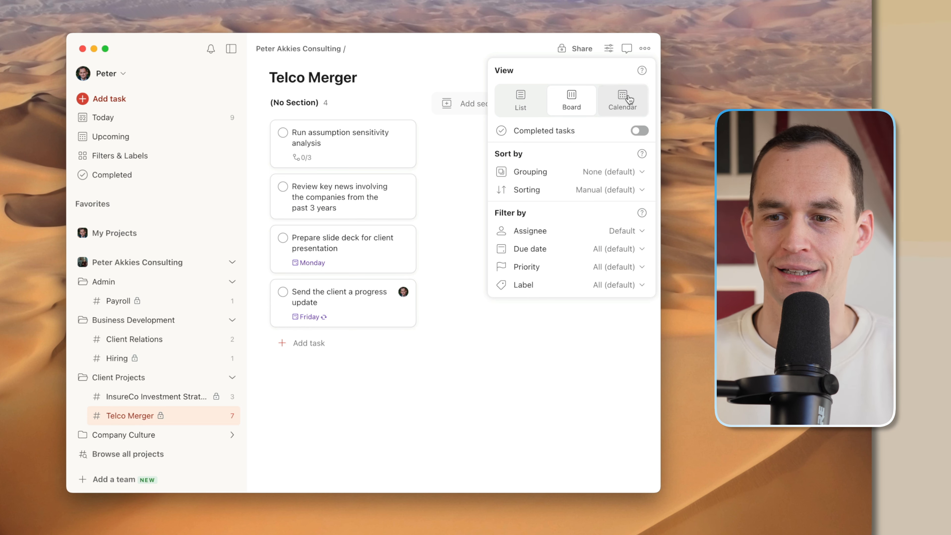
click(622, 100)
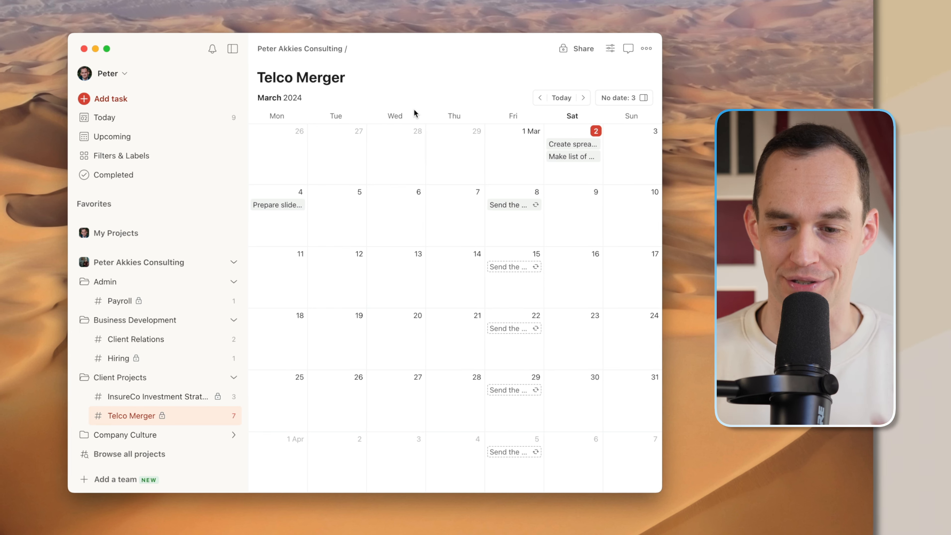
click(105, 117)
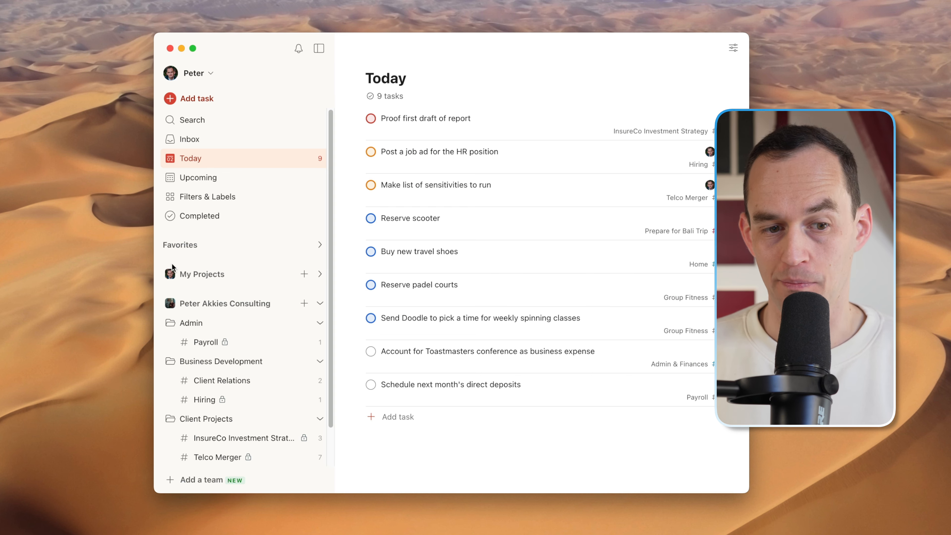
mouse_move(225, 303)
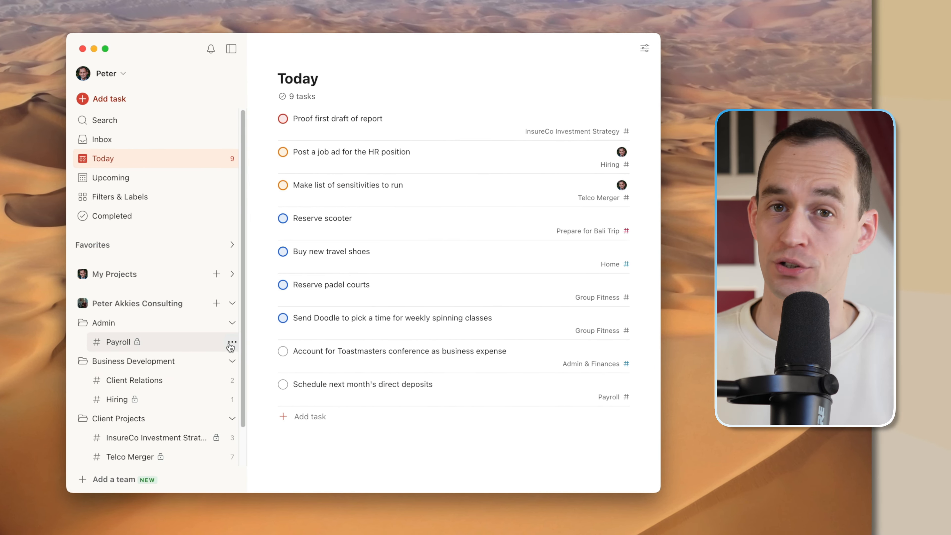
mouse_move(231, 346)
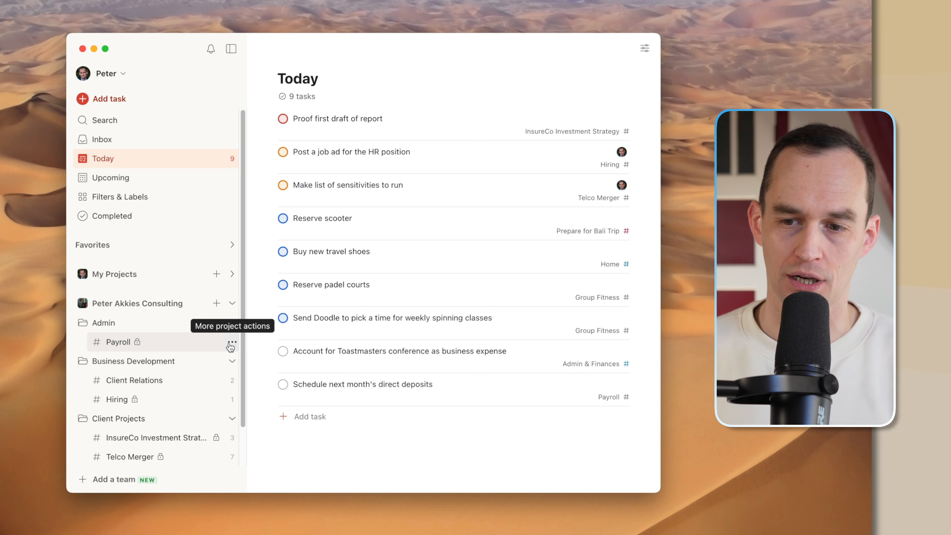
mouse_move(627, 59)
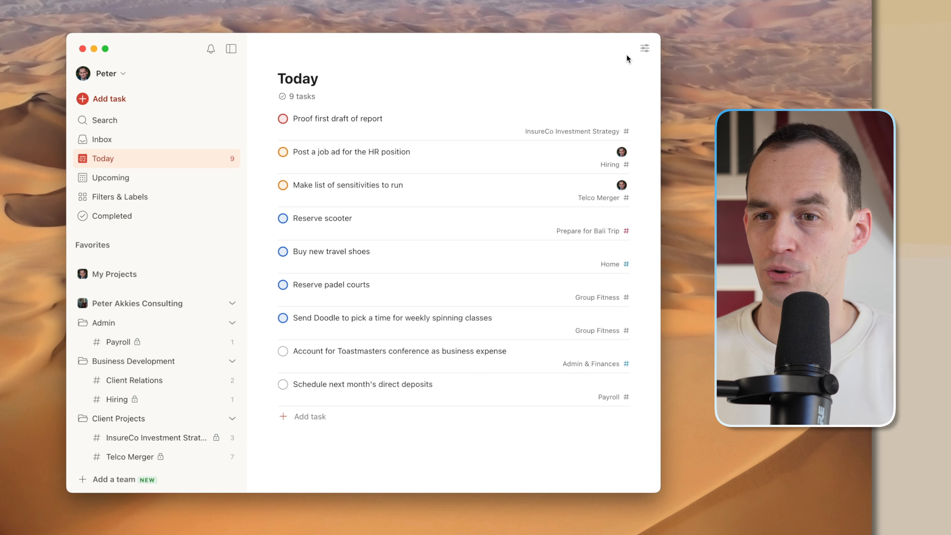
click(644, 48)
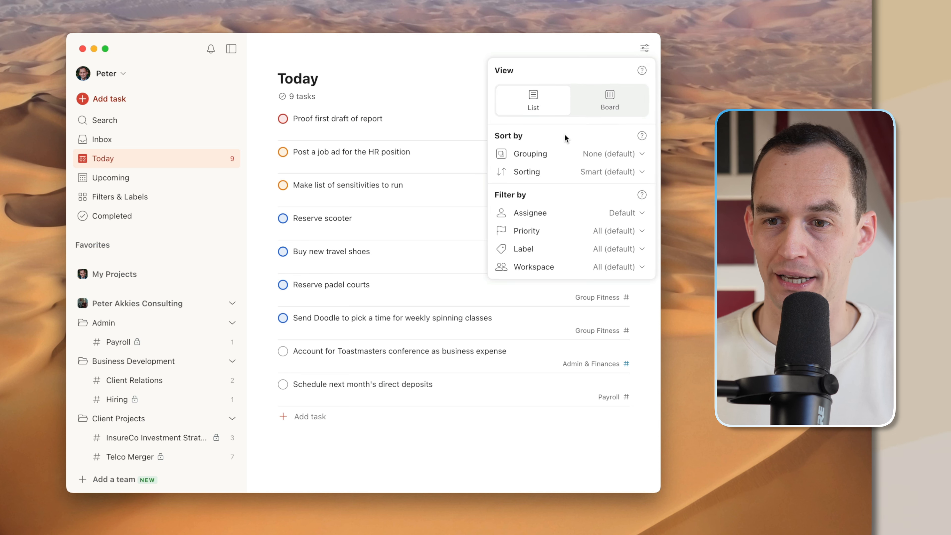
click(613, 153)
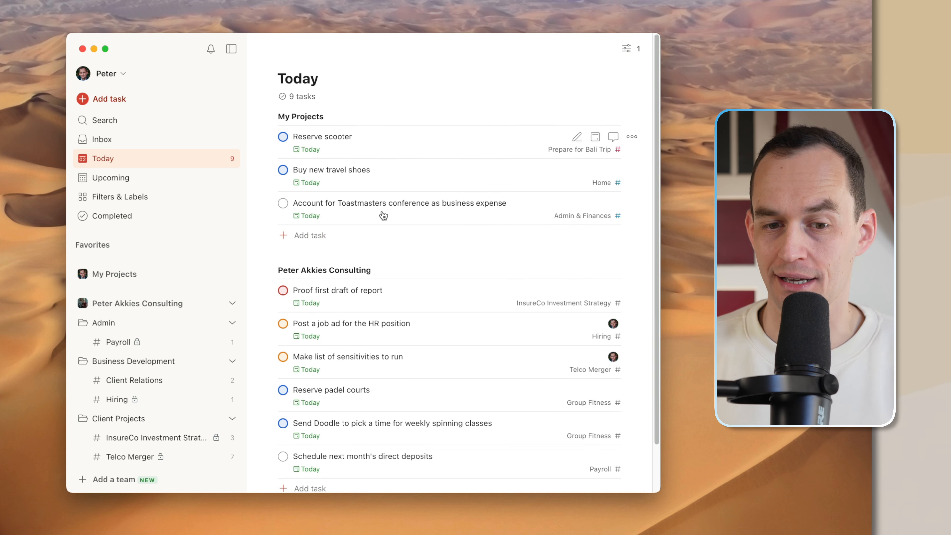
scroll(down, 3)
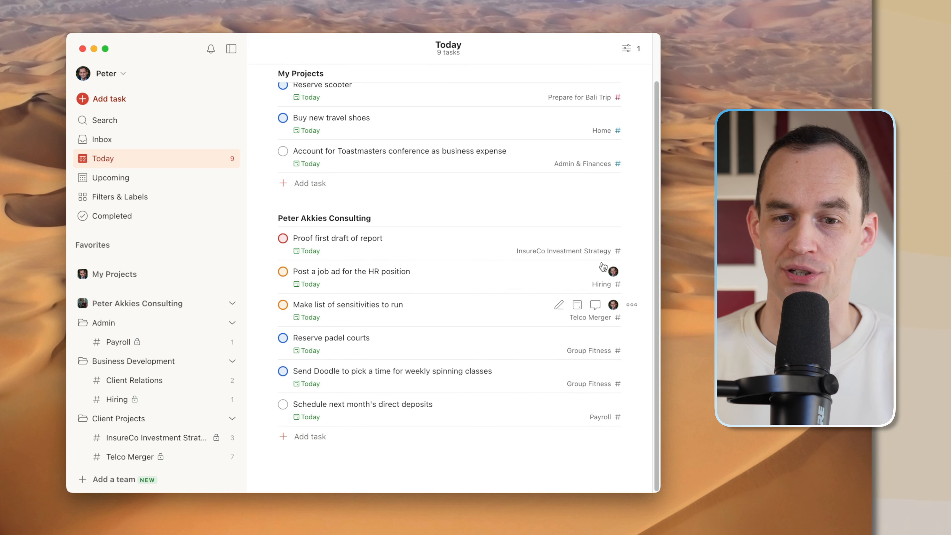
click(627, 48)
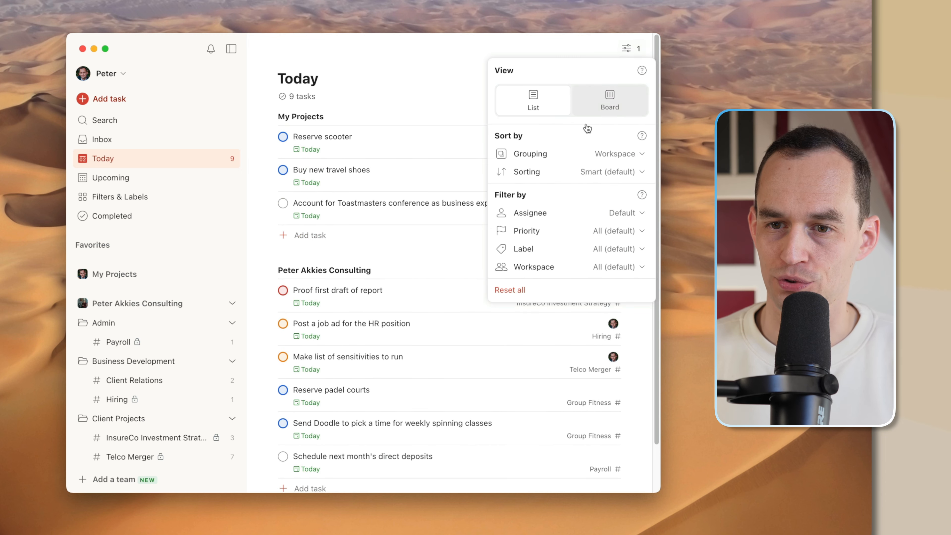
click(616, 154)
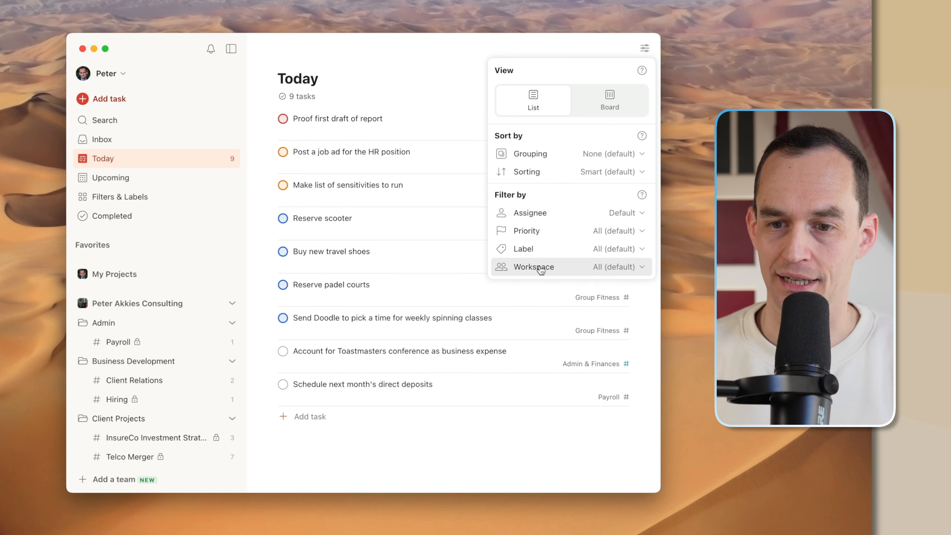
click(617, 267)
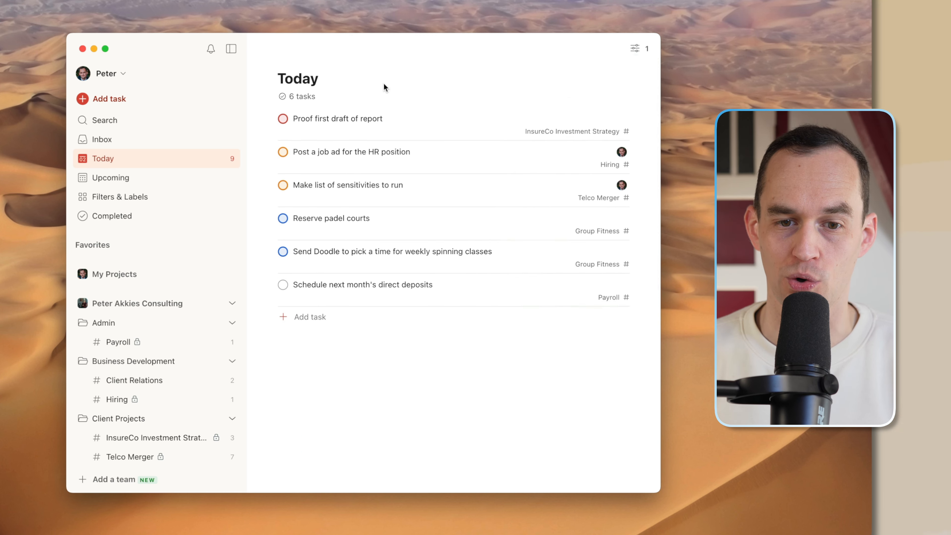
mouse_move(616, 53)
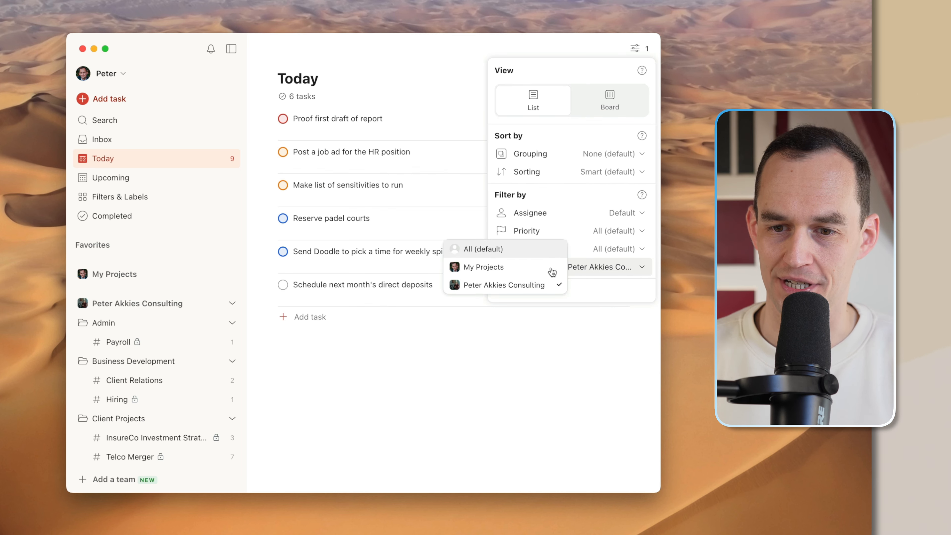
click(484, 249)
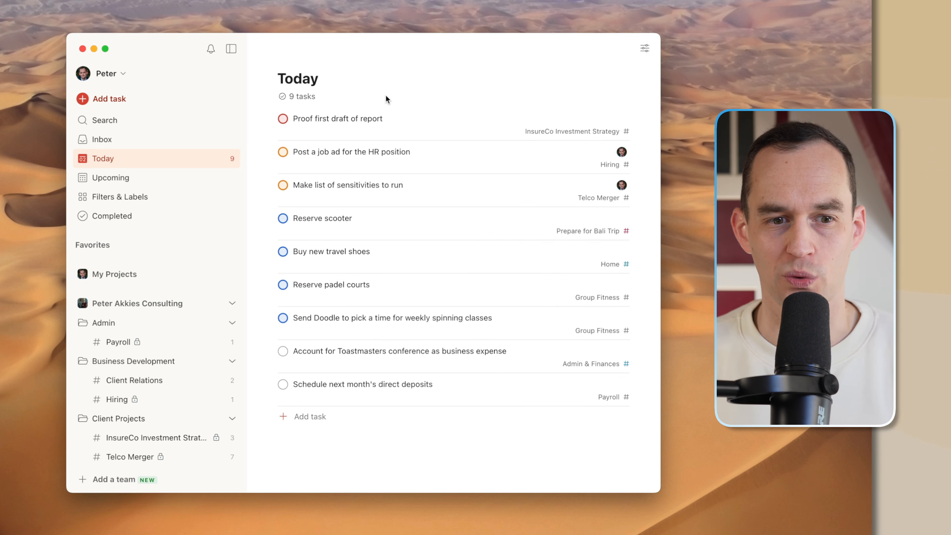
In Filters & Labels, edit the Anytime (Personal) filter to view its My Projects workspace query
click(119, 197)
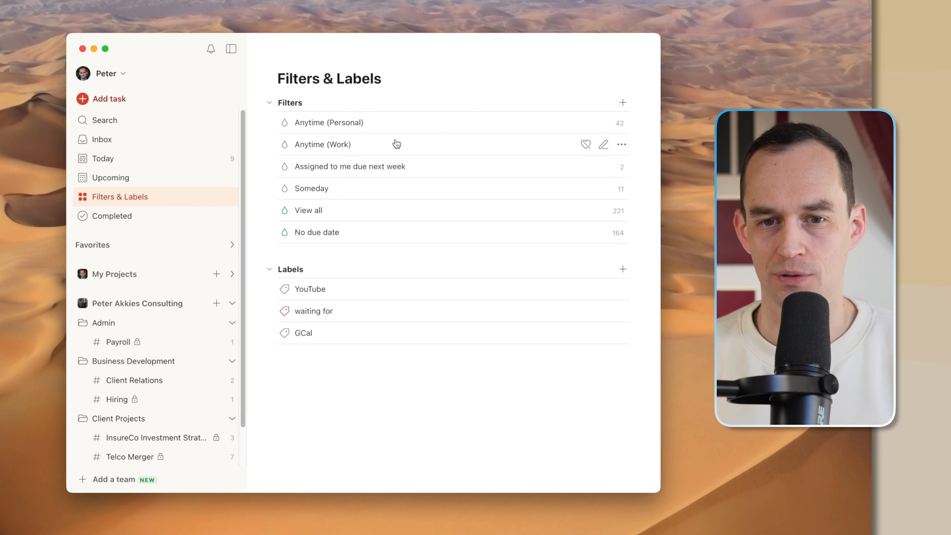
mouse_move(339, 127)
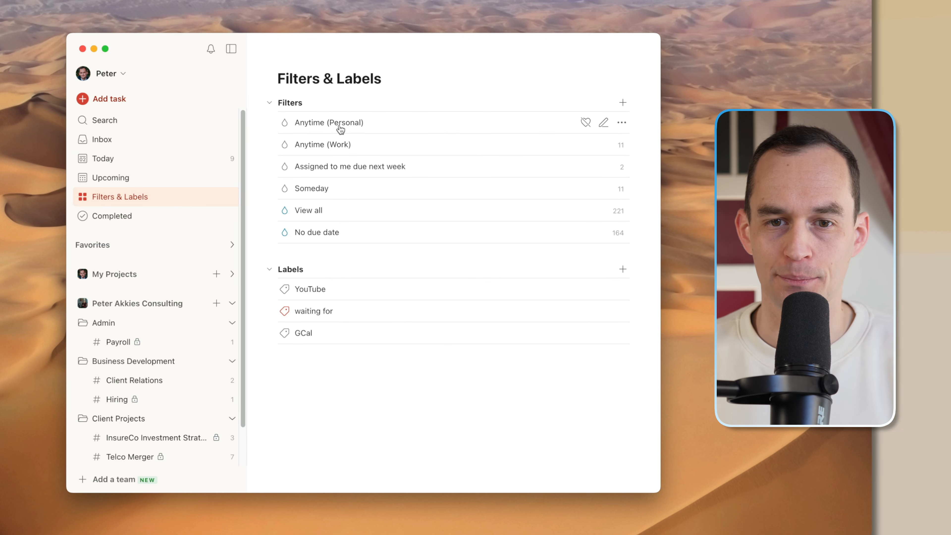
mouse_move(475, 70)
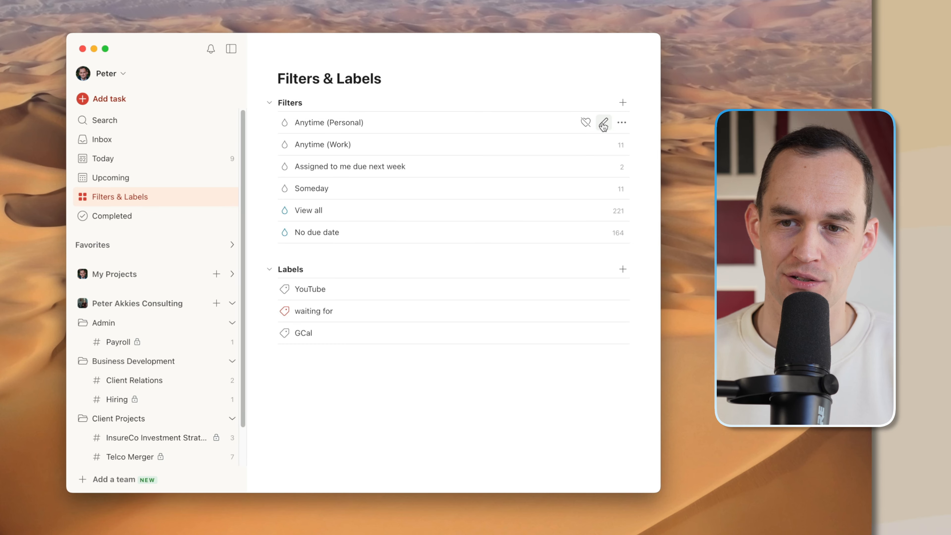
click(603, 123)
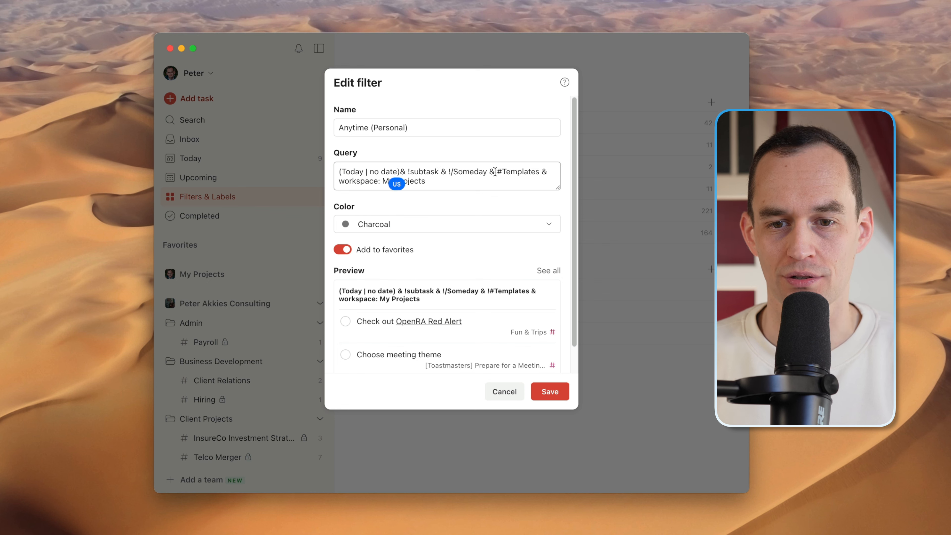
Highlight a query term, then cancel the edit to show Anytime (Personal) tasks grouped by project
double_click(404, 181)
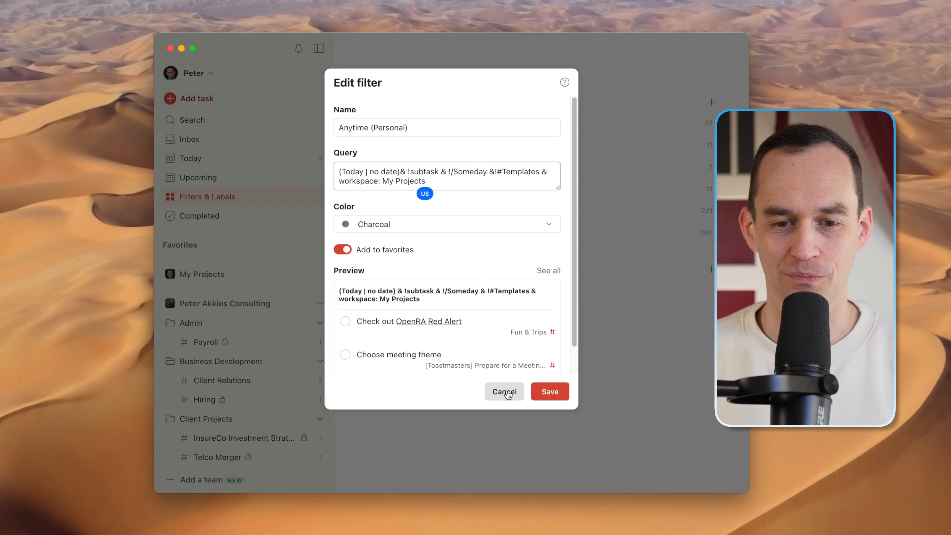
click(504, 391)
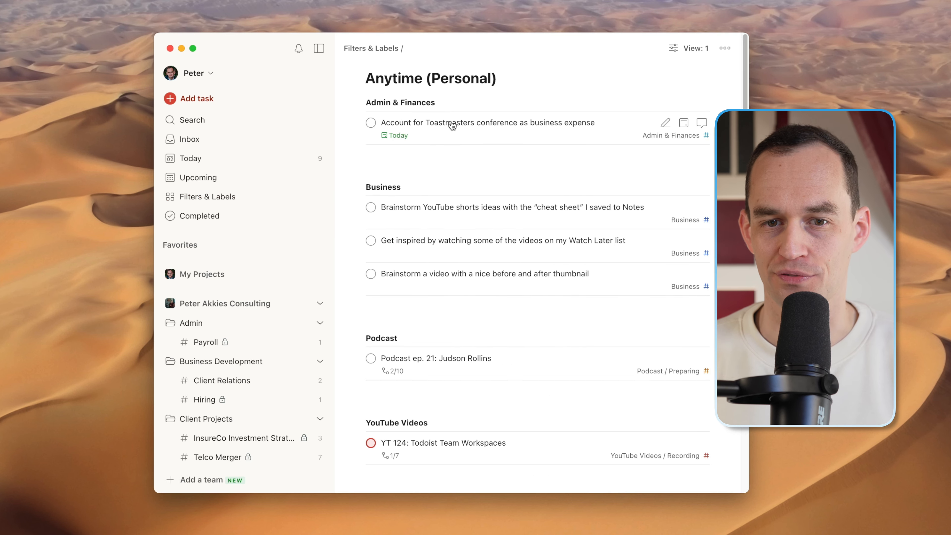
mouse_move(688, 329)
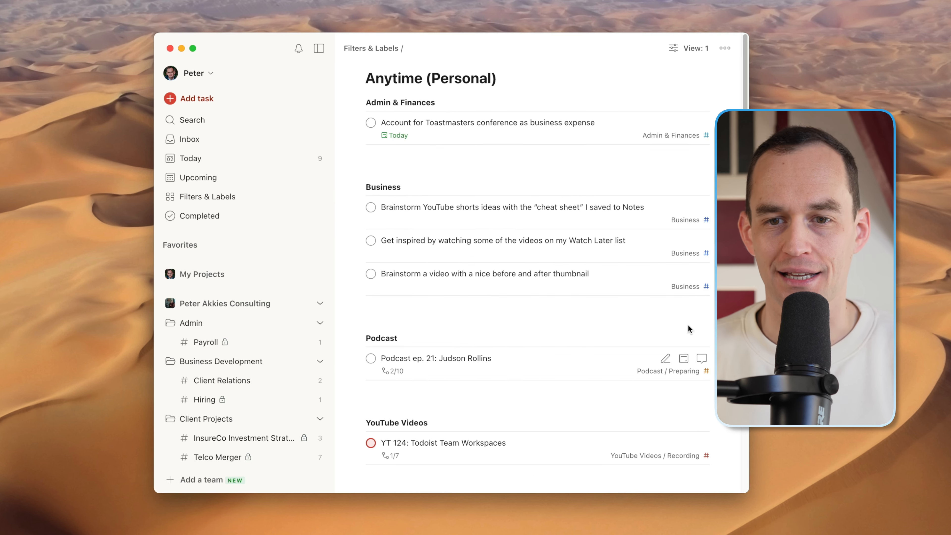
mouse_move(554, 78)
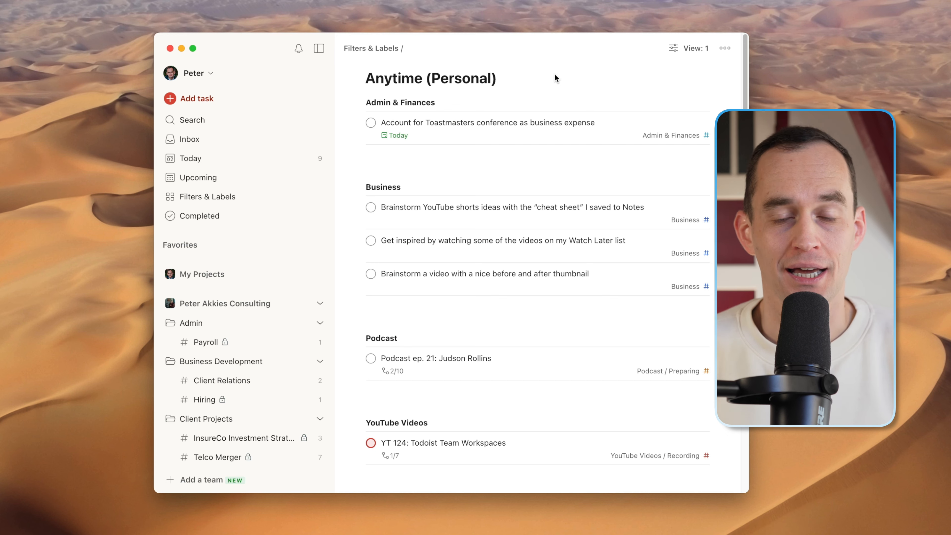
mouse_move(480, 153)
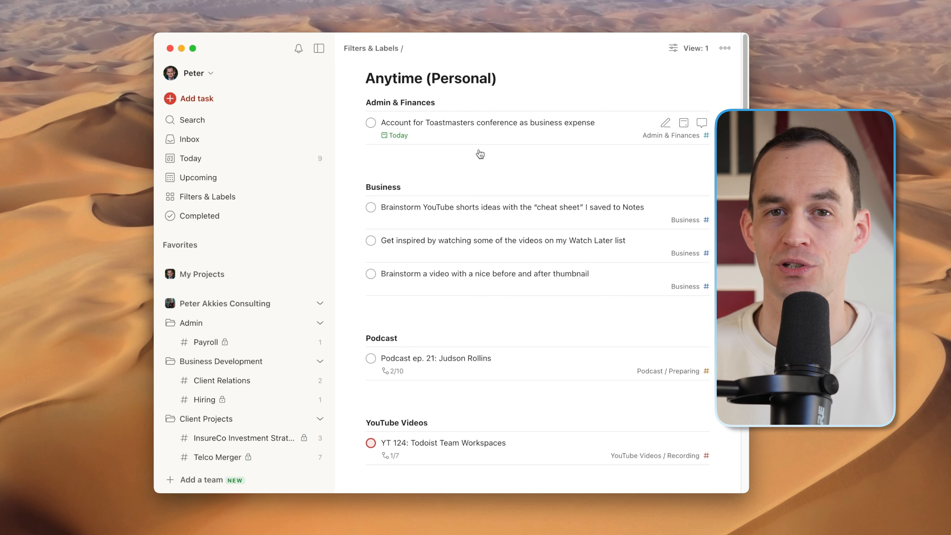
mouse_move(481, 172)
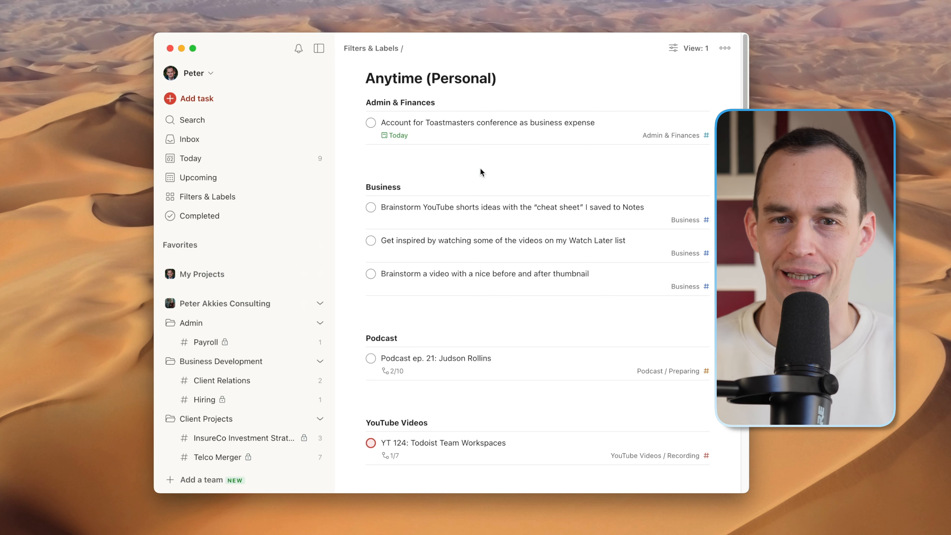
mouse_move(475, 70)
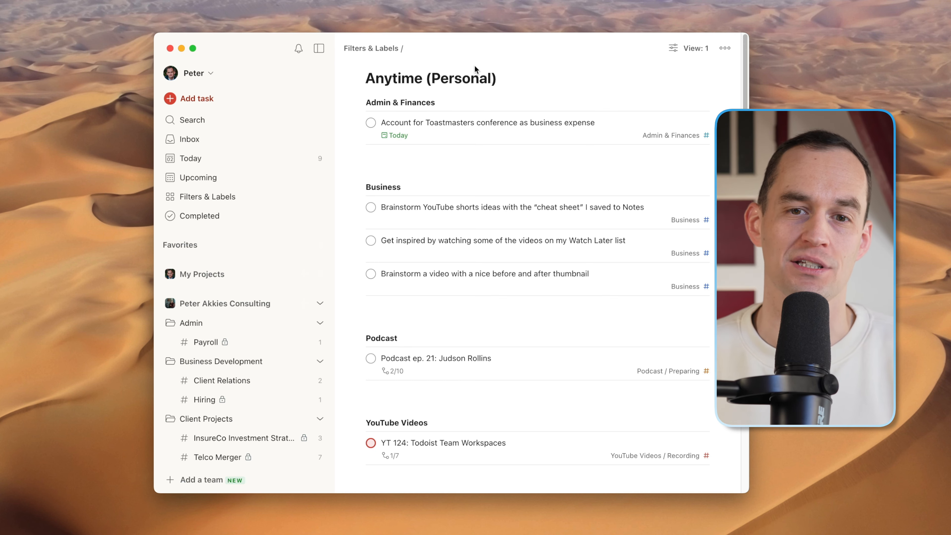
Inspect the Anytime (Work) filter's workspace query in its edit form
click(207, 196)
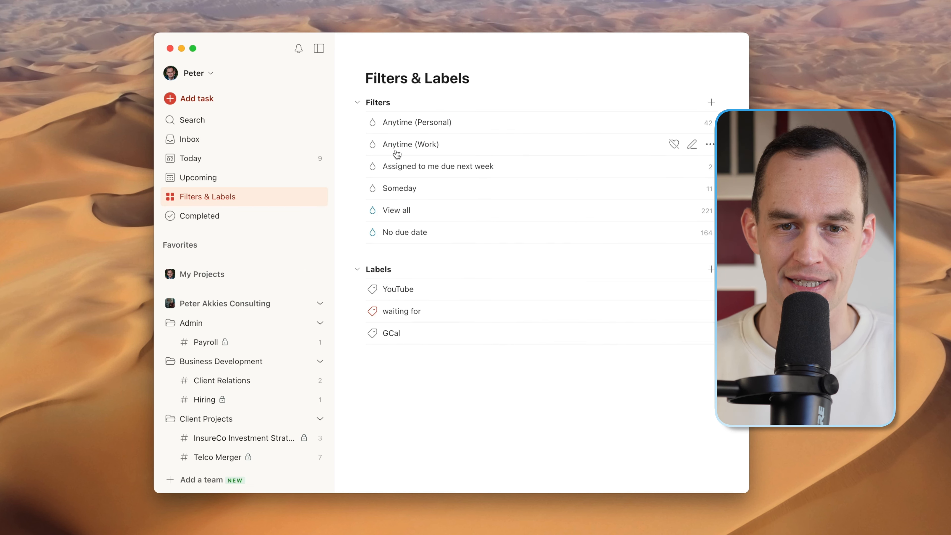
click(692, 143)
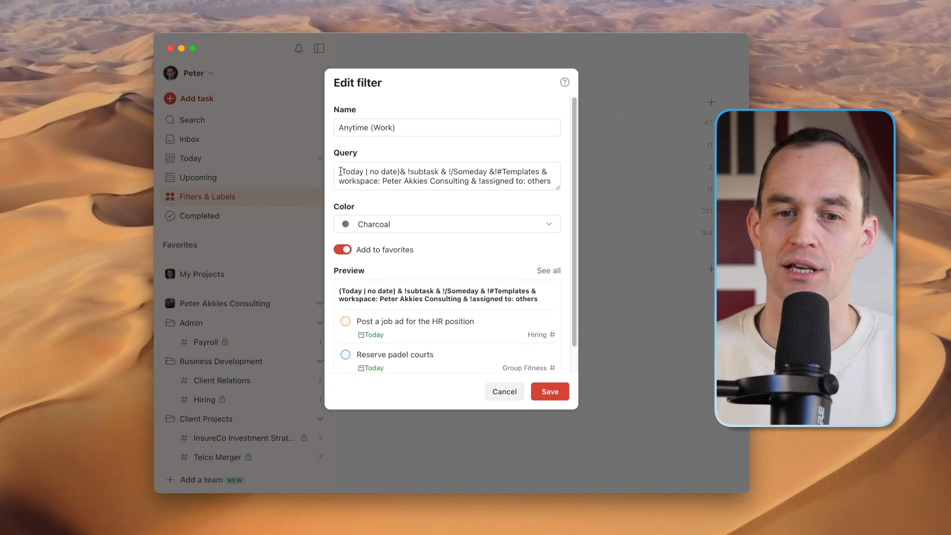
double_click(351, 172)
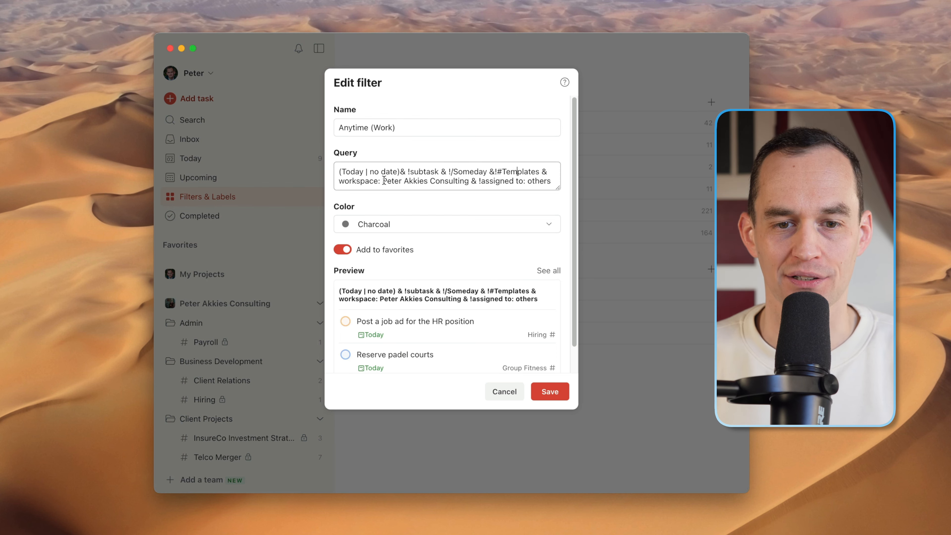
mouse_move(465, 180)
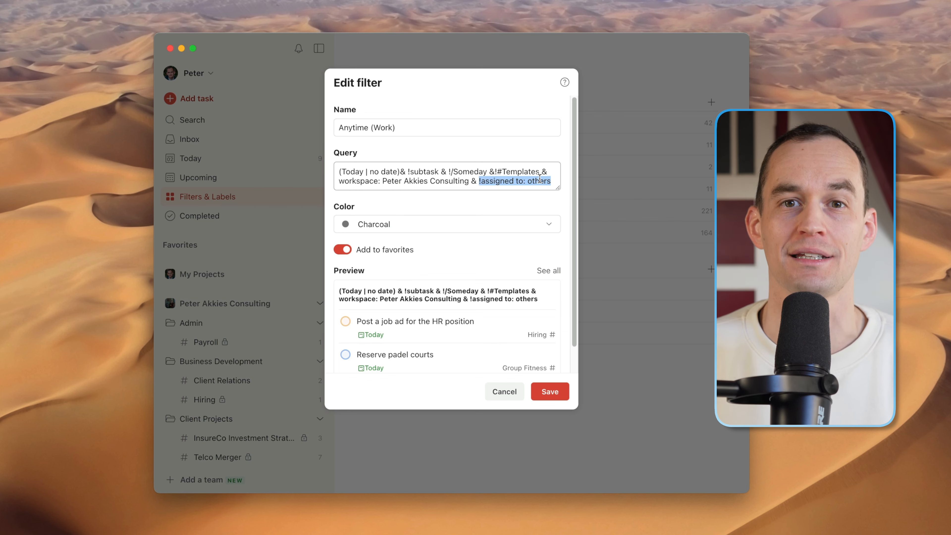
Cancel the edit unchanged and show the Anytime (Work) tasks grouped by project
click(504, 391)
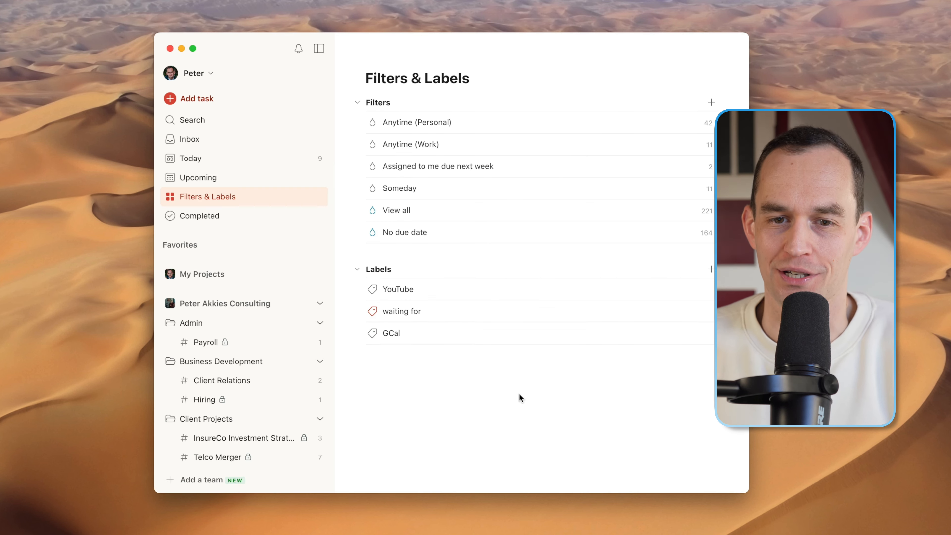
click(409, 144)
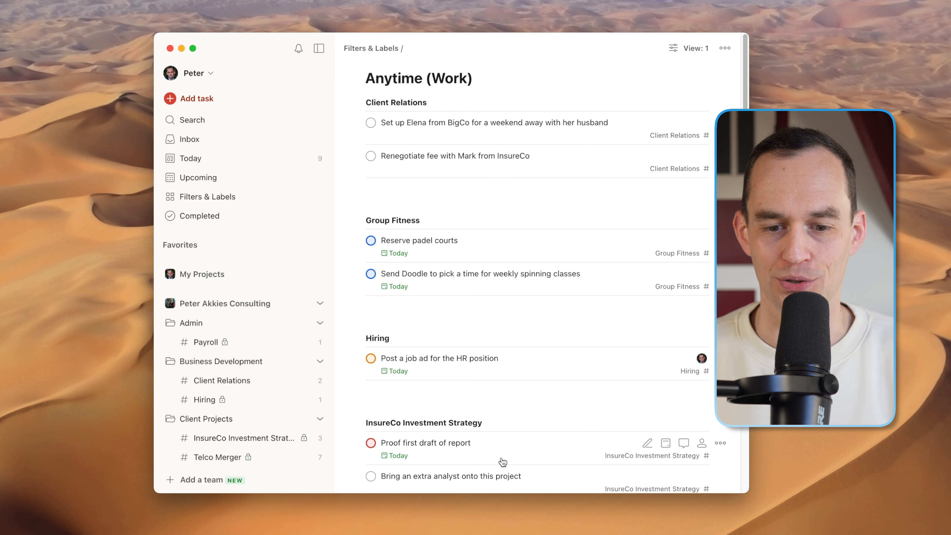
mouse_move(432, 185)
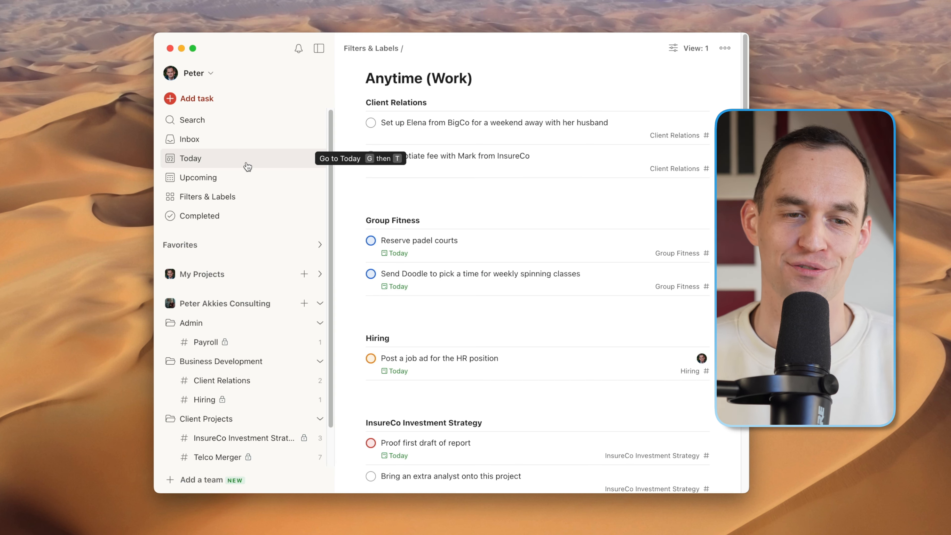
Visit Today briefly, then start a new filter via Filter Assist from Filters & Labels
click(190, 159)
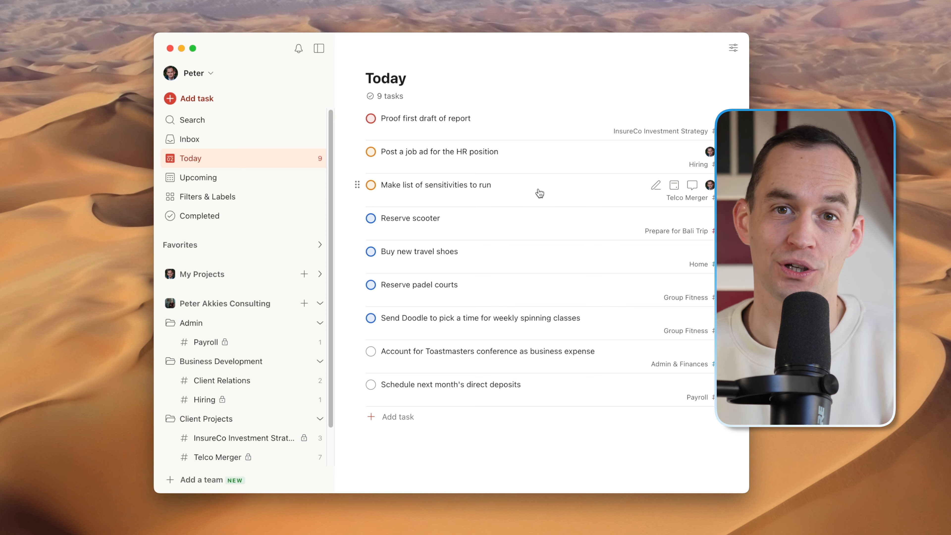
click(207, 196)
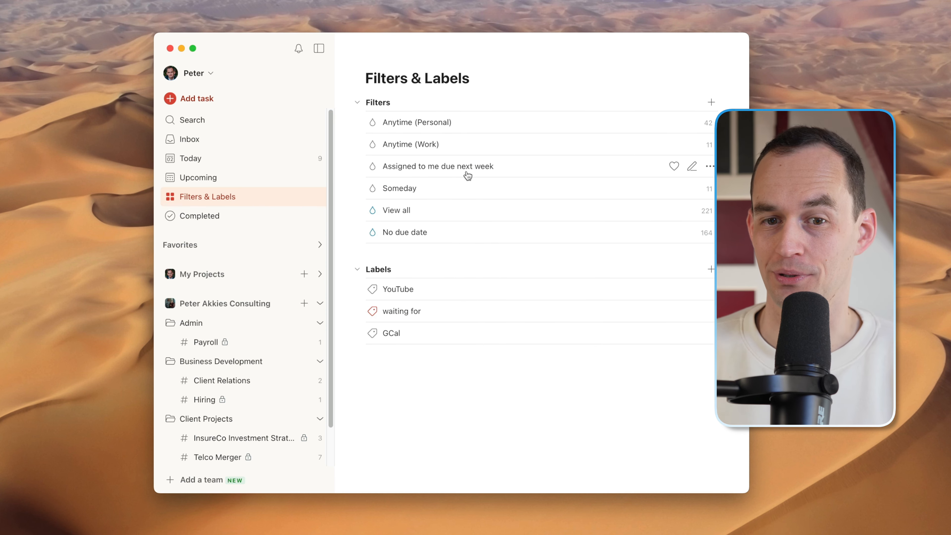
mouse_move(692, 168)
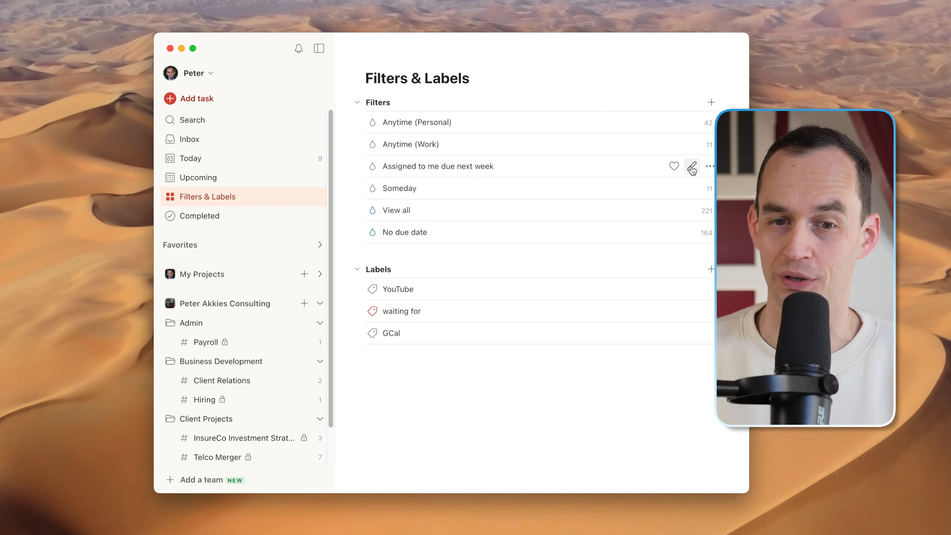
click(692, 167)
text(As)
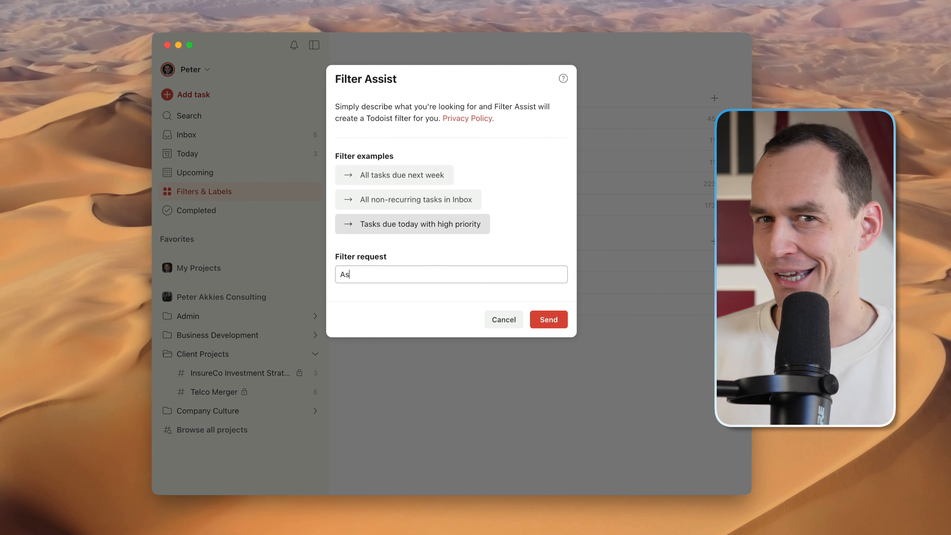
Submit the request and add the generated 'Assigned to me due next 7 days' filter
click(547, 319)
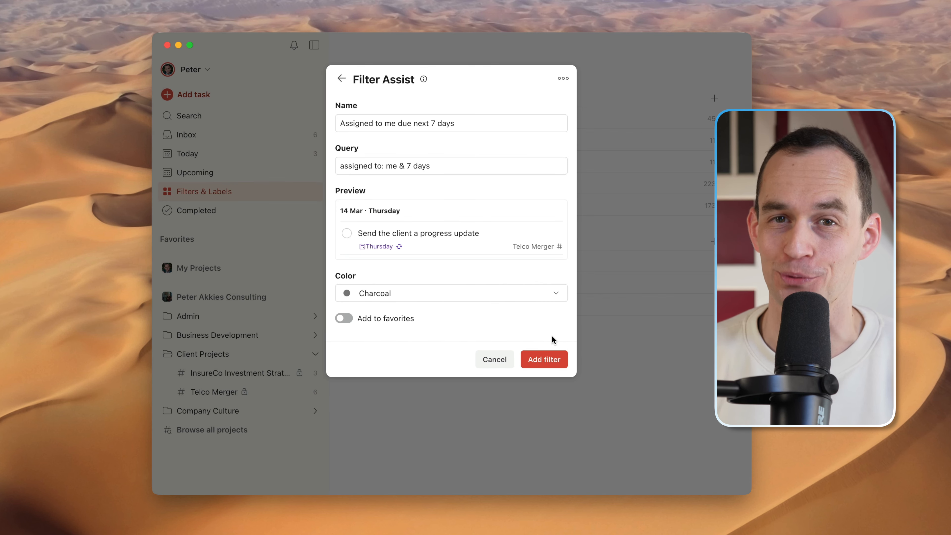
click(495, 359)
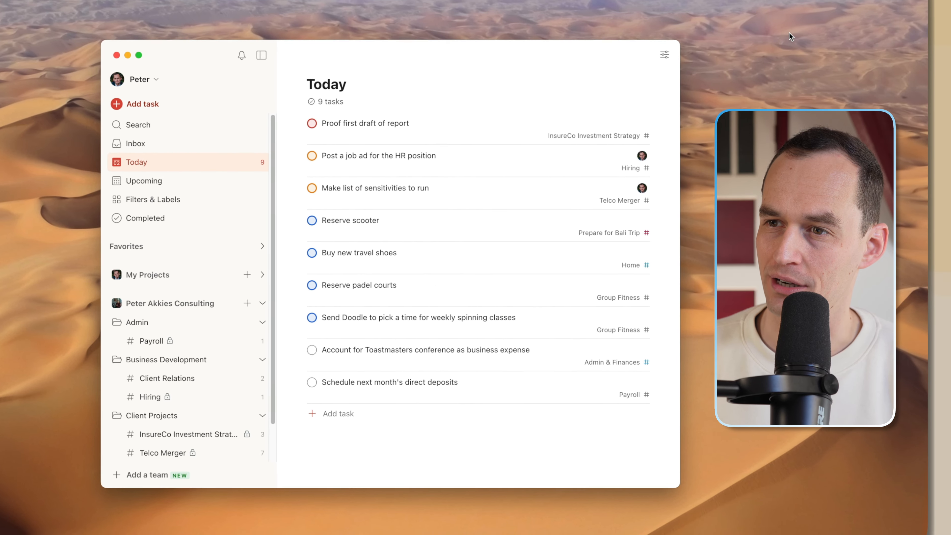
Expand the Focus modes list from the macOS Control Center
click(598, 15)
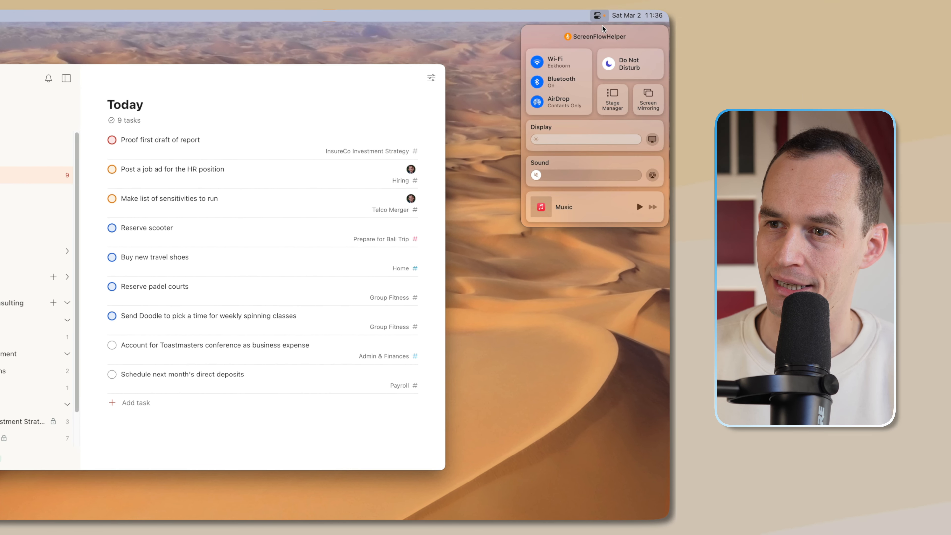
click(629, 64)
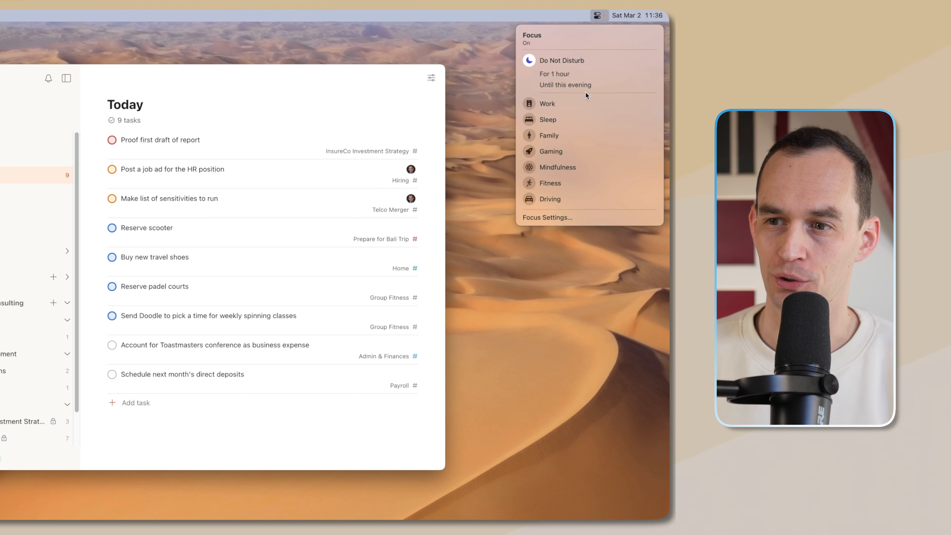
mouse_move(584, 135)
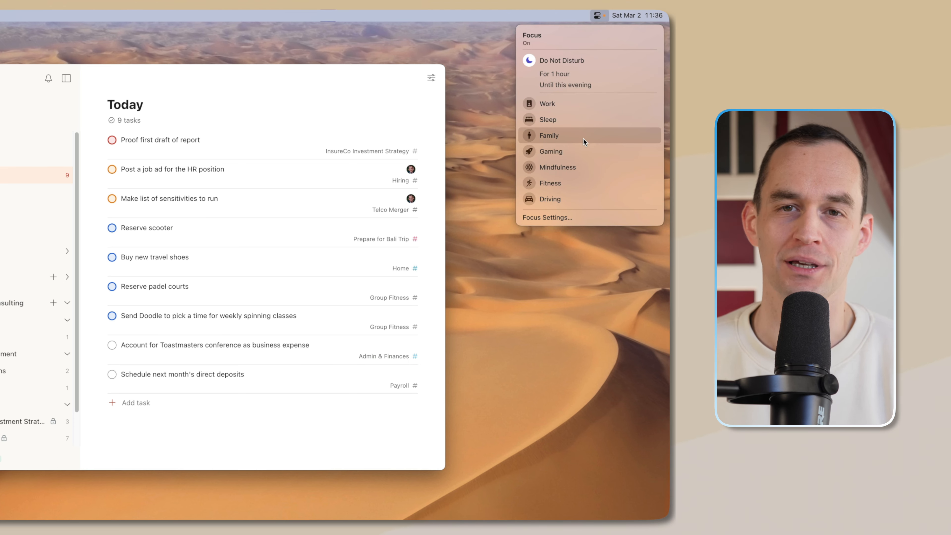
mouse_move(581, 109)
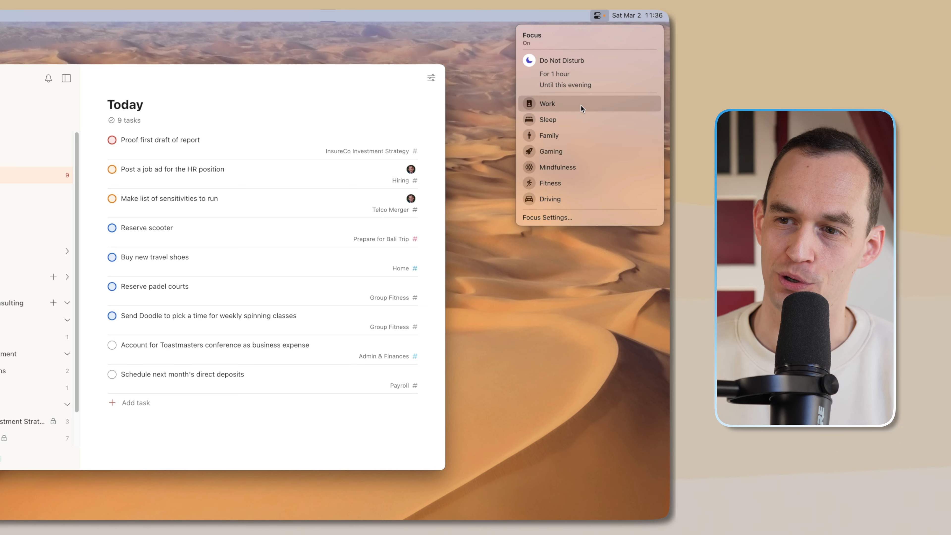